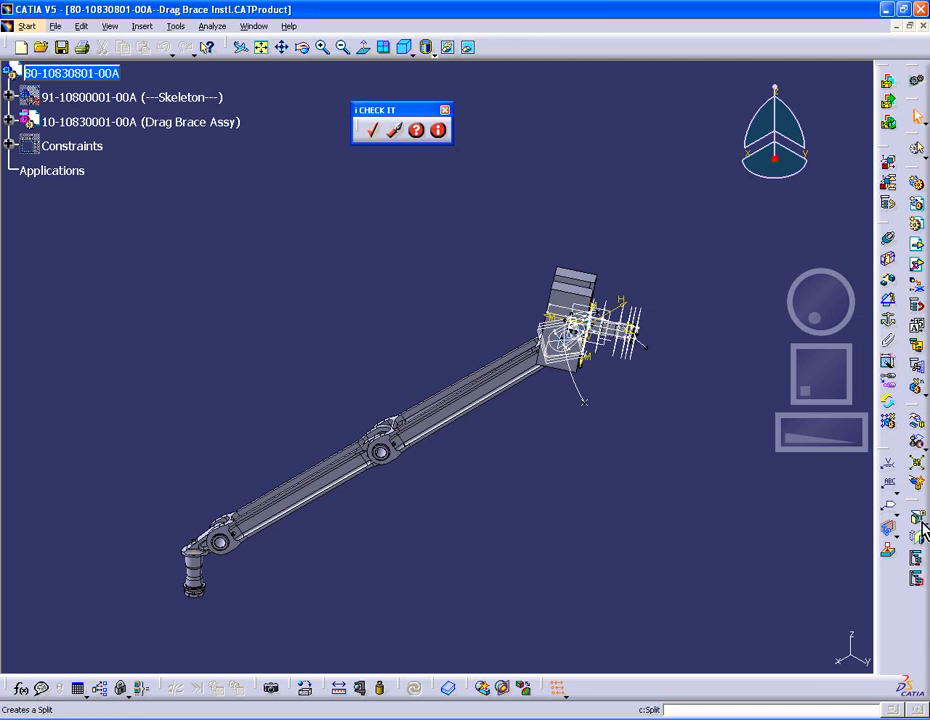
Look at the iCHECK IT program options and close them without changing anything
{"action": "left_click", "coordinate": [175, 25]}
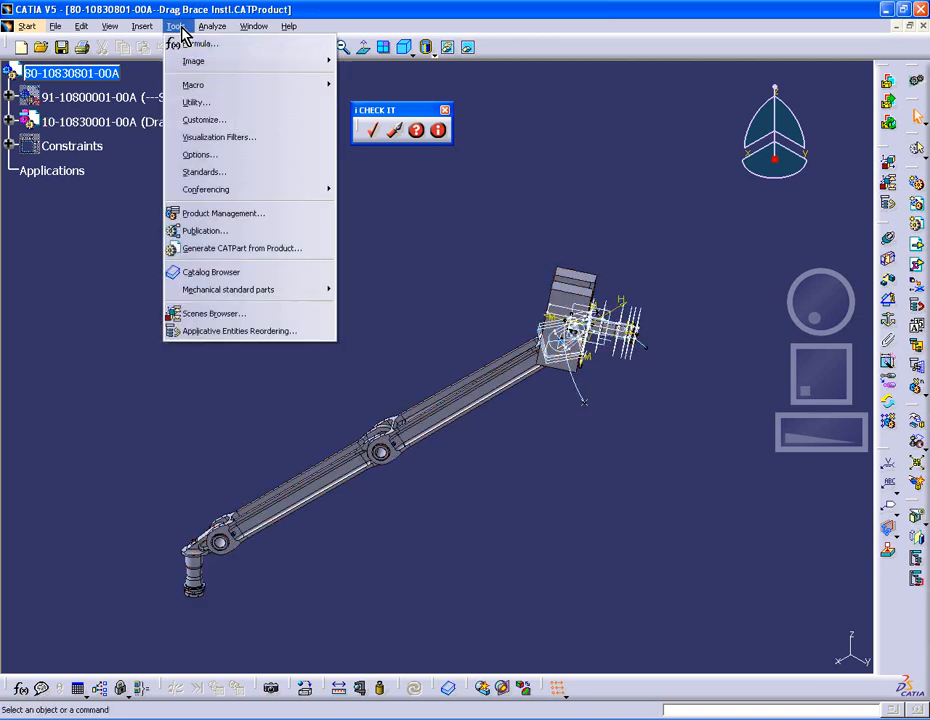
{"action": "left_click", "coordinate": [199, 154]}
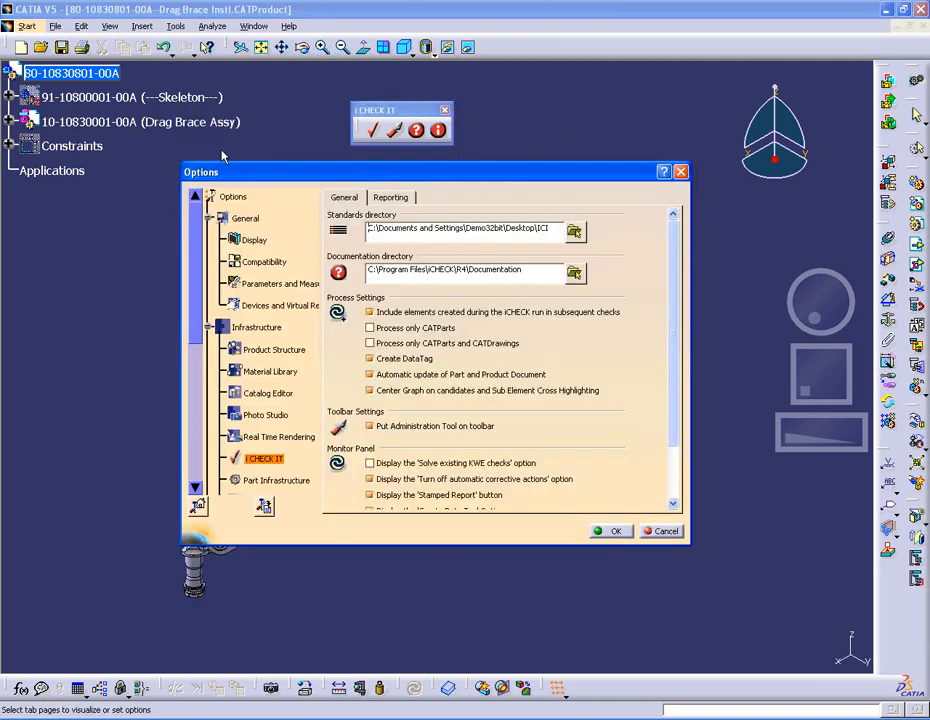
{"action": "mouse_move", "coordinate": [441, 214]}
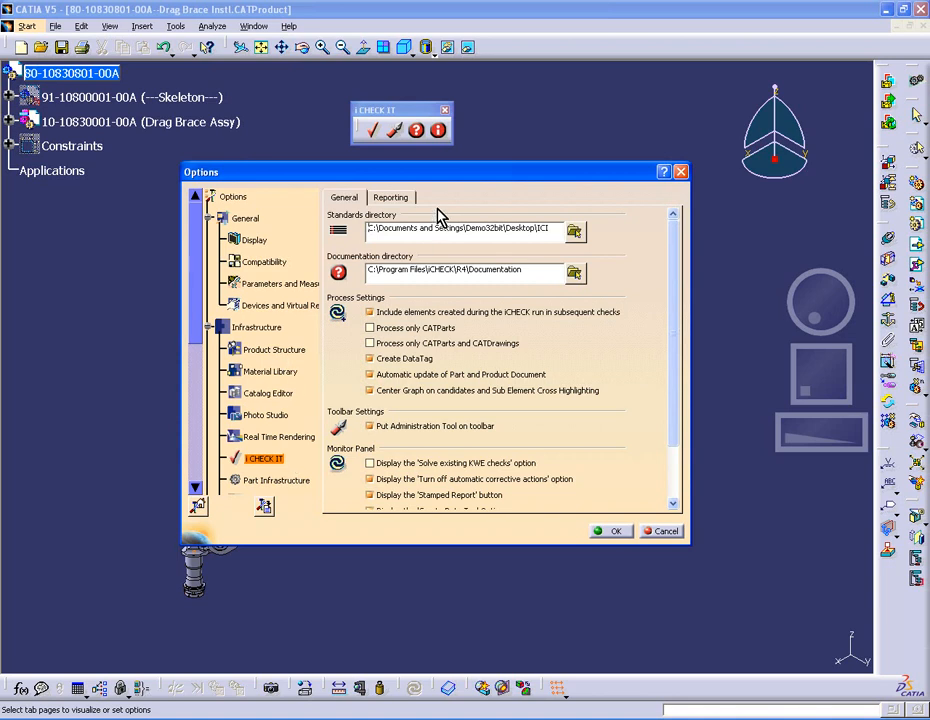
{"action": "mouse_move", "coordinate": [465, 499]}
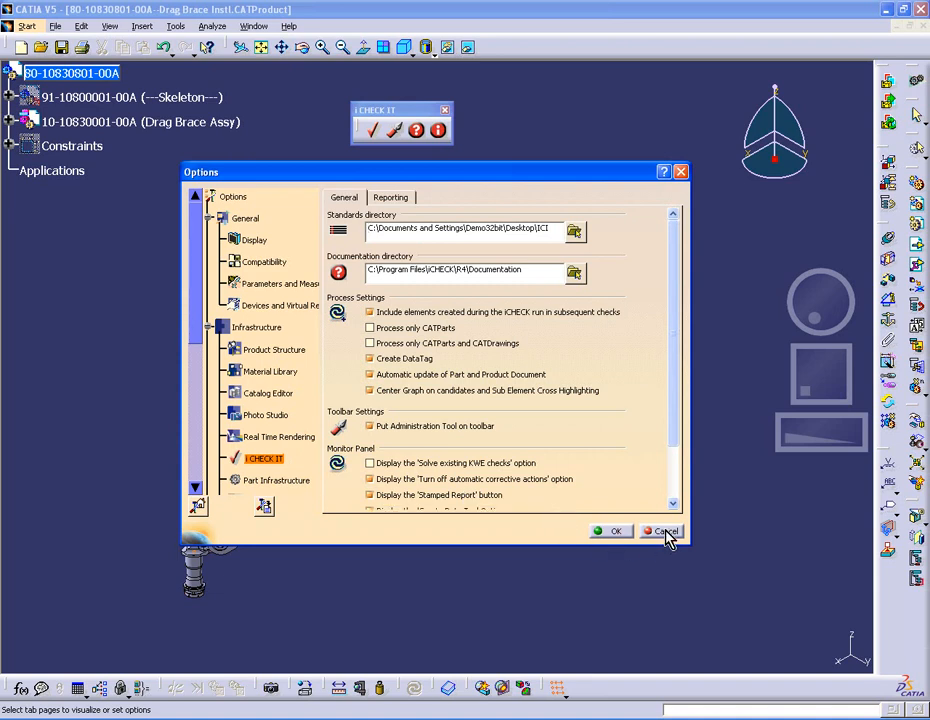
{"action": "left_click", "coordinate": [661, 531]}
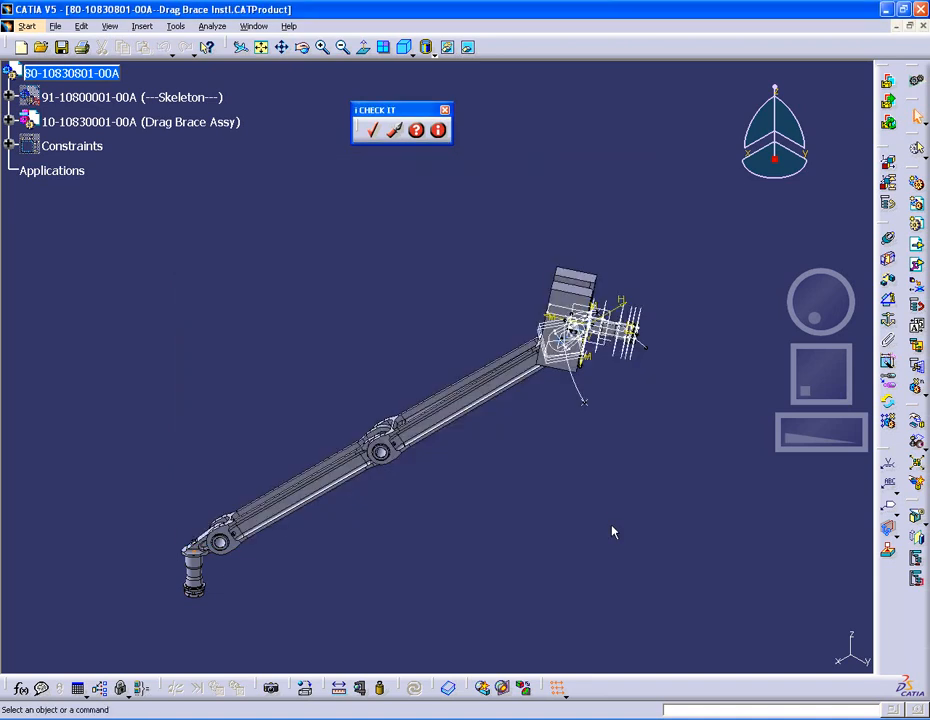
{"action": "mouse_move", "coordinate": [390, 160]}
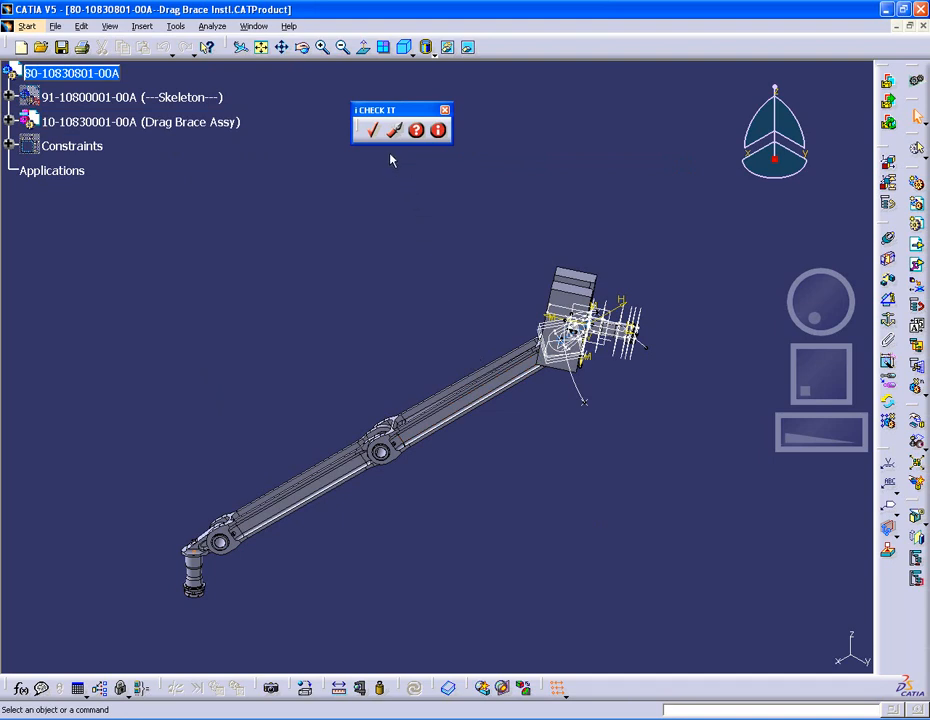
{"action": "mouse_move", "coordinate": [396, 130]}
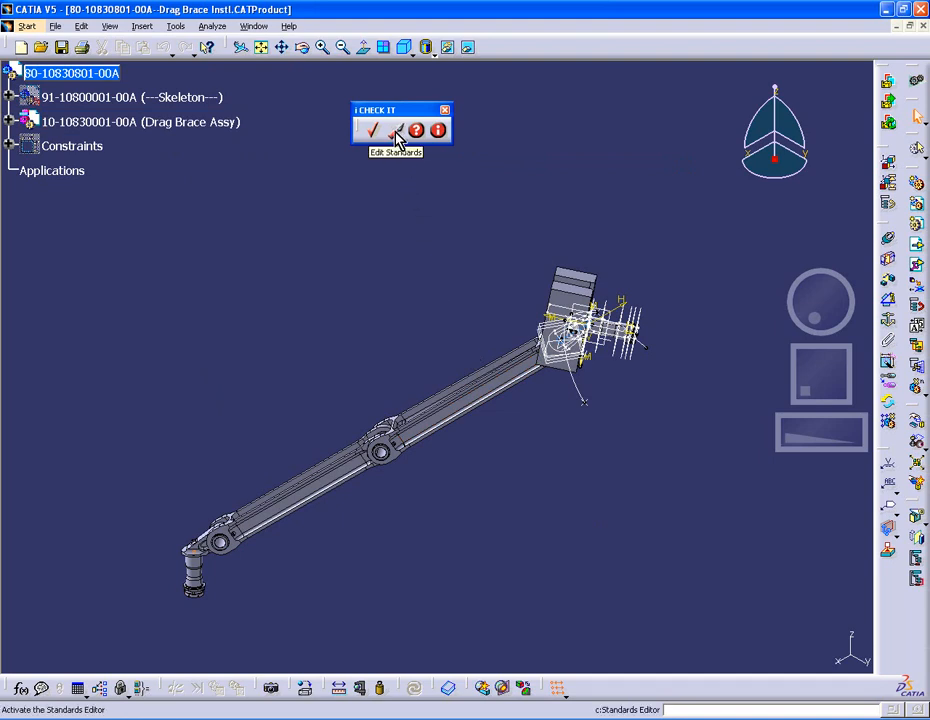
Launch the standards editor and expand the ICV Dictionary into its categories
{"action": "left_click", "coordinate": [373, 130]}
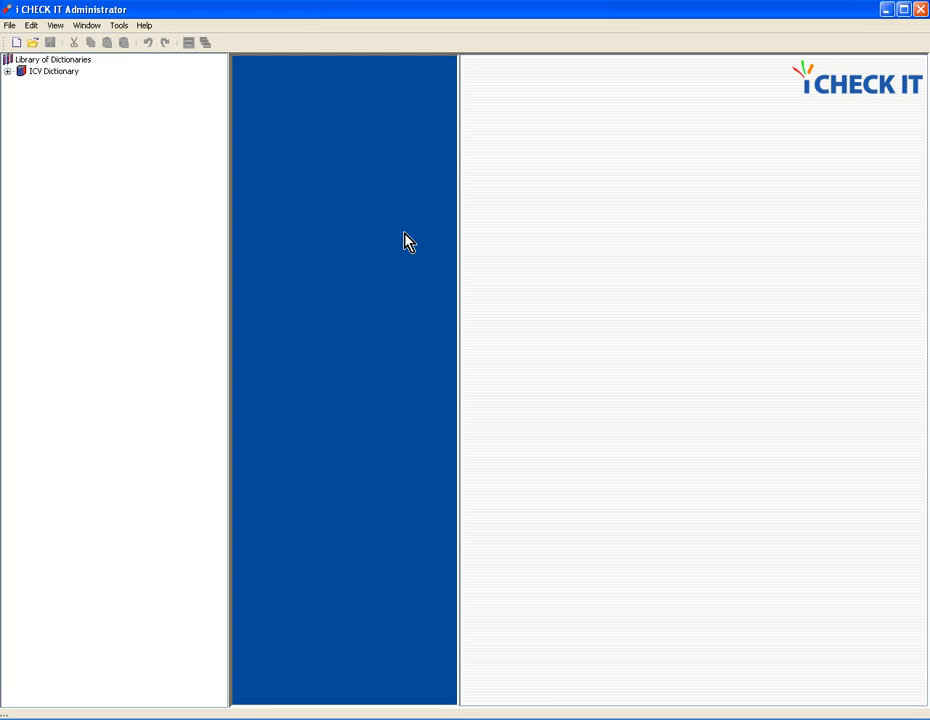
{"action": "mouse_move", "coordinate": [15, 117]}
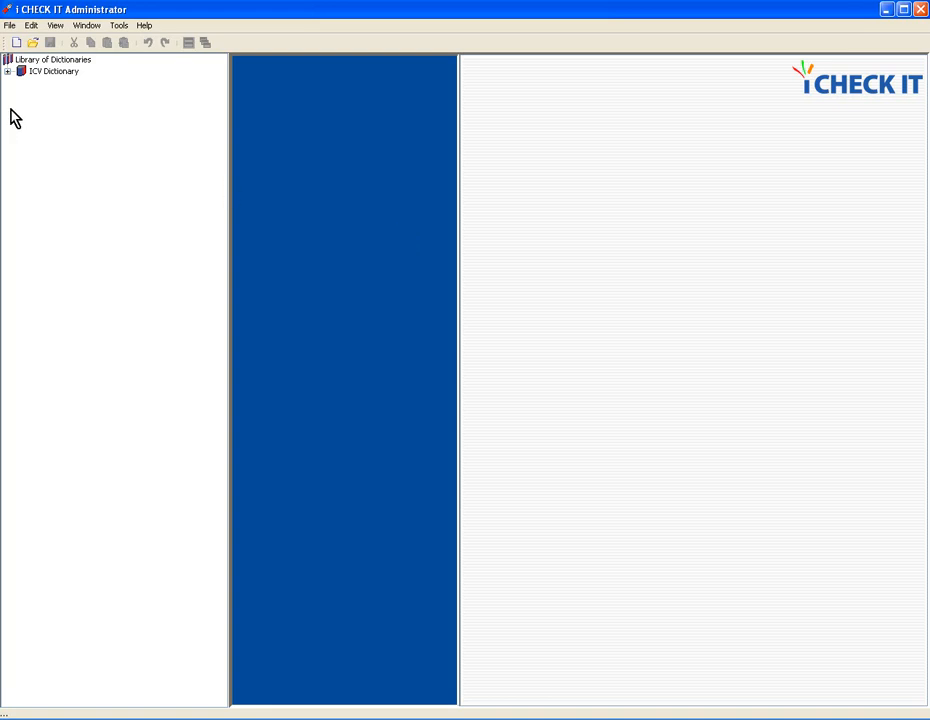
{"action": "mouse_move", "coordinate": [98, 159]}
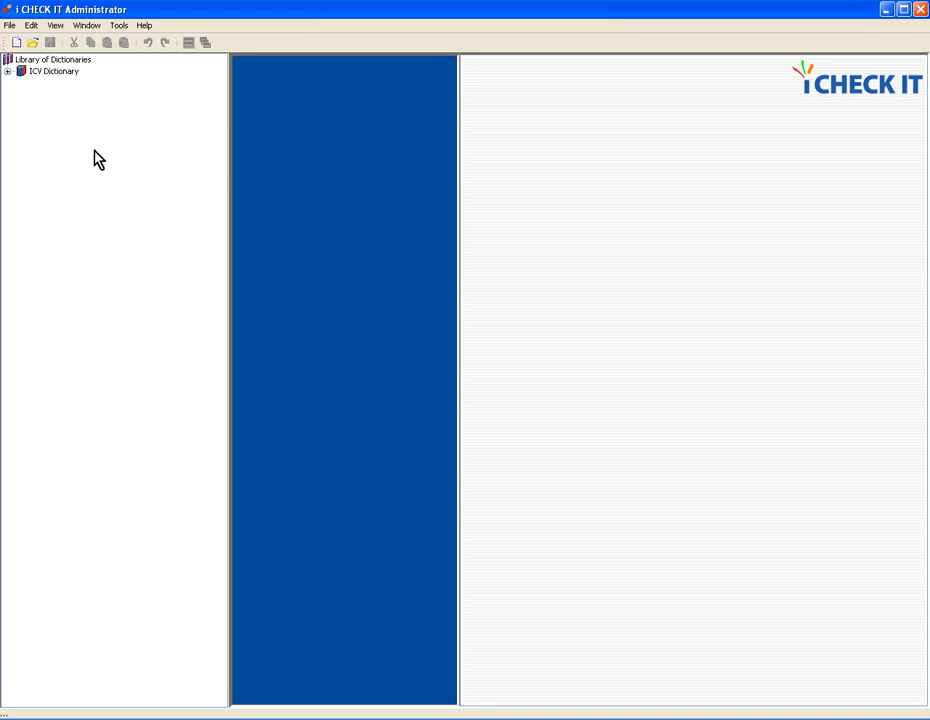
{"action": "mouse_move", "coordinate": [14, 82]}
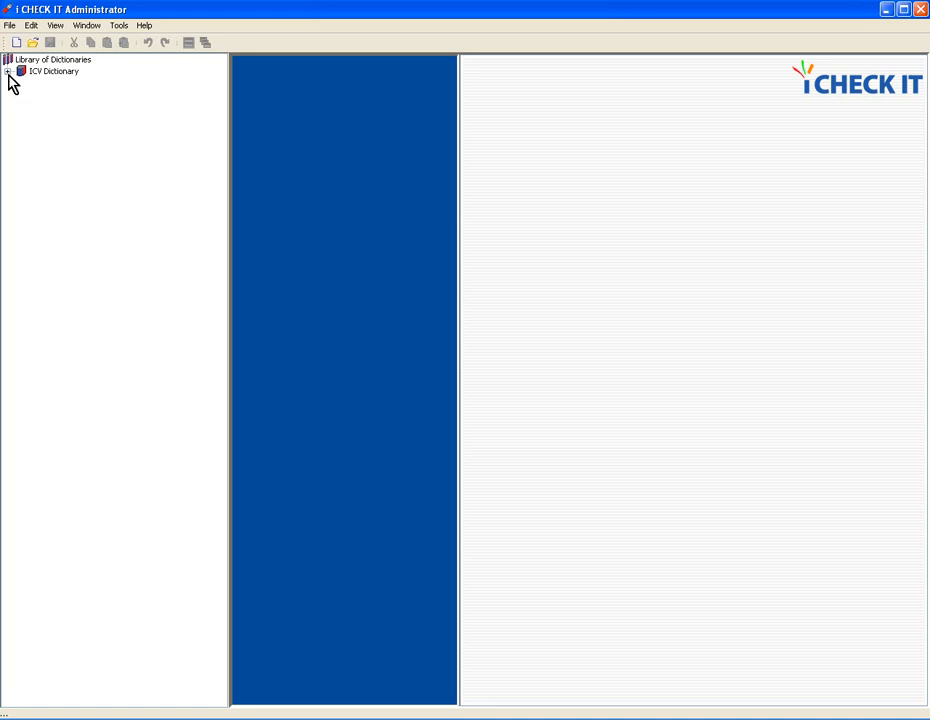
{"action": "left_click", "coordinate": [8, 71]}
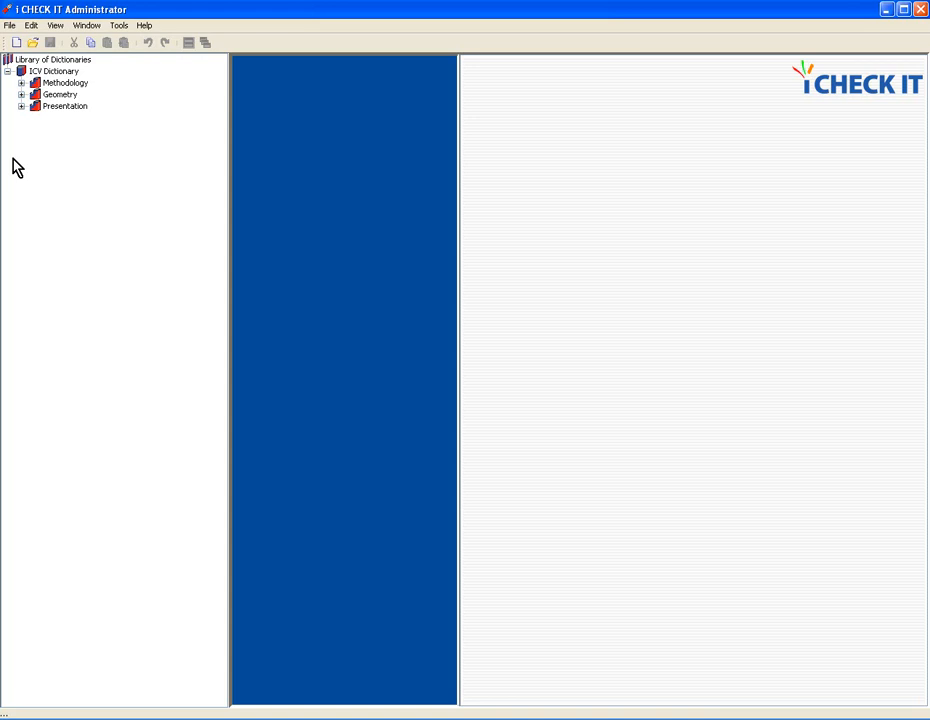
{"action": "mouse_move", "coordinate": [25, 115]}
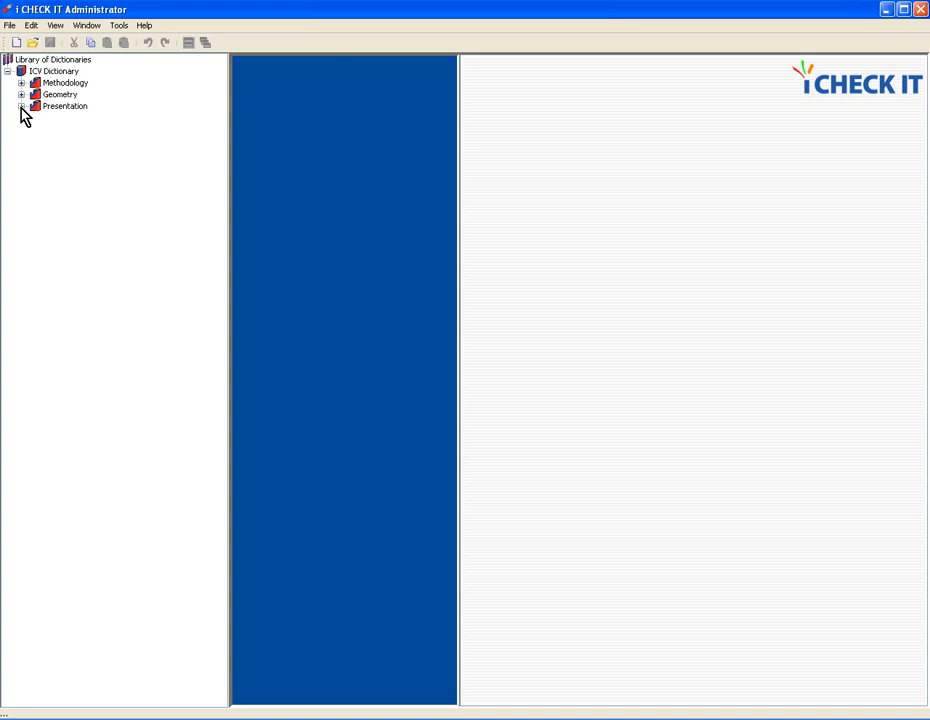
Expand Presentation and show the PresentationFillColor requirement's documentation
{"action": "left_click", "coordinate": [22, 106]}
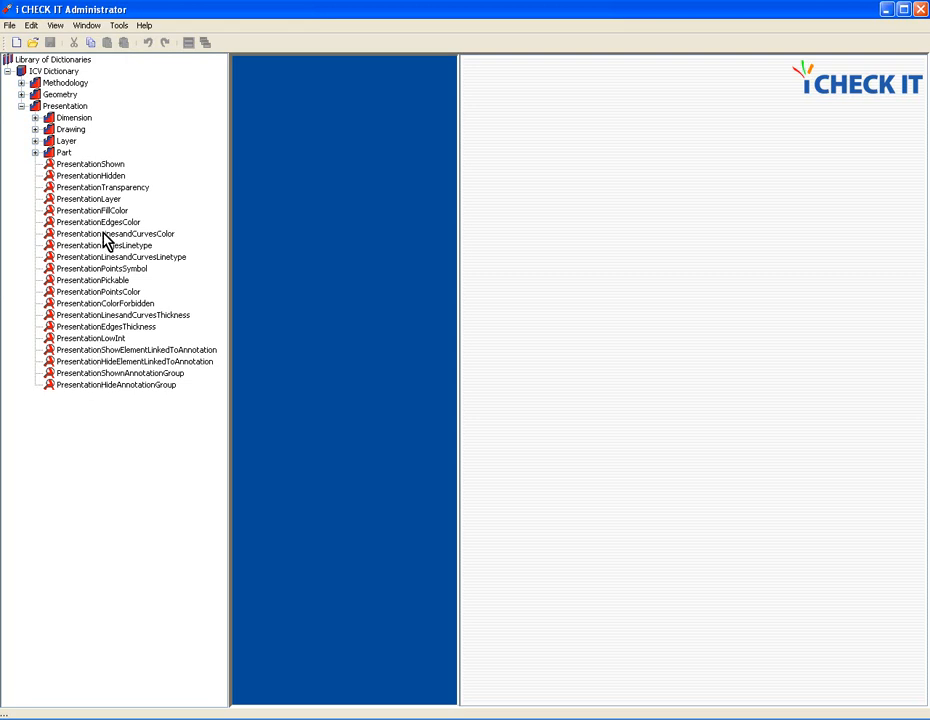
{"action": "mouse_move", "coordinate": [104, 213]}
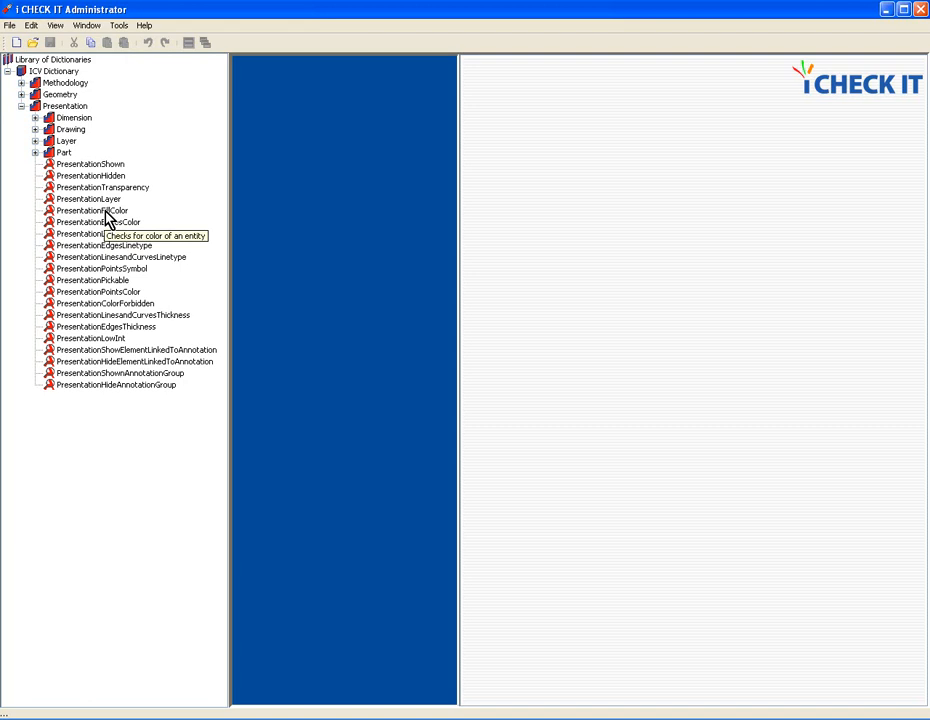
{"action": "left_click", "coordinate": [97, 211]}
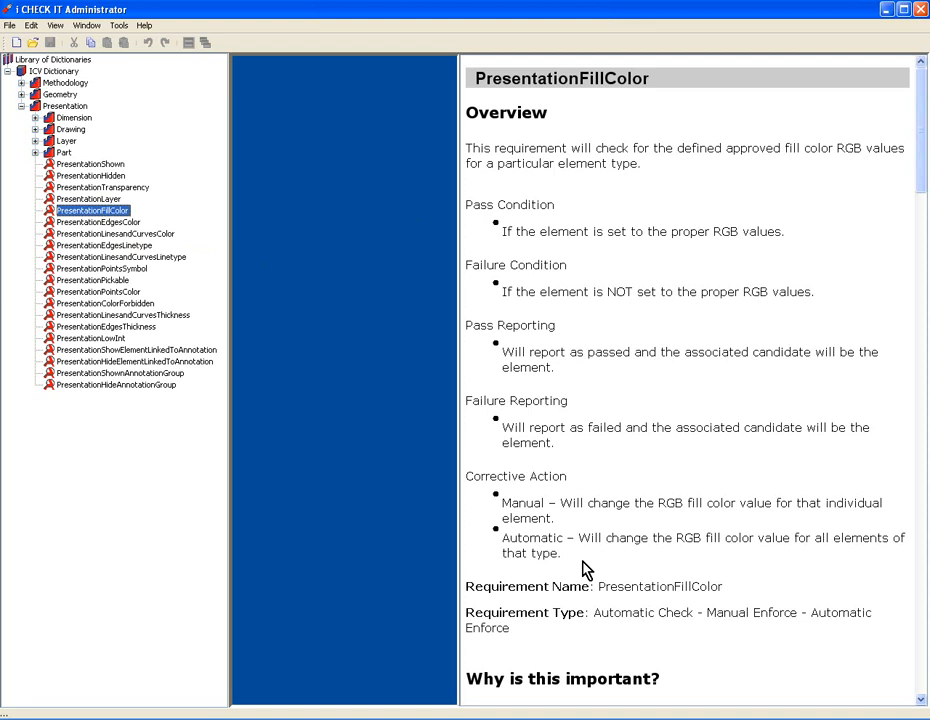
{"action": "mouse_move", "coordinate": [622, 477]}
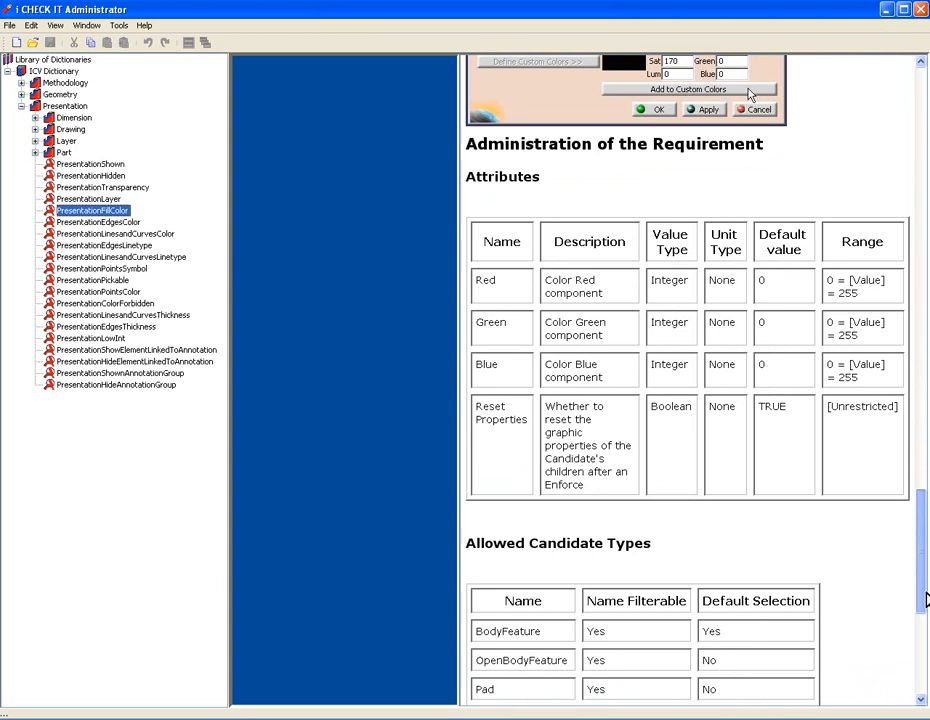
{"action": "scroll", "scroll_direction": "down", "scroll_amount": 3}
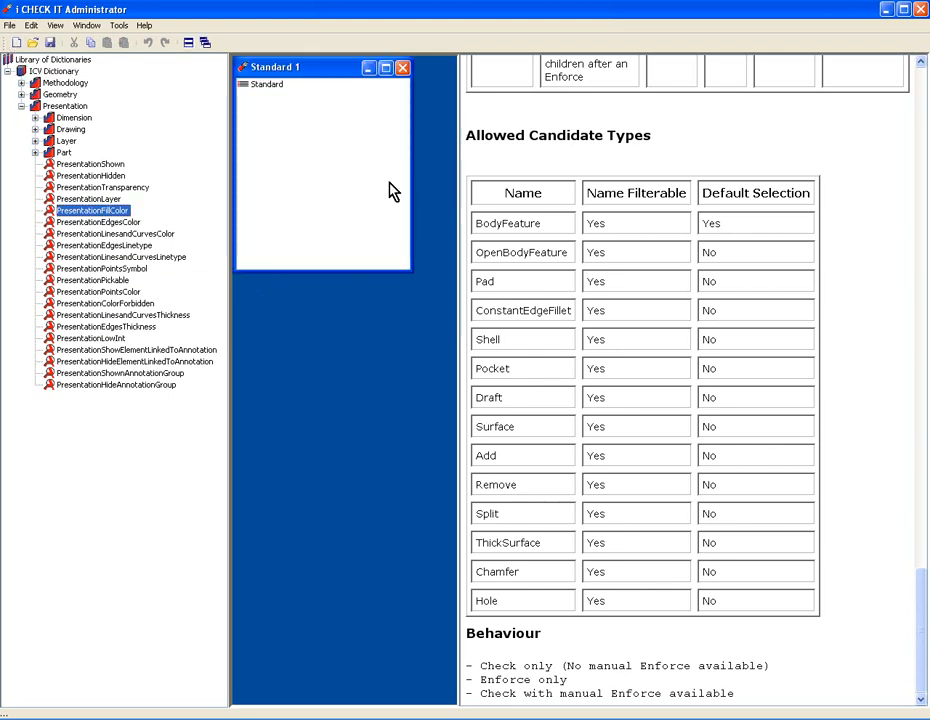
{"action": "mouse_move", "coordinate": [331, 107]}
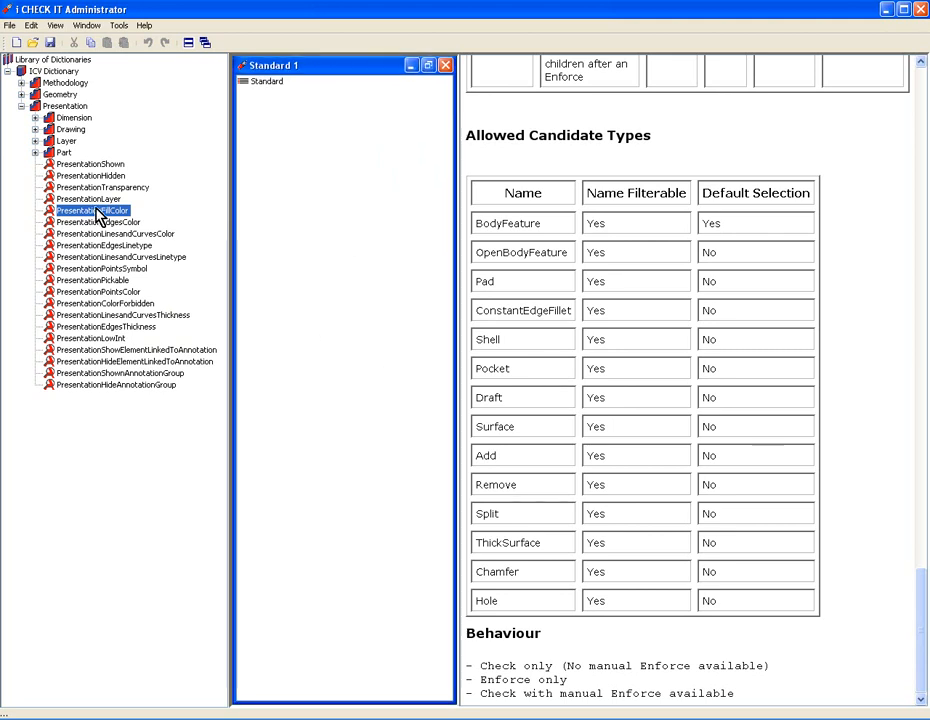
Add PresentationFillColor under the Standard root of Standard 1 and select it
{"action": "left_click", "coordinate": [88, 198]}
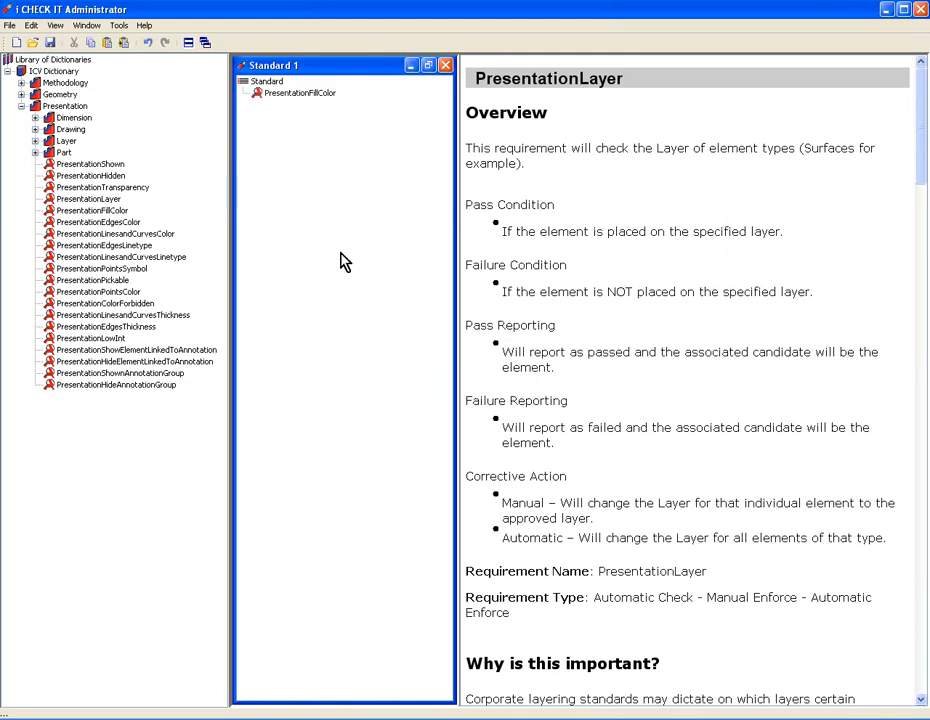
{"action": "left_click", "coordinate": [296, 92]}
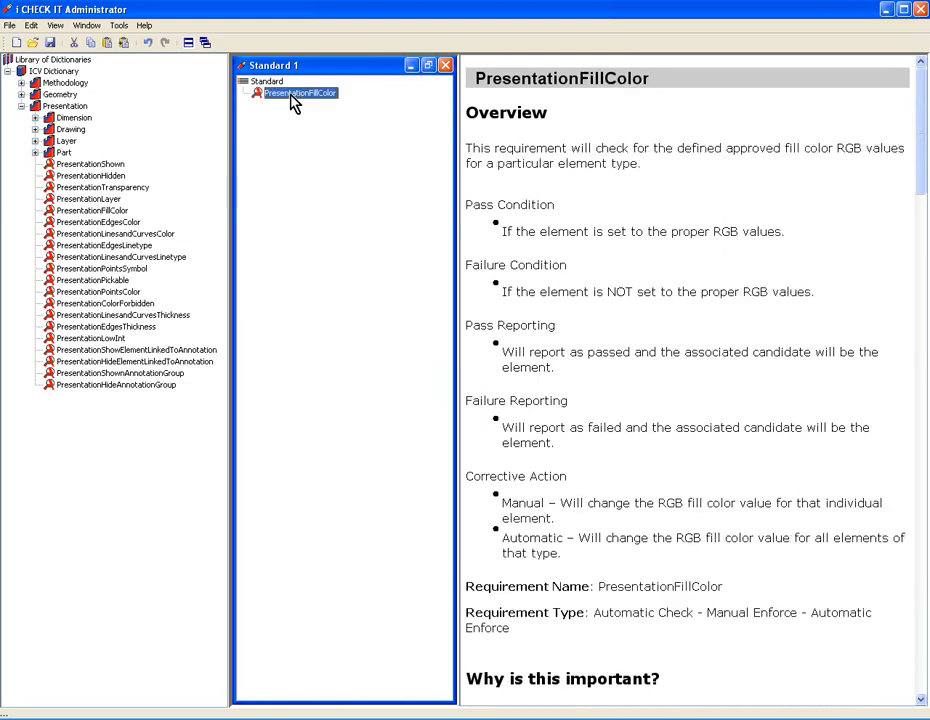
Set the requirement's approved colour to Red 0, Green 0, Blue 255 with Reset Properties True
{"action": "double_click", "coordinate": [300, 92]}
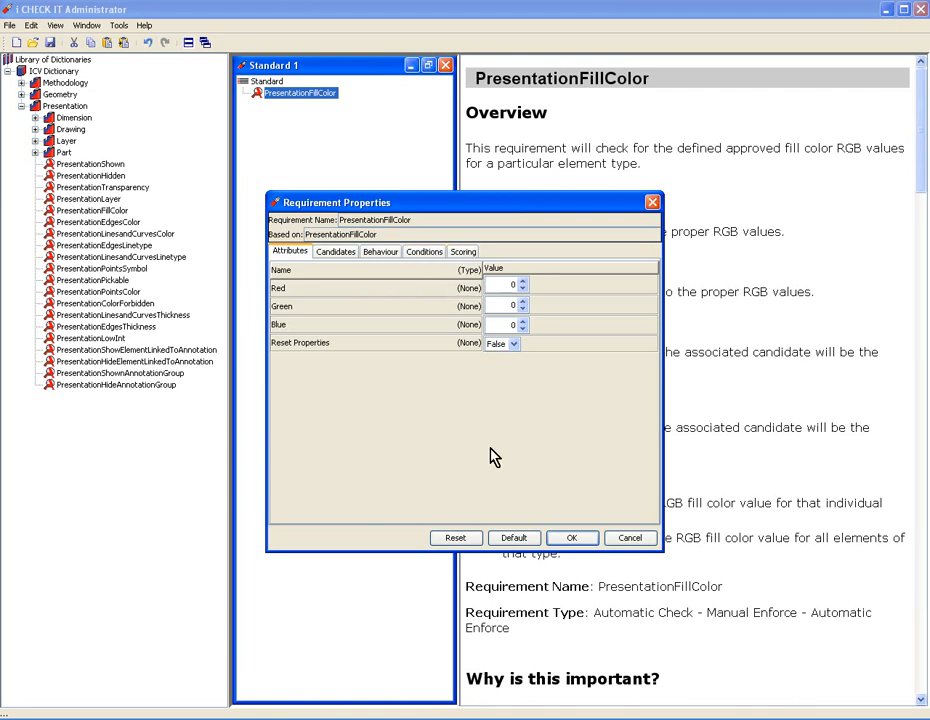
{"action": "mouse_move", "coordinate": [520, 399]}
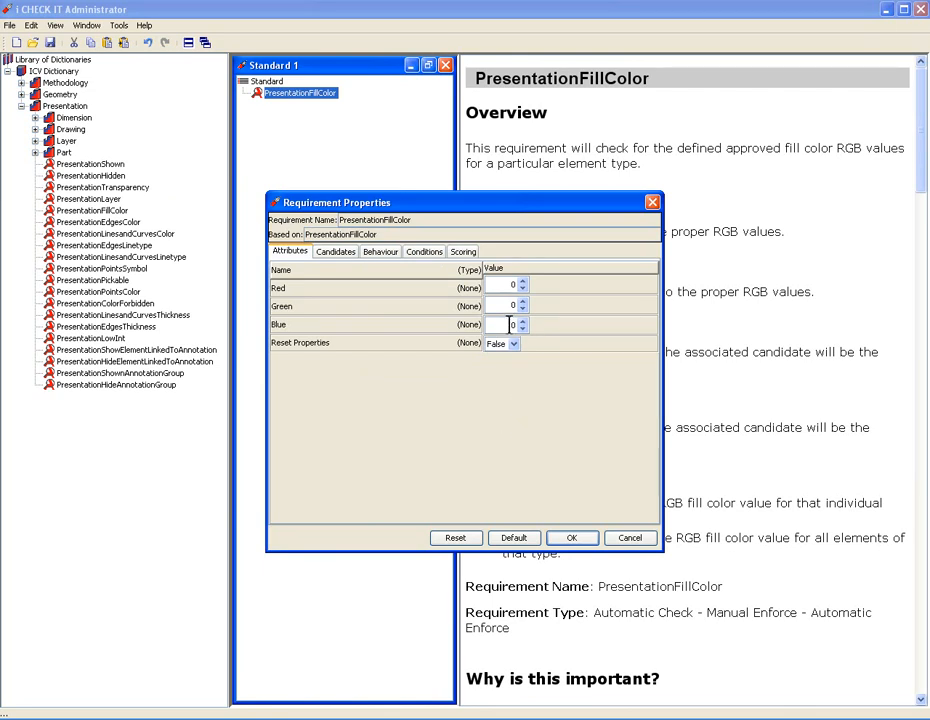
{"action": "type", "text": "25"}
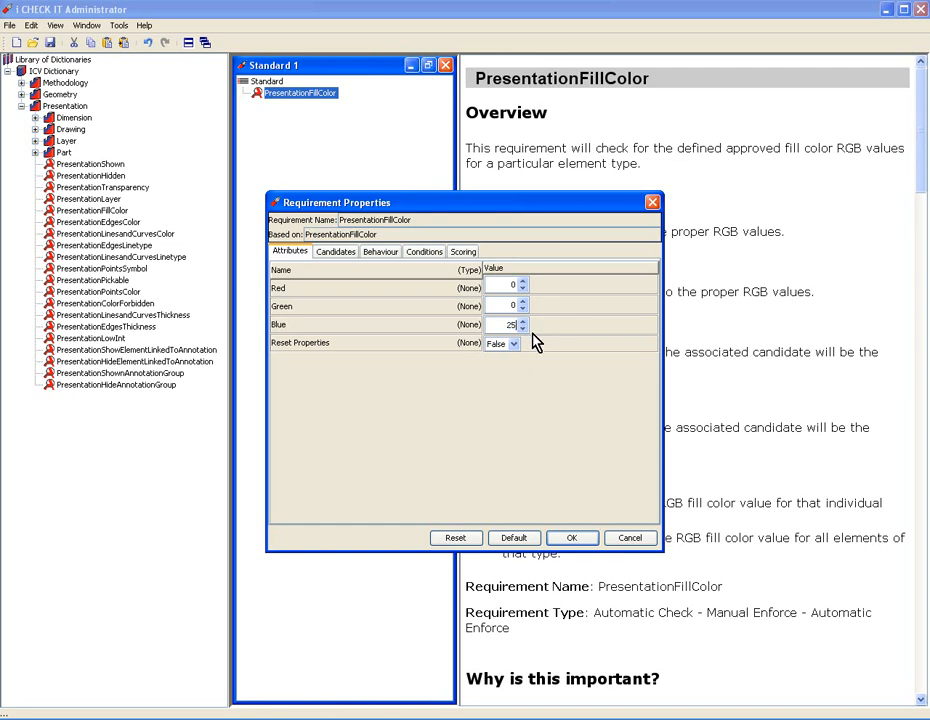
{"action": "left_click", "coordinate": [522, 321]}
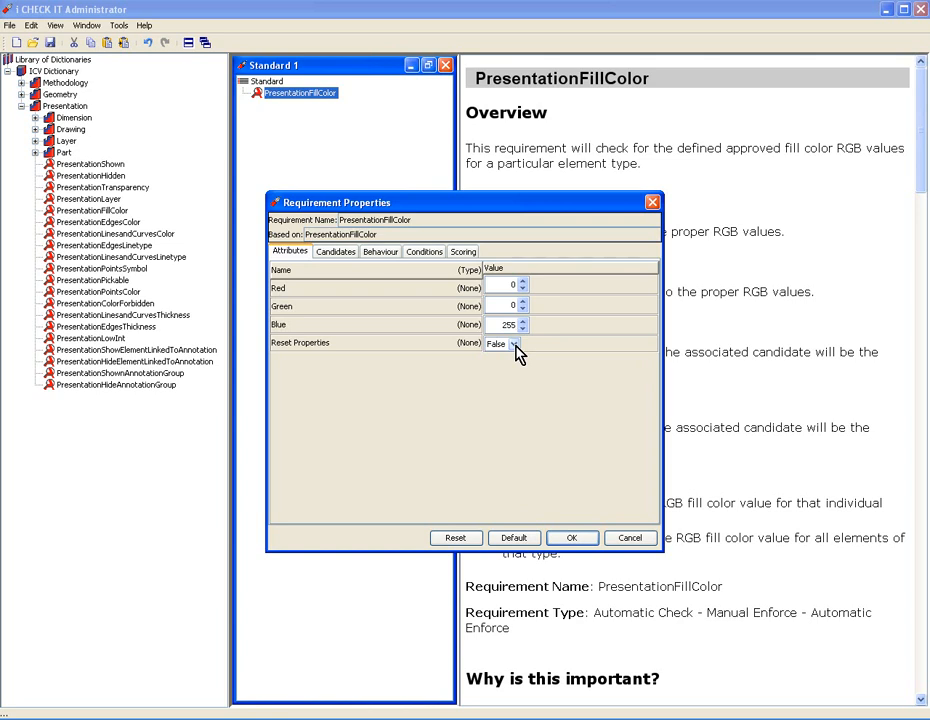
{"action": "left_click", "coordinate": [513, 343]}
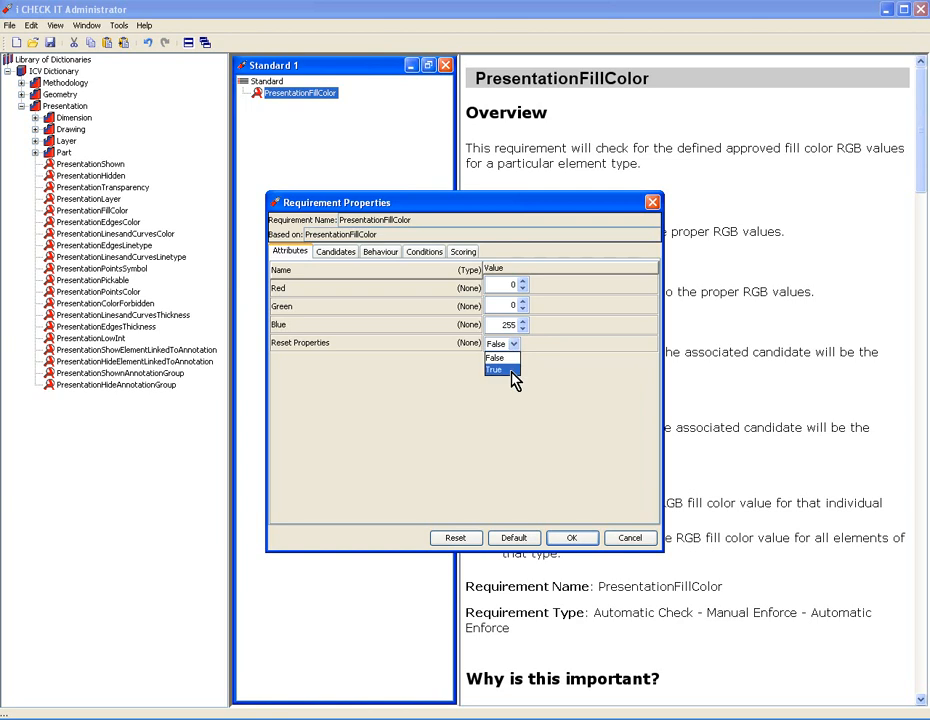
{"action": "left_click", "coordinate": [494, 370]}
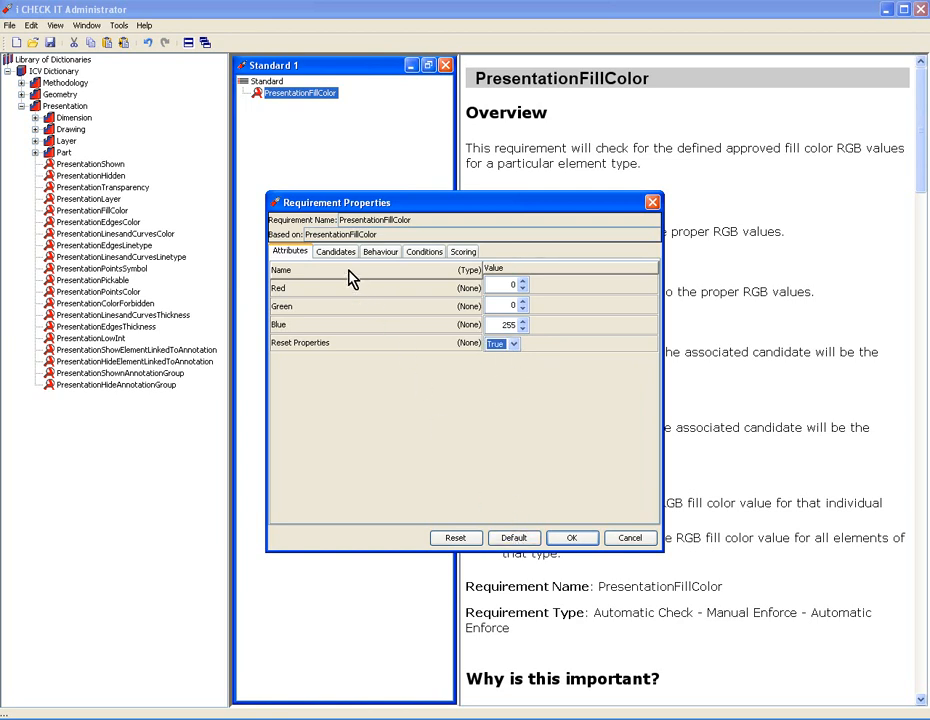
Keep All Bodies as candidates and set the behaviour to Enforce only
{"action": "left_click", "coordinate": [335, 251]}
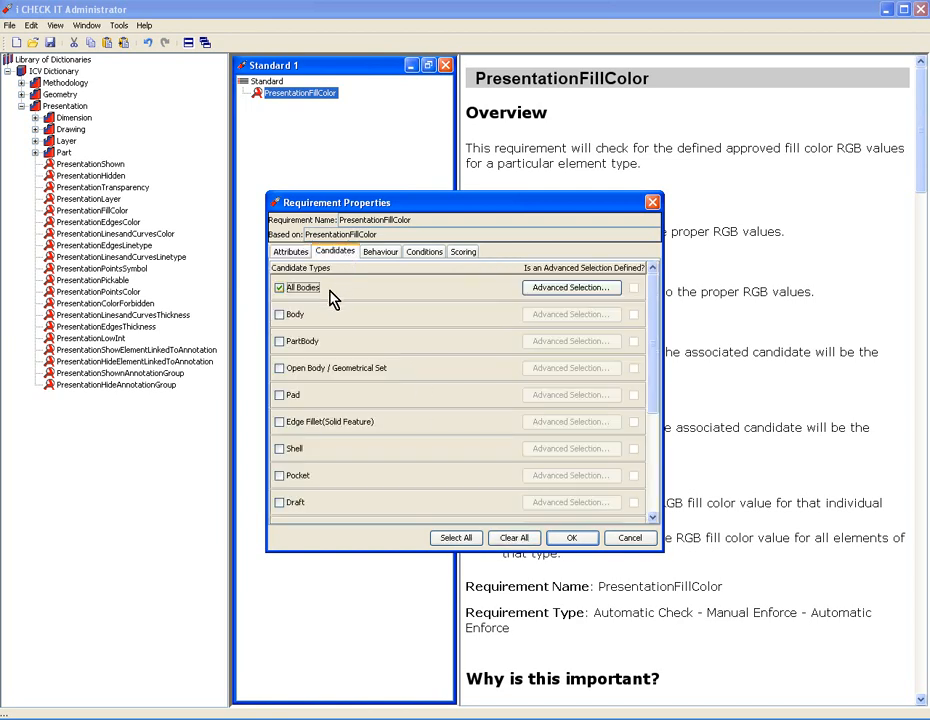
{"action": "mouse_move", "coordinate": [324, 332]}
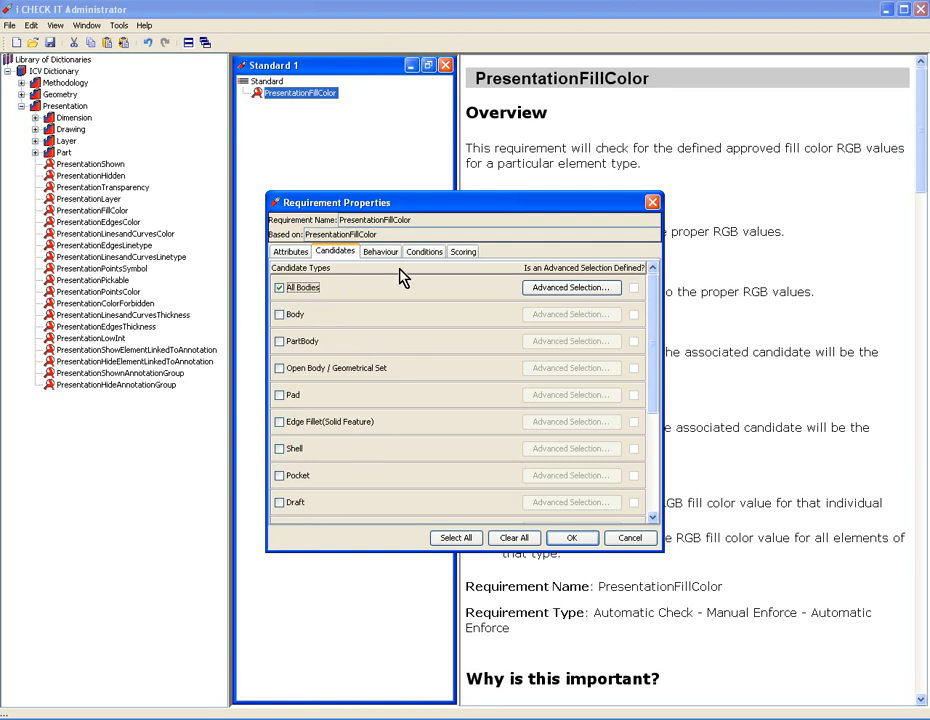
{"action": "left_click", "coordinate": [380, 251]}
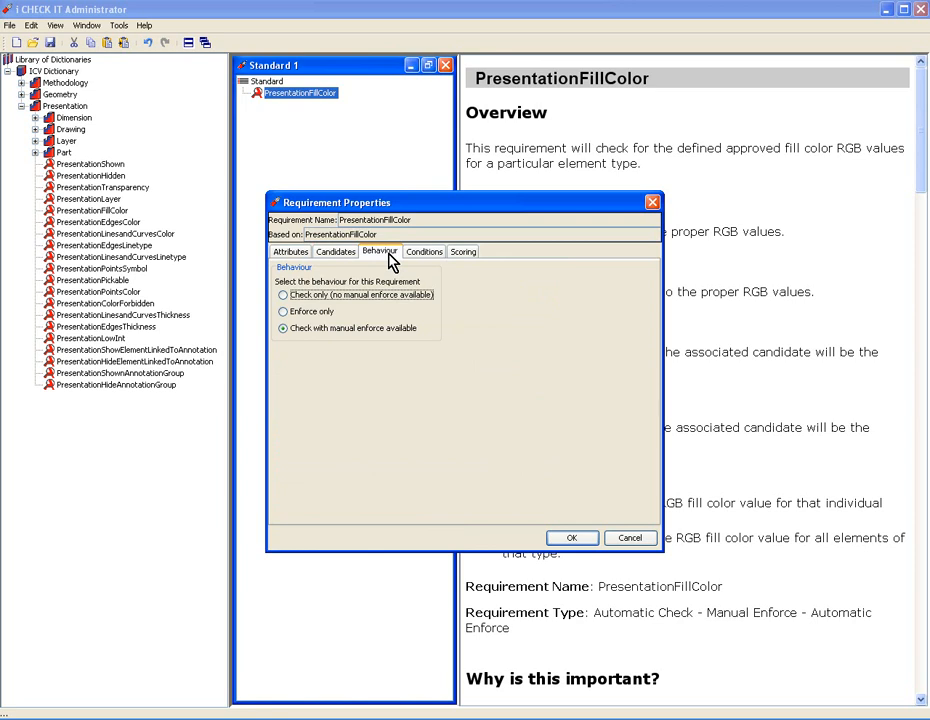
{"action": "left_click", "coordinate": [283, 328]}
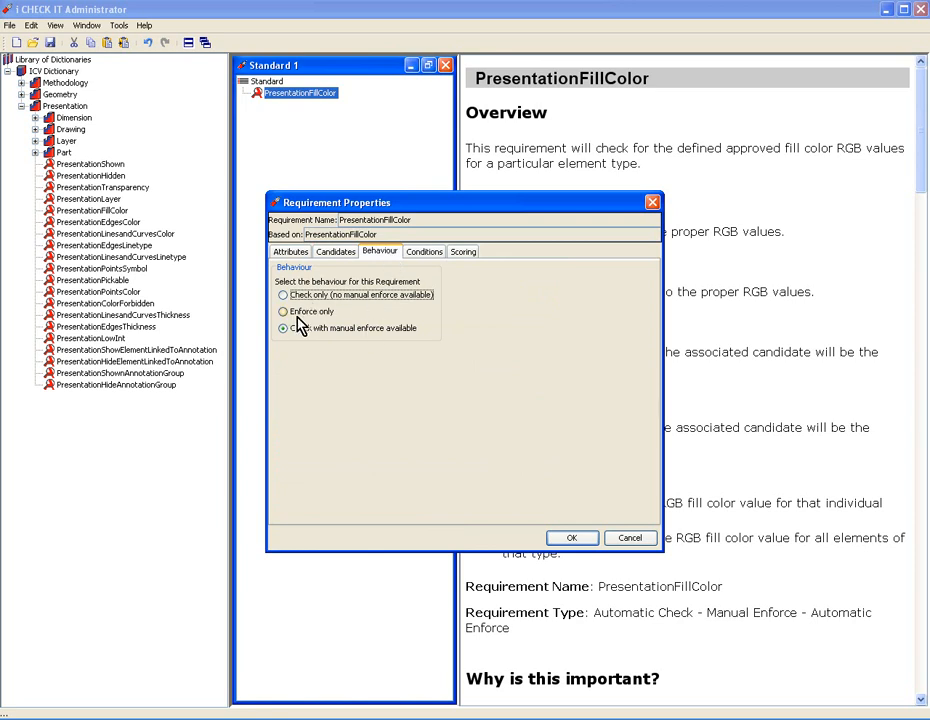
{"action": "left_click", "coordinate": [283, 328]}
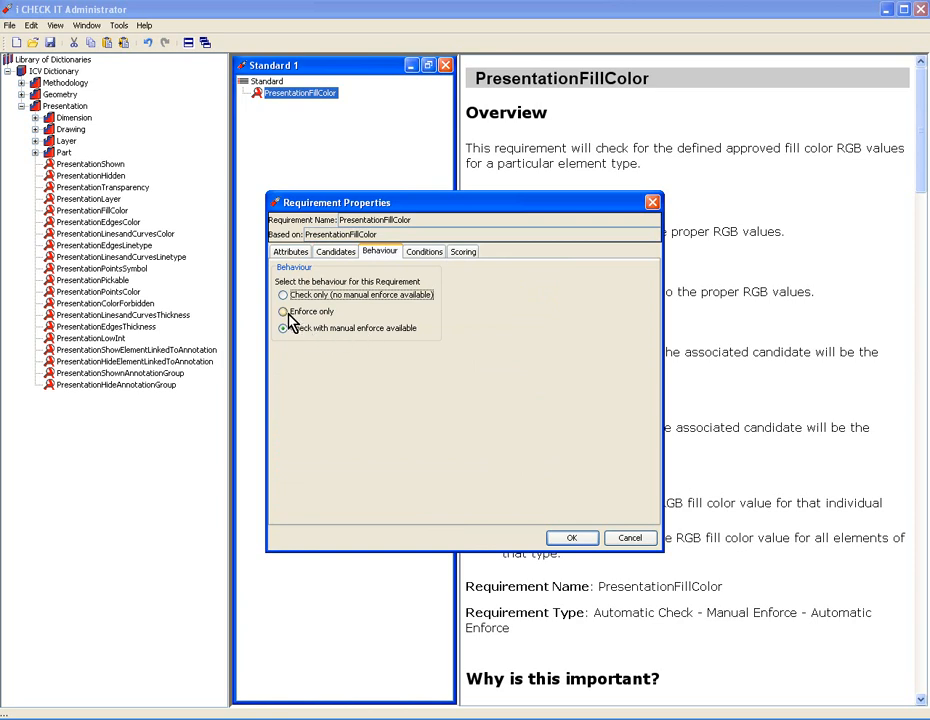
{"action": "left_click", "coordinate": [283, 311]}
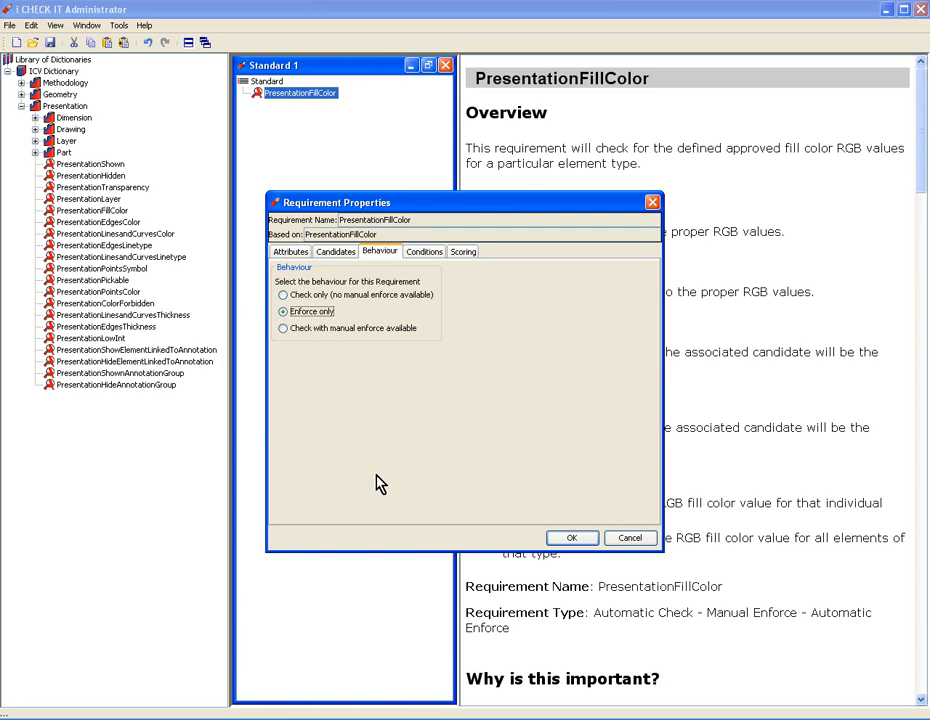
Review the Conditions: no name pattern, document type All, no conditional expression
{"action": "left_click", "coordinate": [423, 251]}
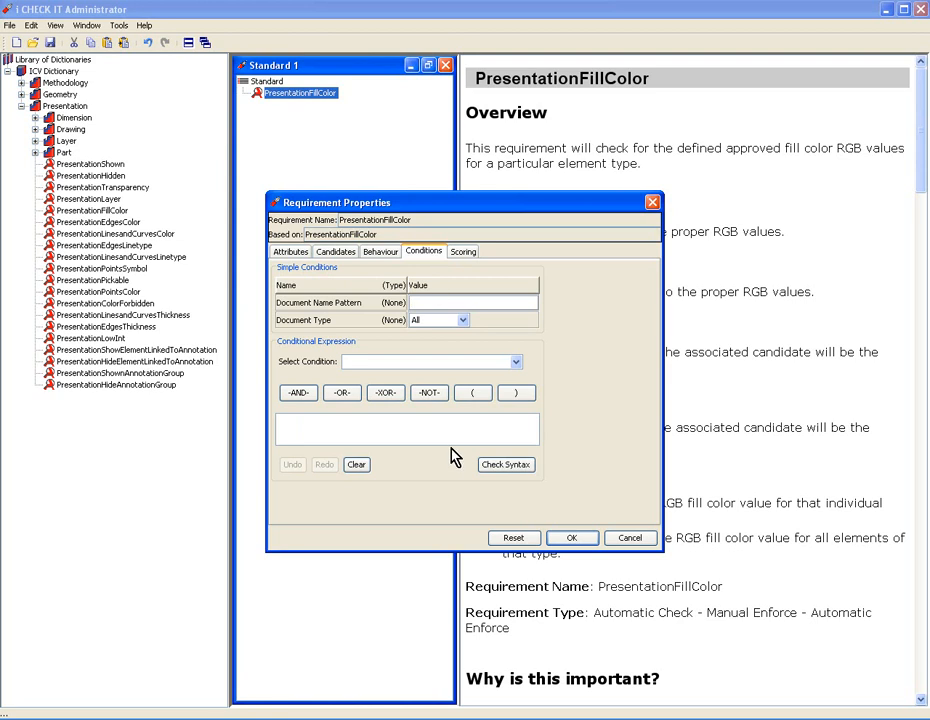
{"action": "left_click", "coordinate": [472, 302]}
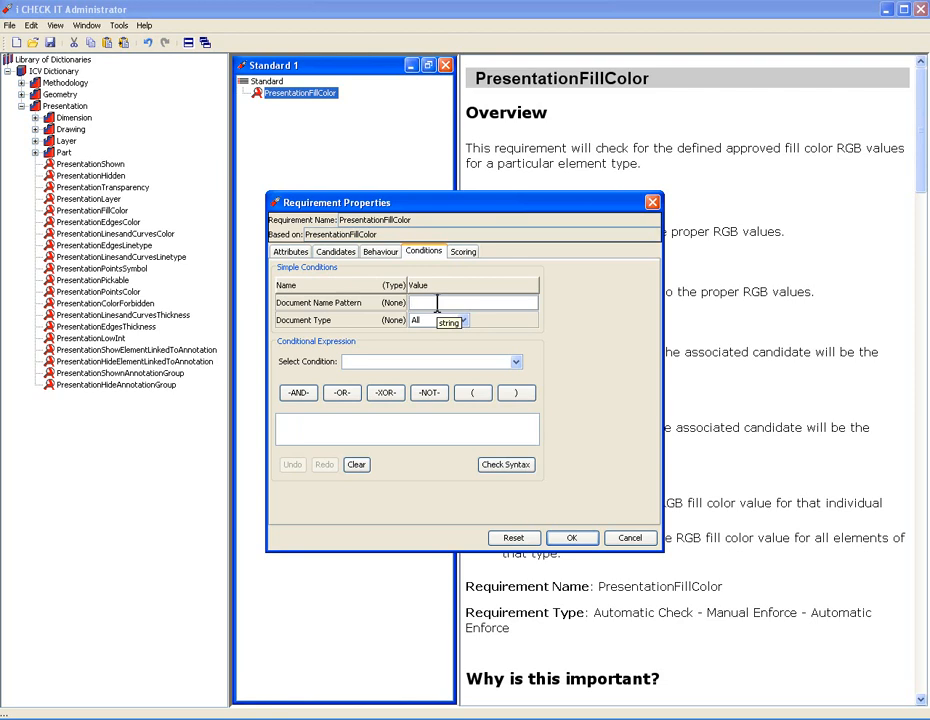
{"action": "left_click", "coordinate": [464, 321]}
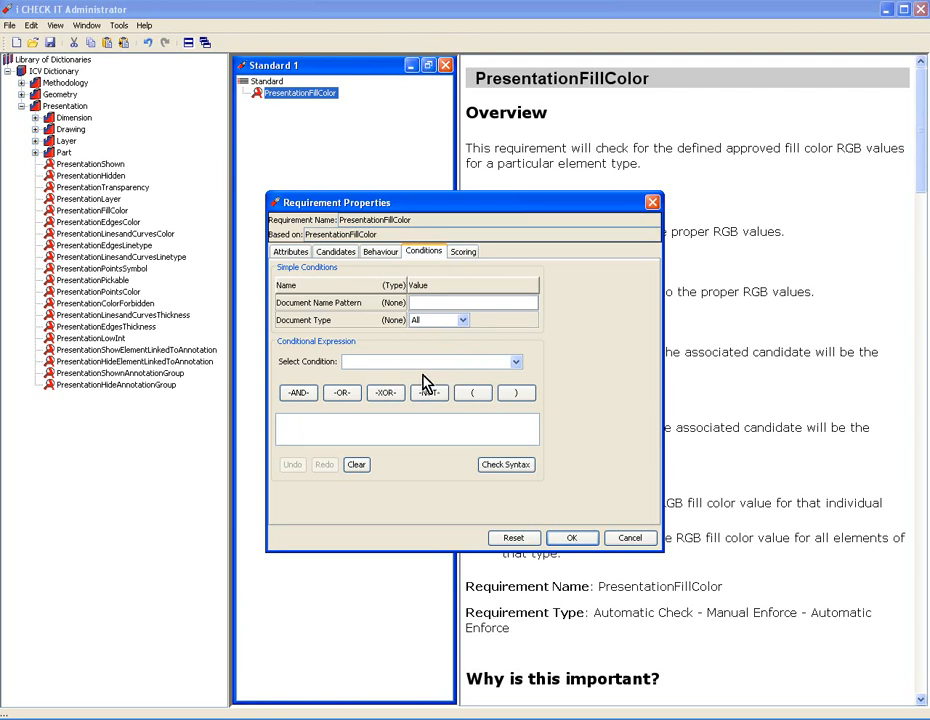
{"action": "mouse_move", "coordinate": [298, 392]}
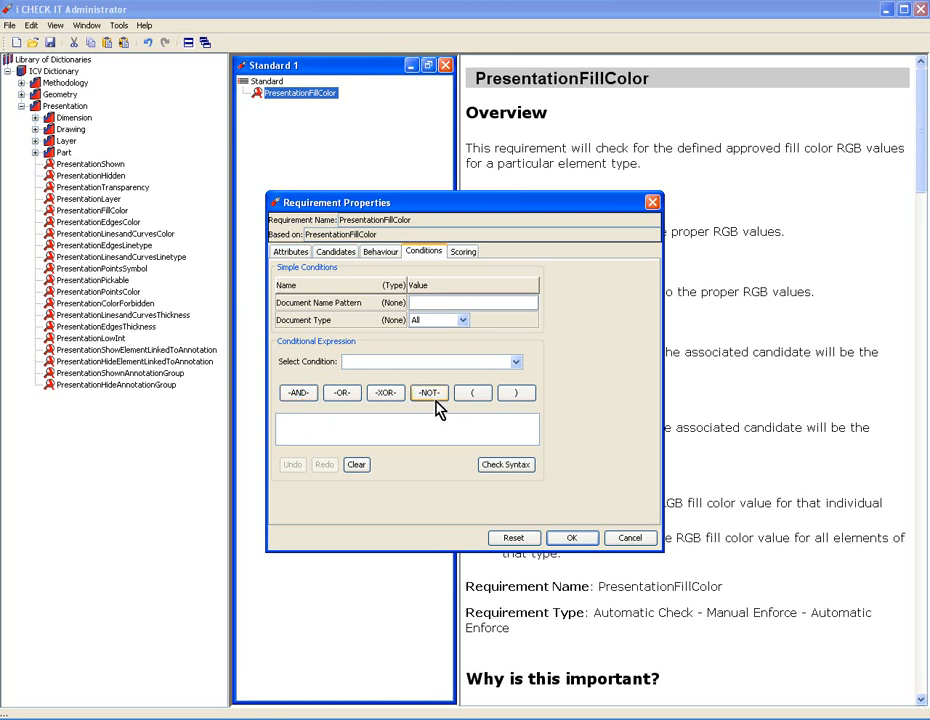
{"action": "mouse_move", "coordinate": [385, 392]}
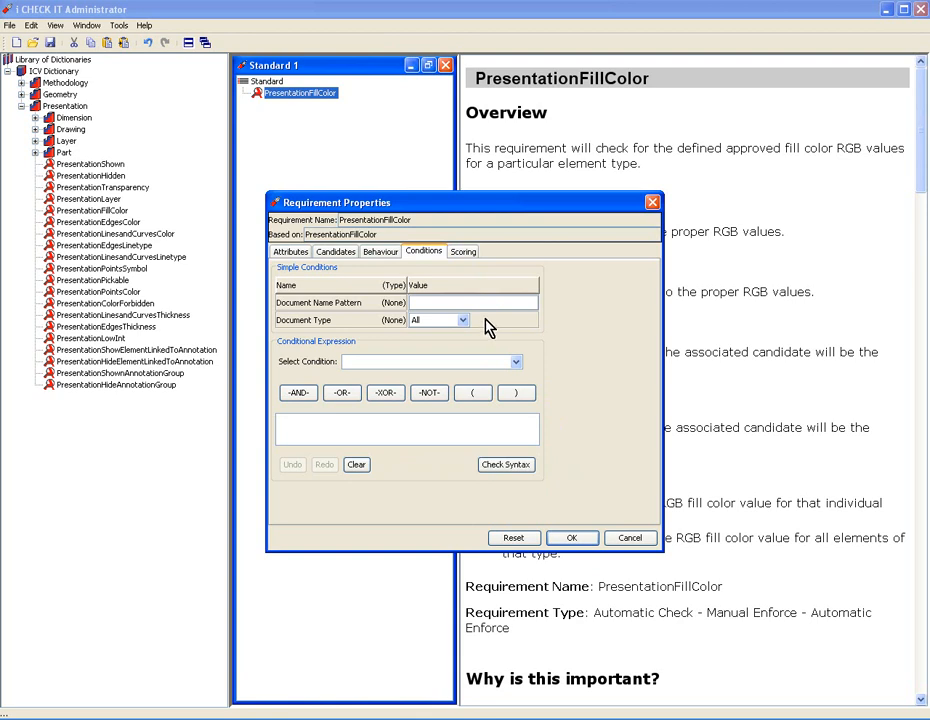
{"action": "mouse_move", "coordinate": [388, 508]}
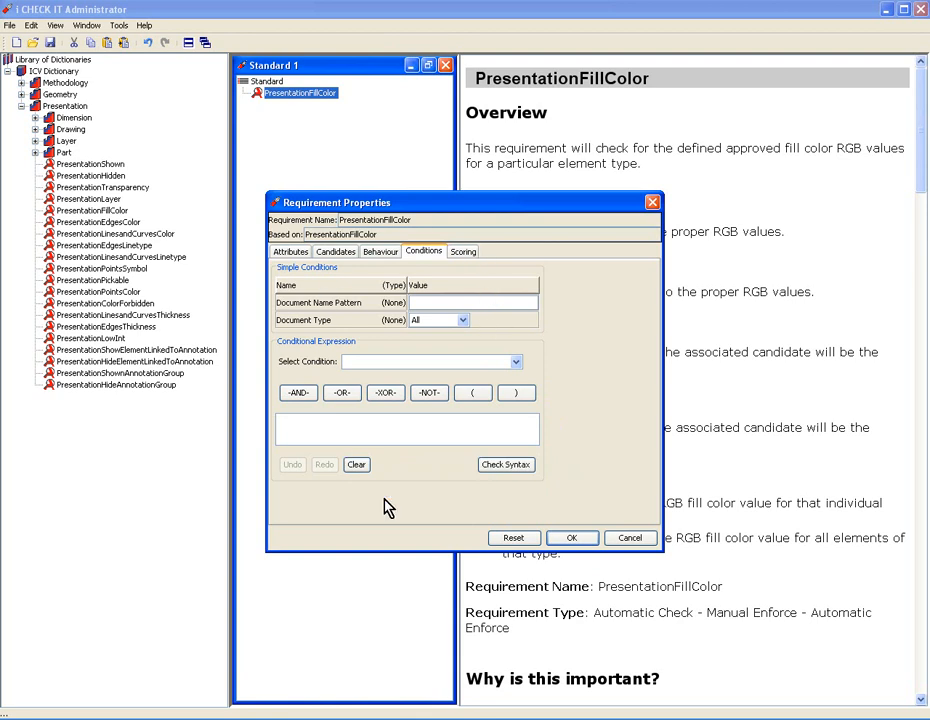
{"action": "mouse_move", "coordinate": [556, 521]}
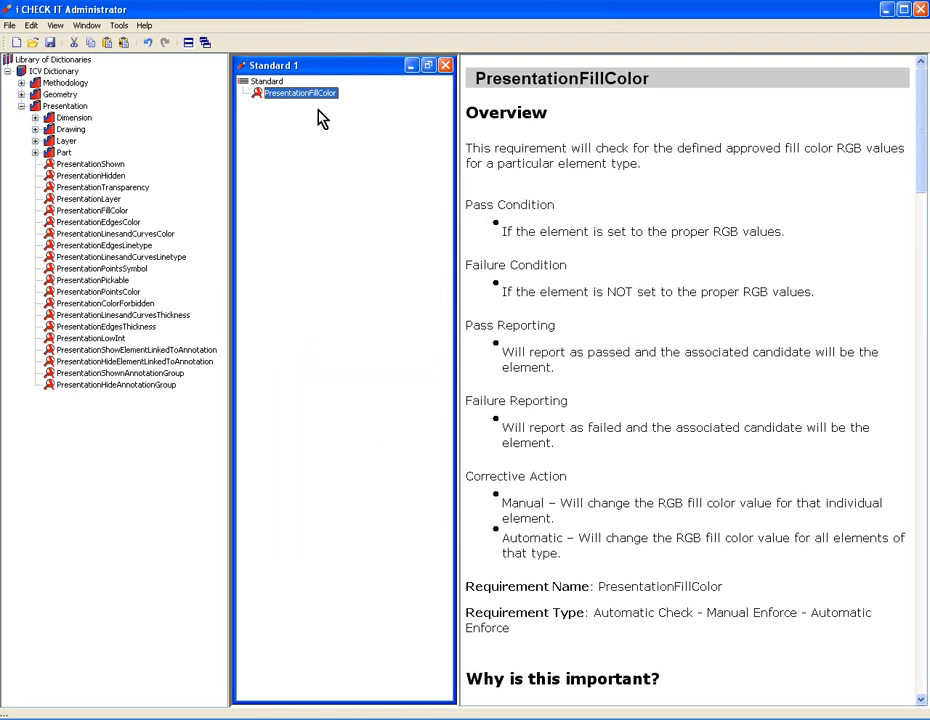
Rename the Standard 1 fill colour requirement to 'All Solids Blue'
{"action": "right_click", "coordinate": [300, 92]}
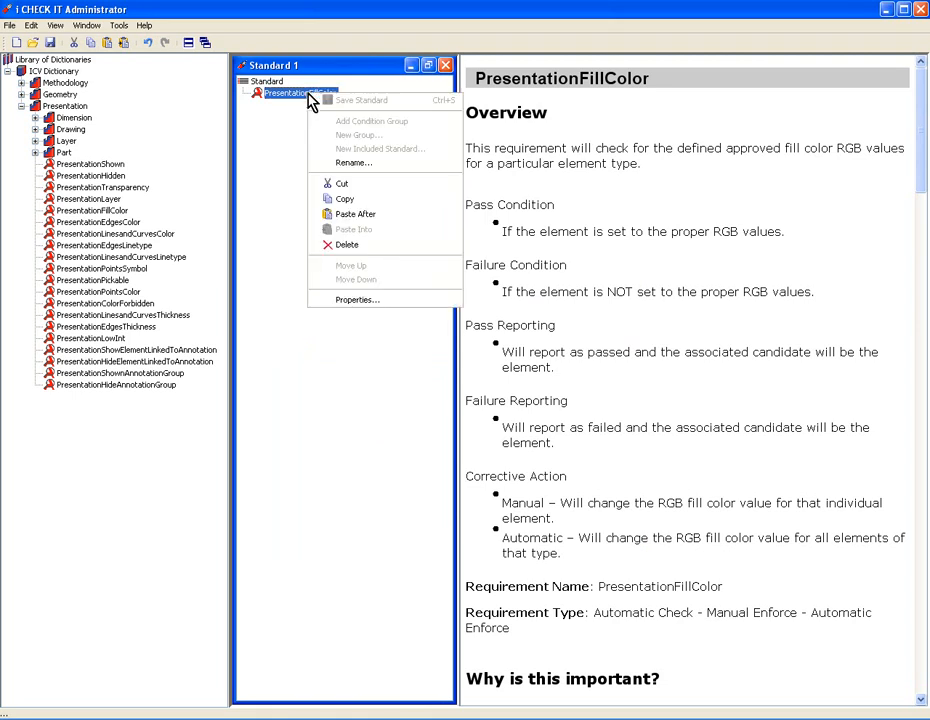
{"action": "mouse_move", "coordinate": [353, 229]}
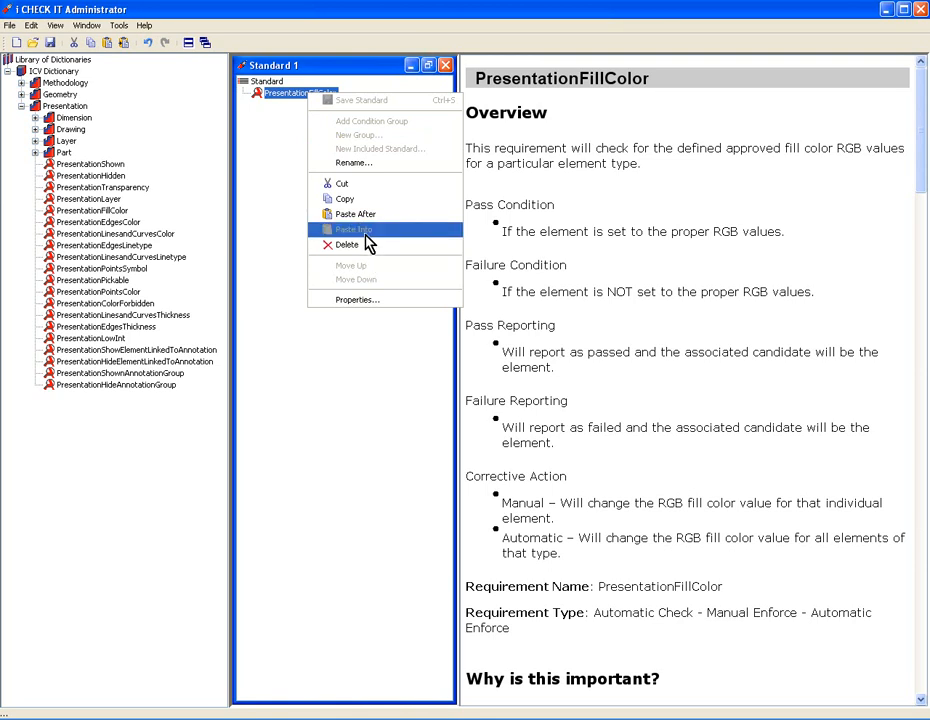
{"action": "left_click", "coordinate": [353, 162]}
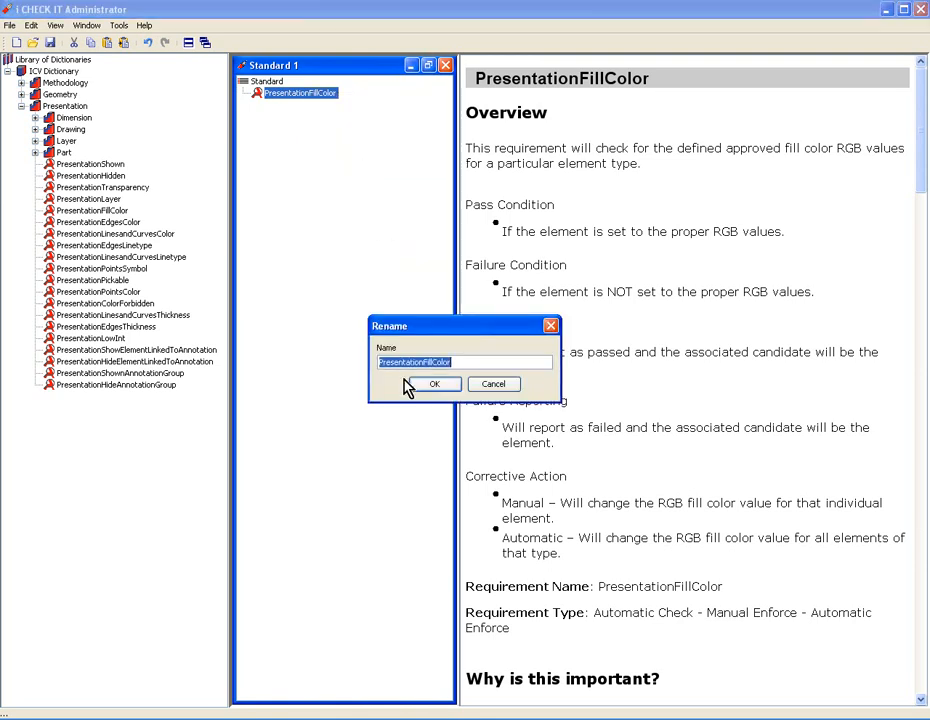
{"action": "mouse_move", "coordinate": [386, 496]}
{"action": "type", "text": "All Solids B"}
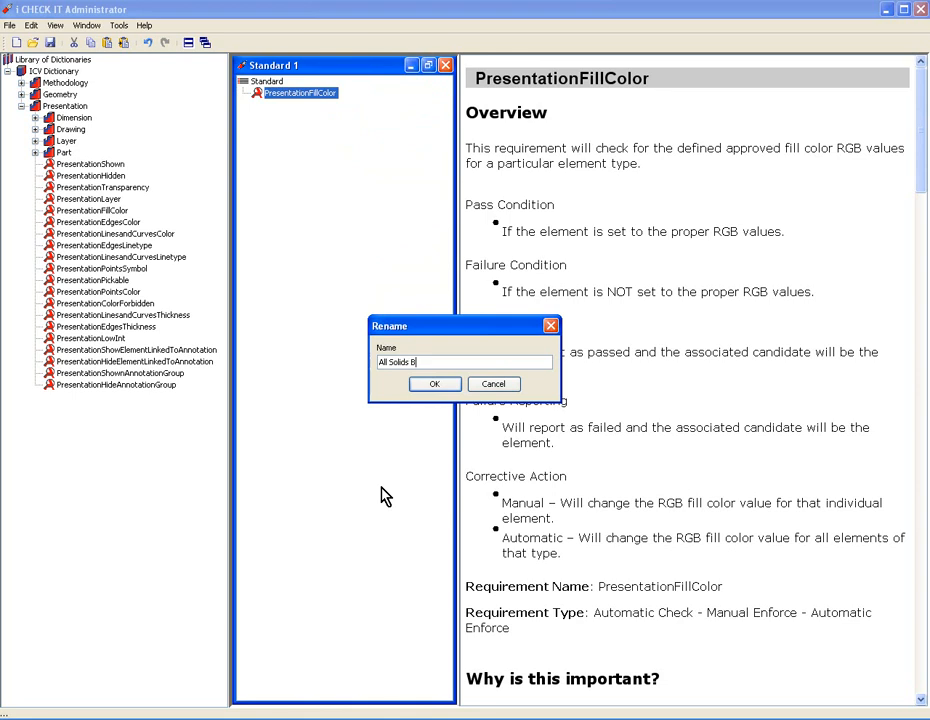
{"action": "type", "text": "lue"}
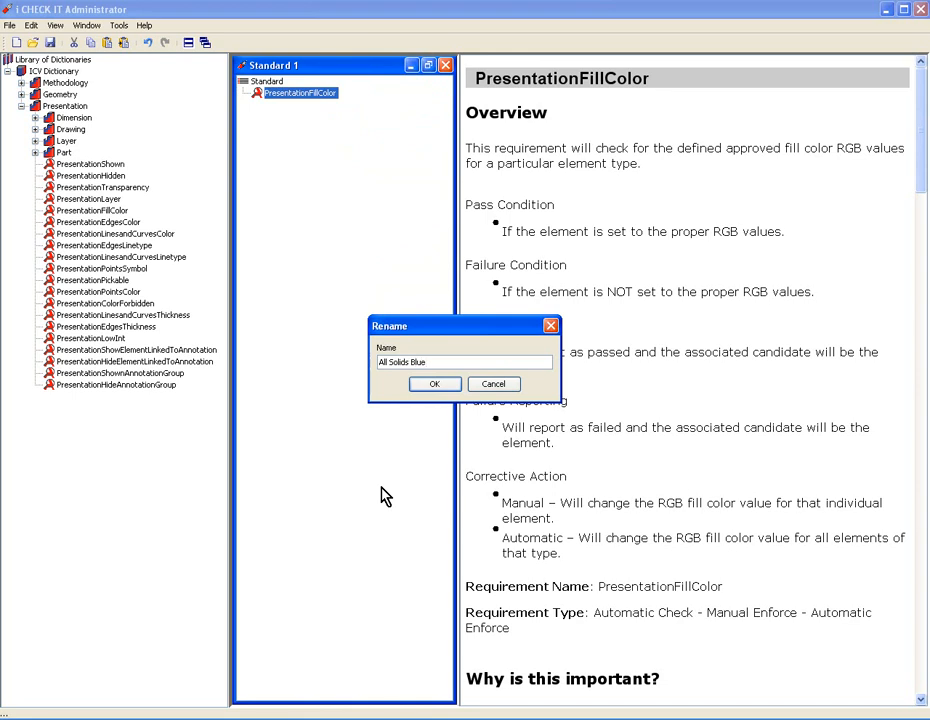
{"action": "left_click", "coordinate": [434, 384]}
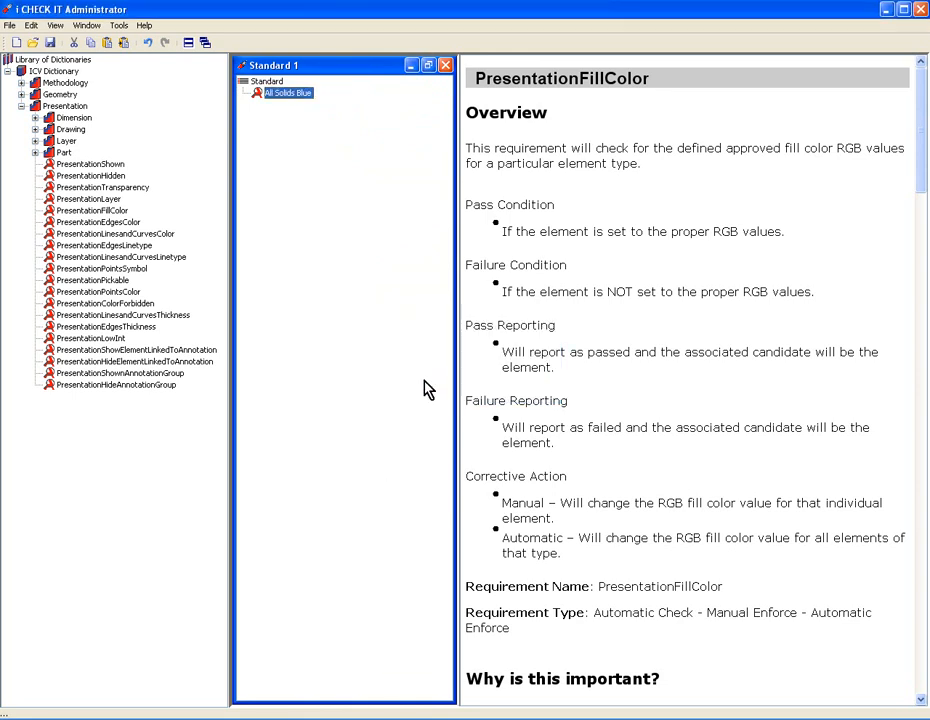
{"action": "mouse_move", "coordinate": [332, 318]}
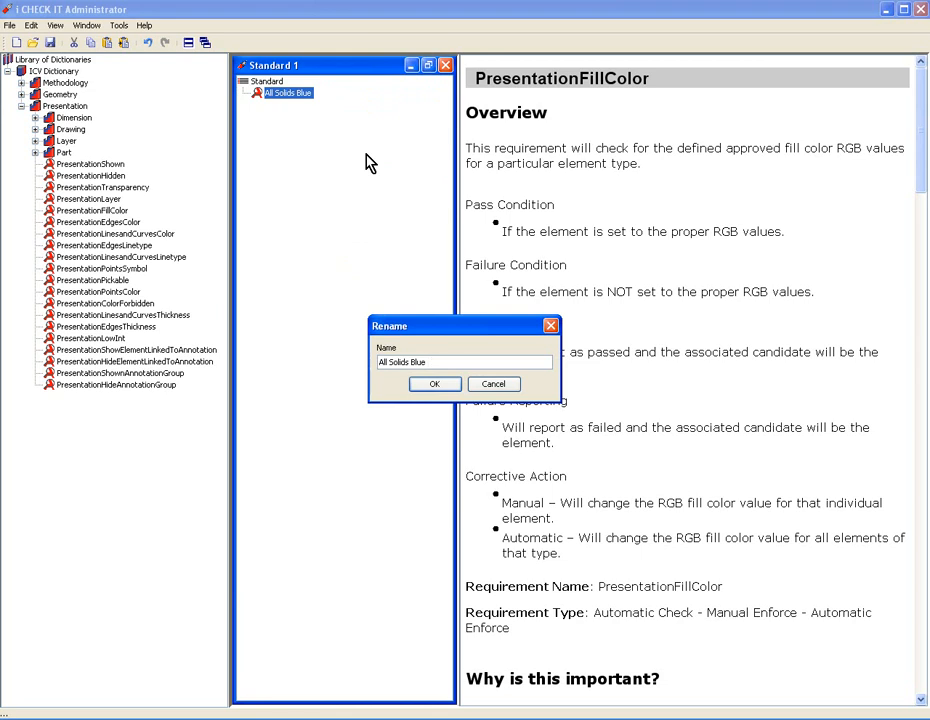
Rename it 'All Solids Blue ENFORCE', use the File menu and switch back to CATIA
{"action": "type", "text": "ENFORCE"}
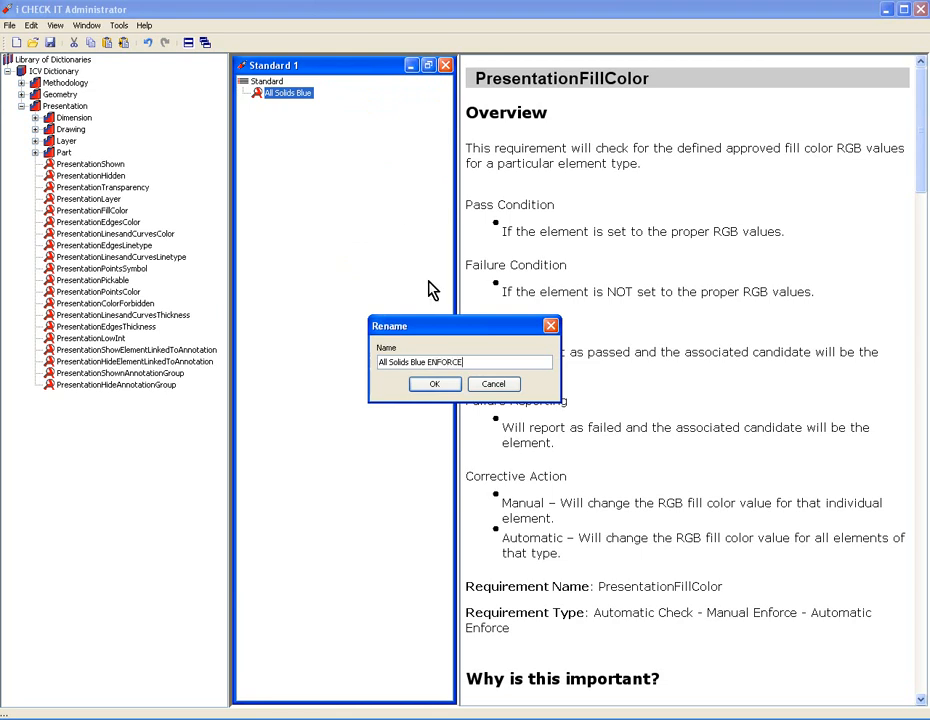
{"action": "left_click", "coordinate": [434, 384]}
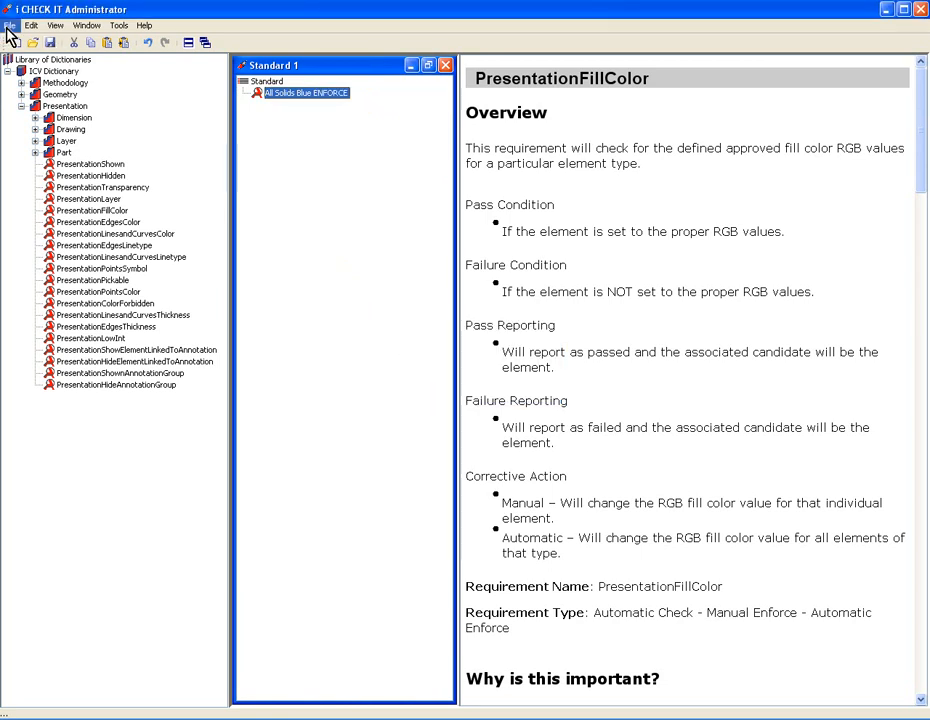
{"action": "left_click", "coordinate": [10, 25]}
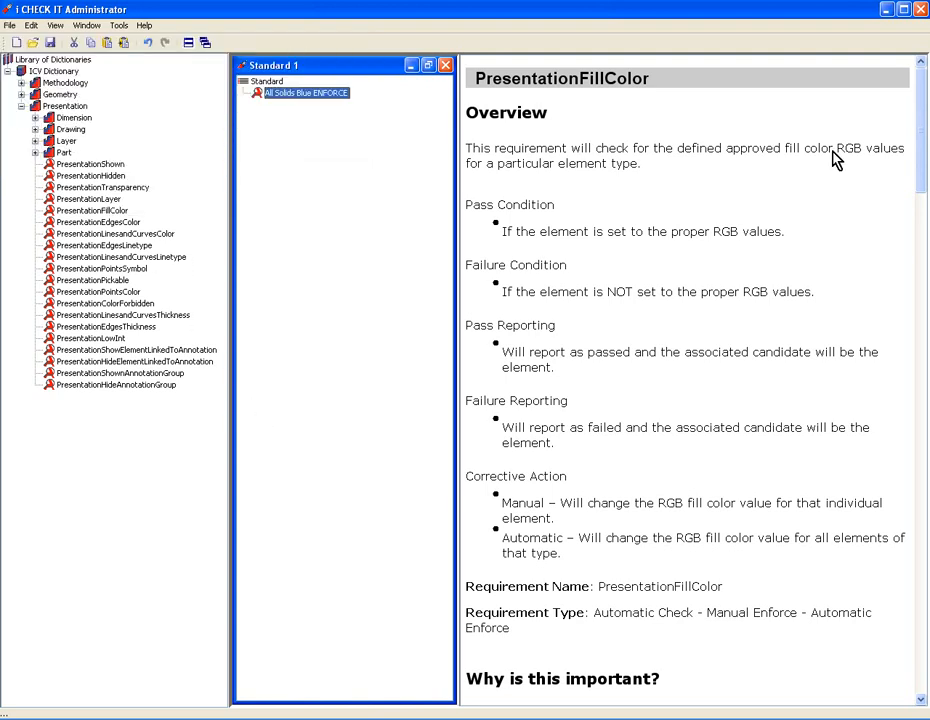
{"action": "left_click", "coordinate": [920, 9]}
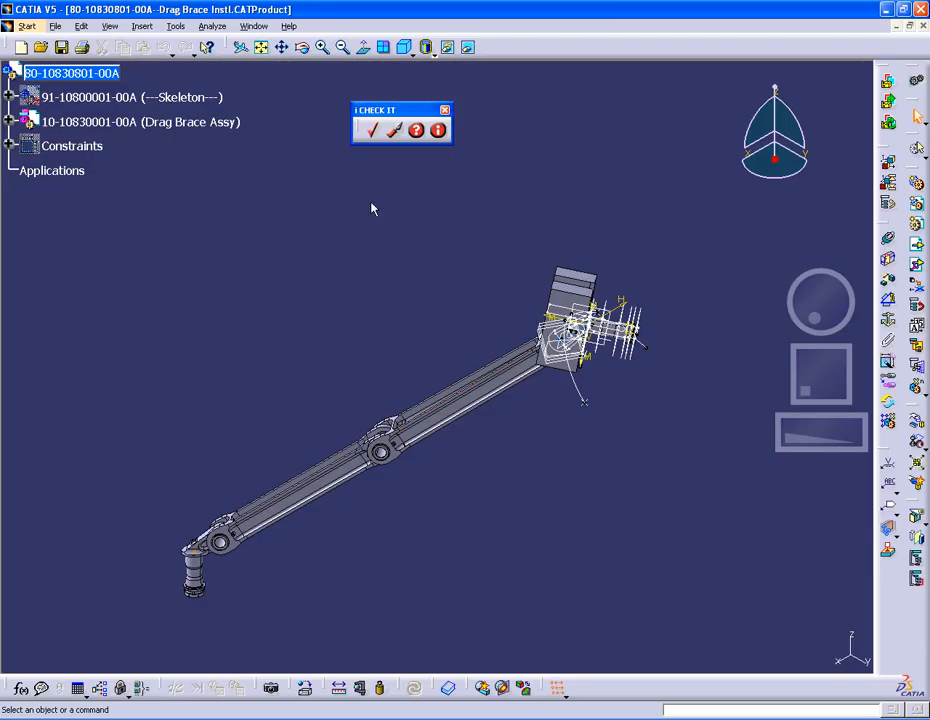
{"action": "left_click", "coordinate": [175, 26]}
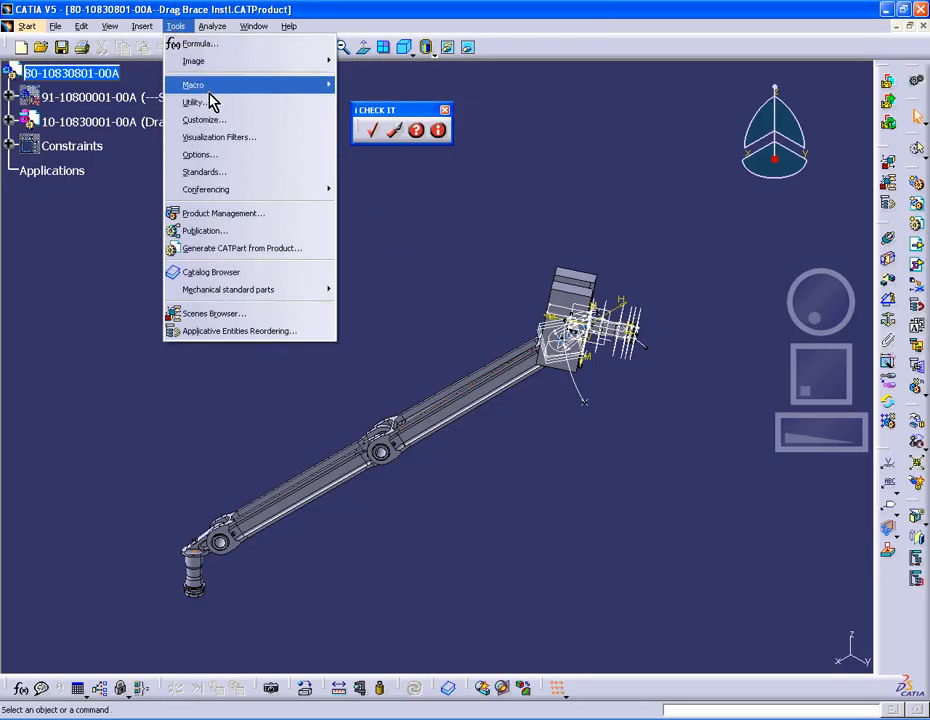
{"action": "left_click", "coordinate": [198, 154]}
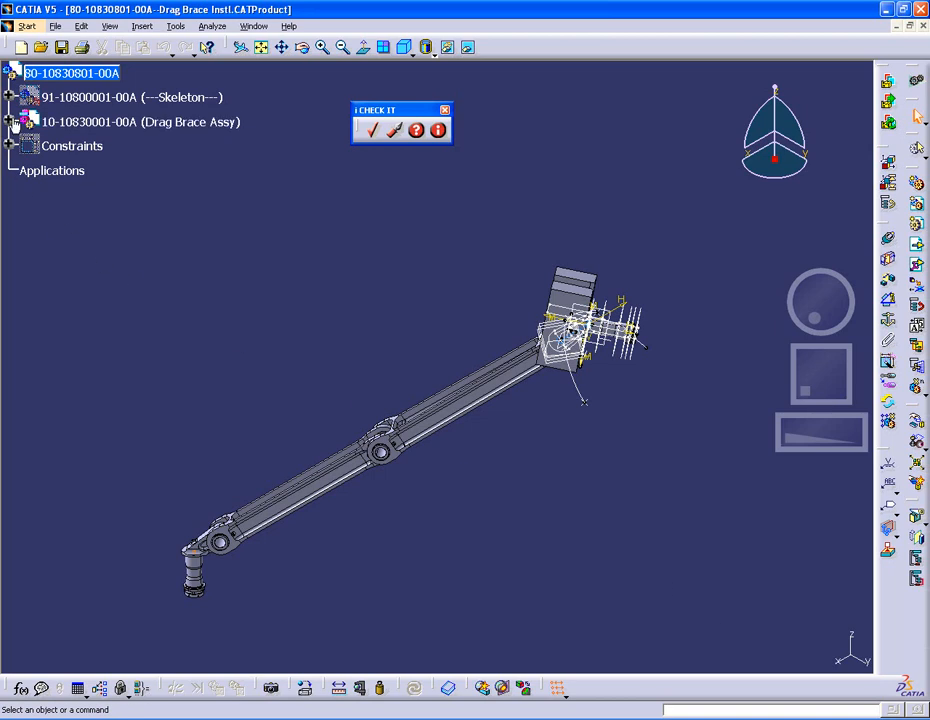
Open Spindle Subassy - Upper in its own window and fit it into view
{"action": "left_click", "coordinate": [10, 122]}
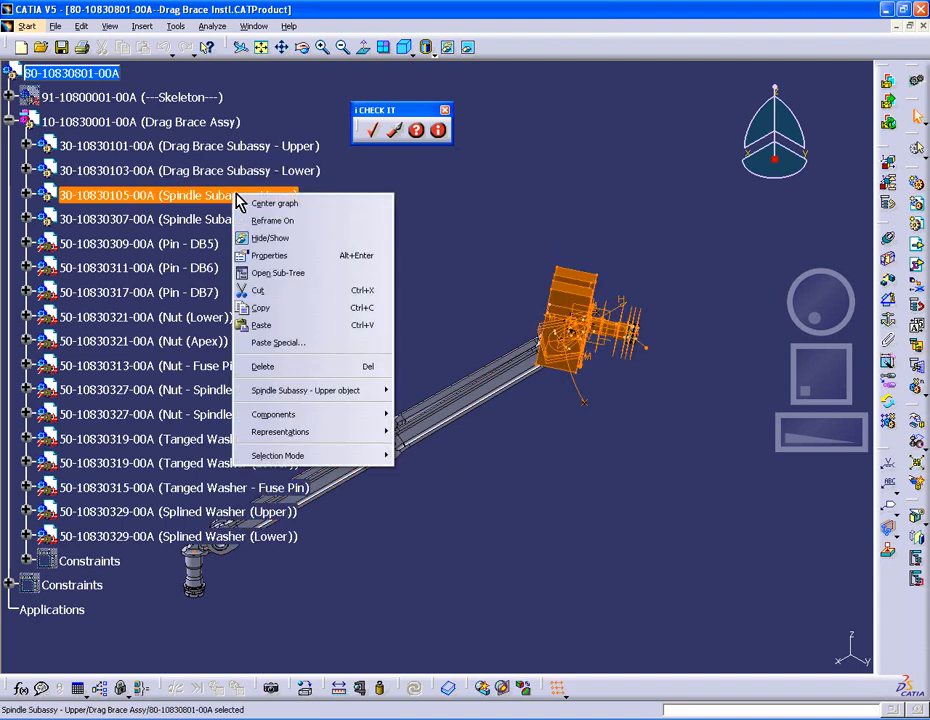
{"action": "mouse_move", "coordinate": [313, 390]}
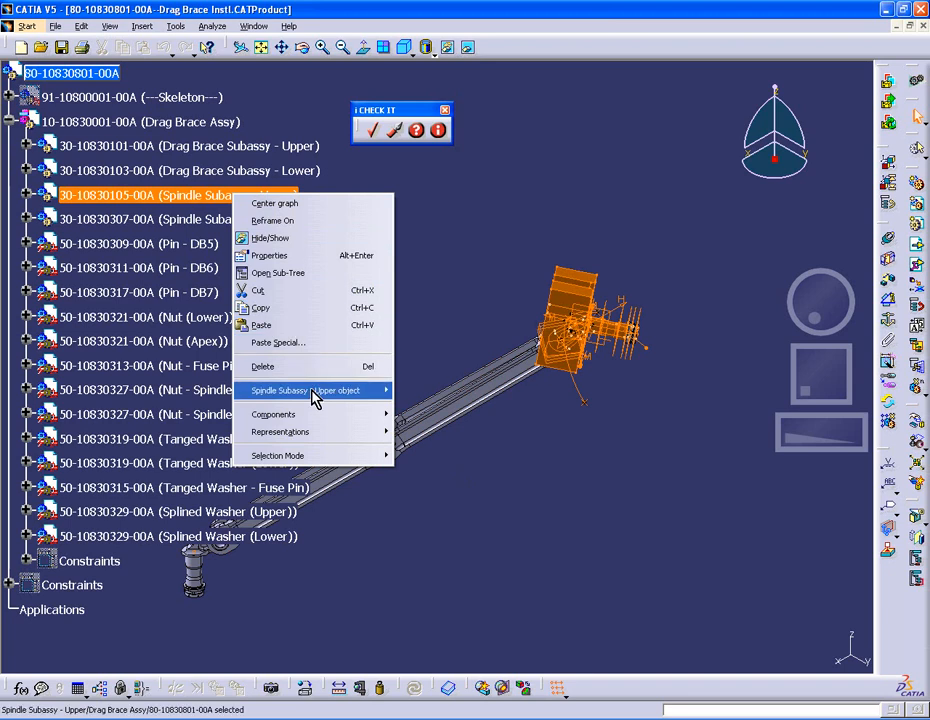
{"action": "left_click", "coordinate": [305, 390]}
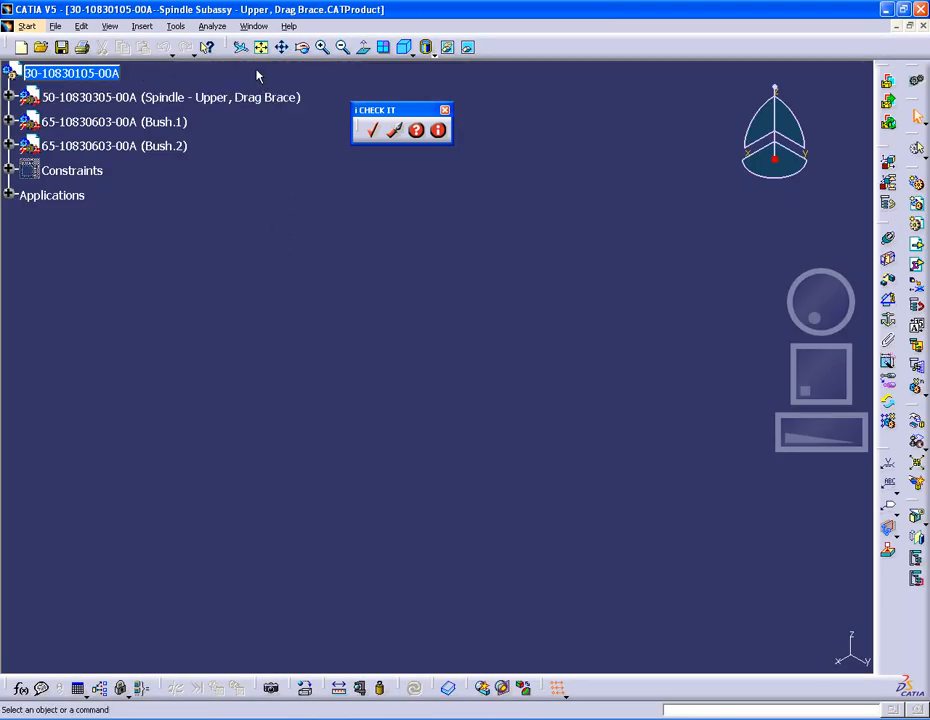
{"action": "left_click", "coordinate": [262, 48]}
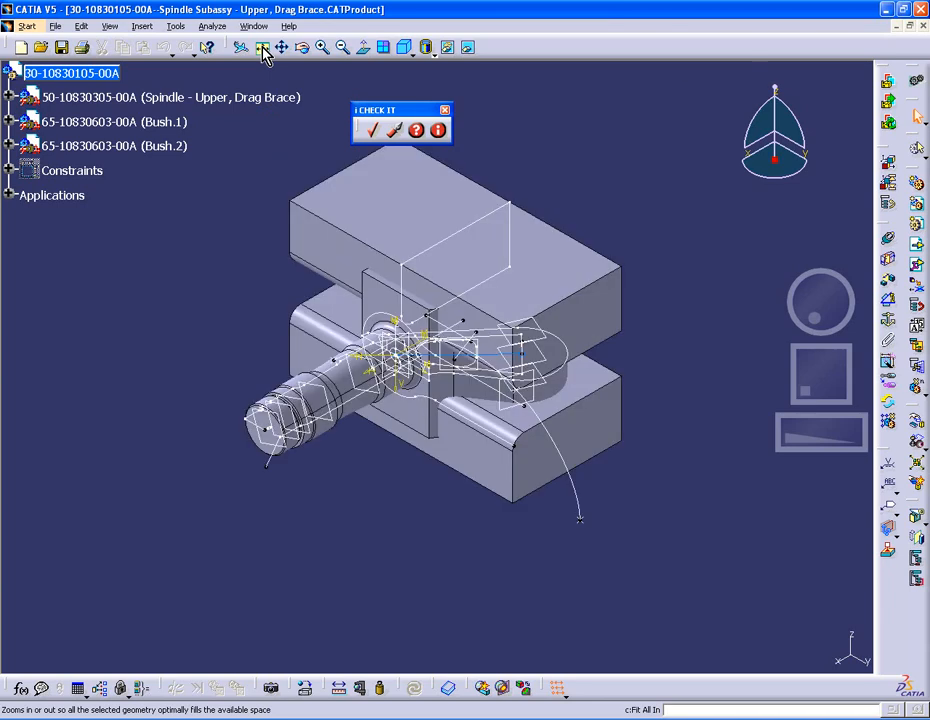
{"action": "right_click", "coordinate": [115, 97]}
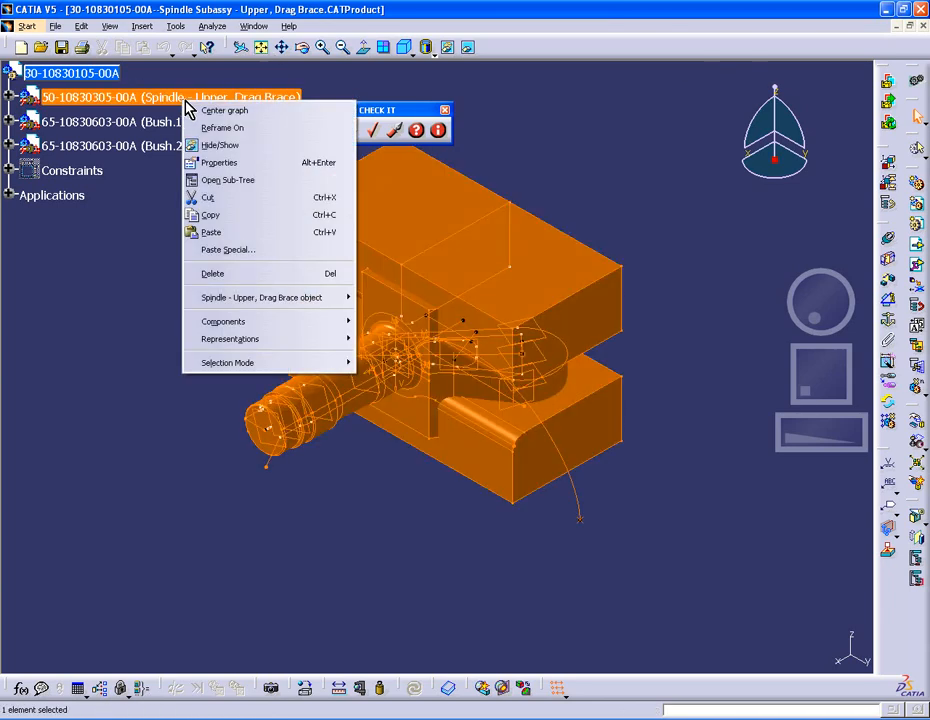
{"action": "mouse_move", "coordinate": [268, 297]}
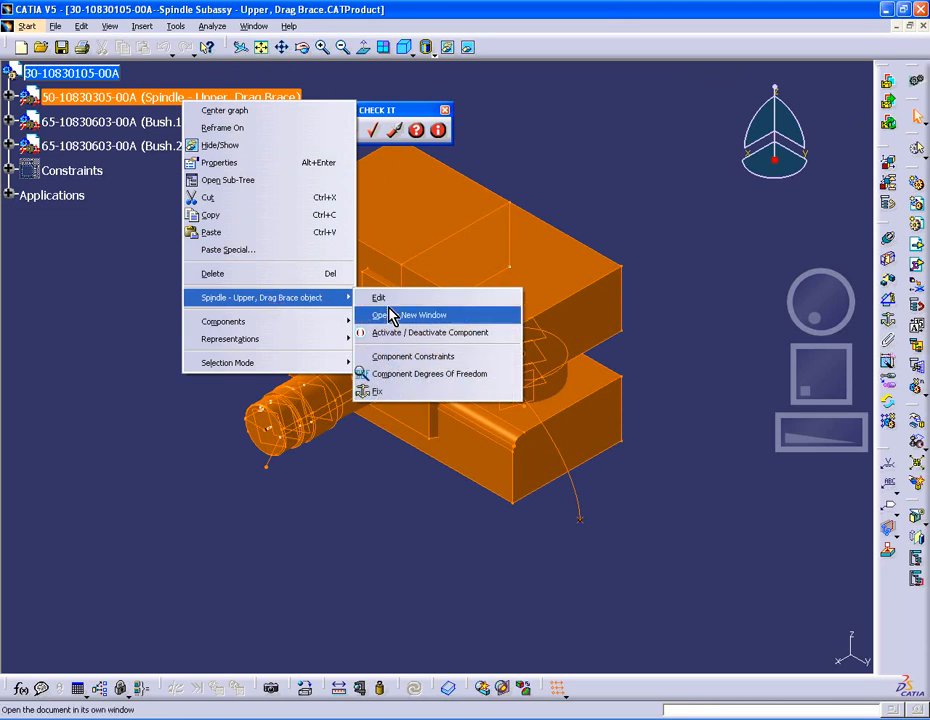
{"action": "left_click", "coordinate": [410, 315]}
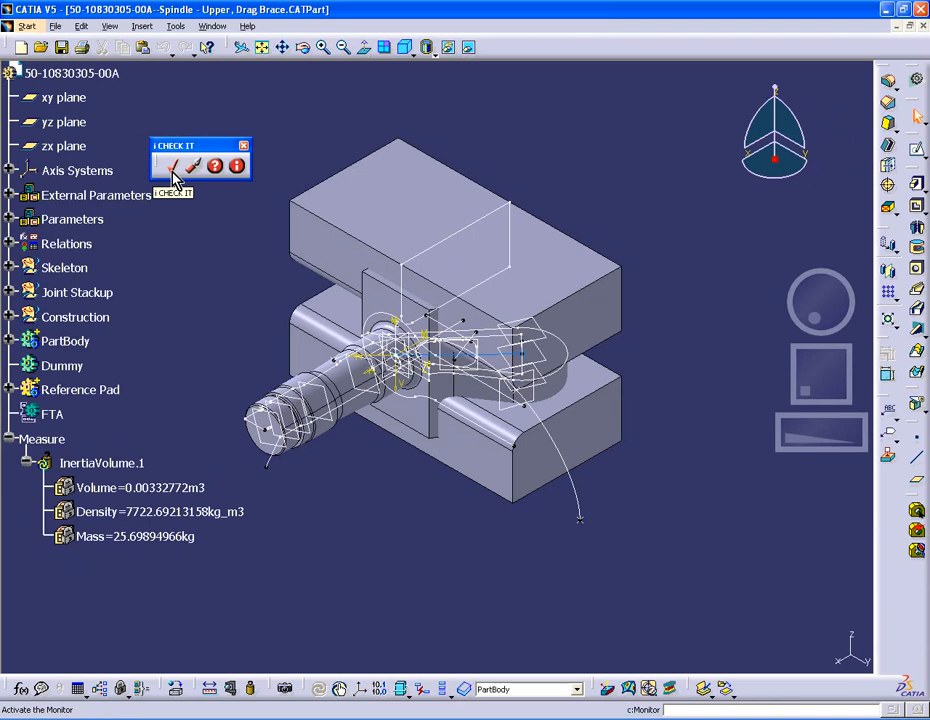
Start iCHECK IT Monitor on the spindle part and choose the Part_Release standard
{"action": "left_click", "coordinate": [171, 166]}
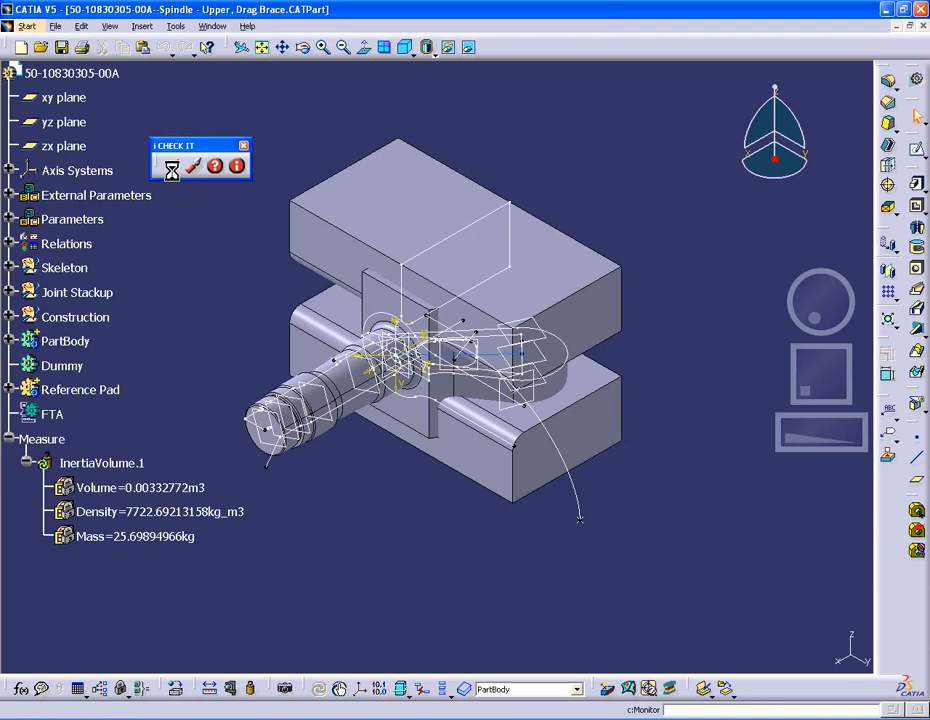
{"action": "left_click", "coordinate": [171, 166]}
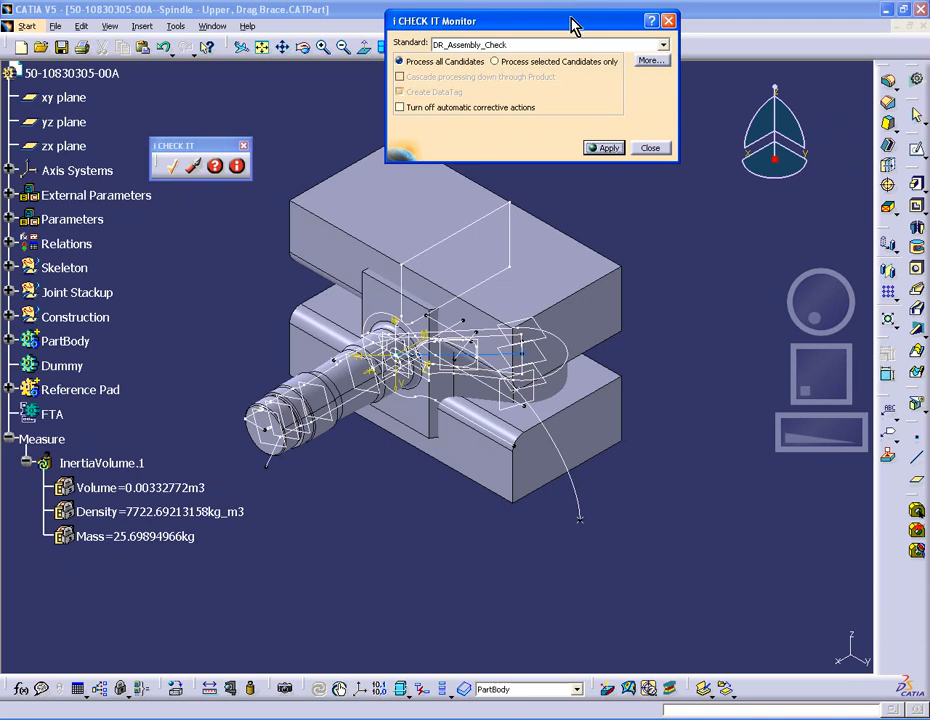
{"action": "left_click_drag", "start_coordinate": [530, 20], "coordinate": [730, 76]}
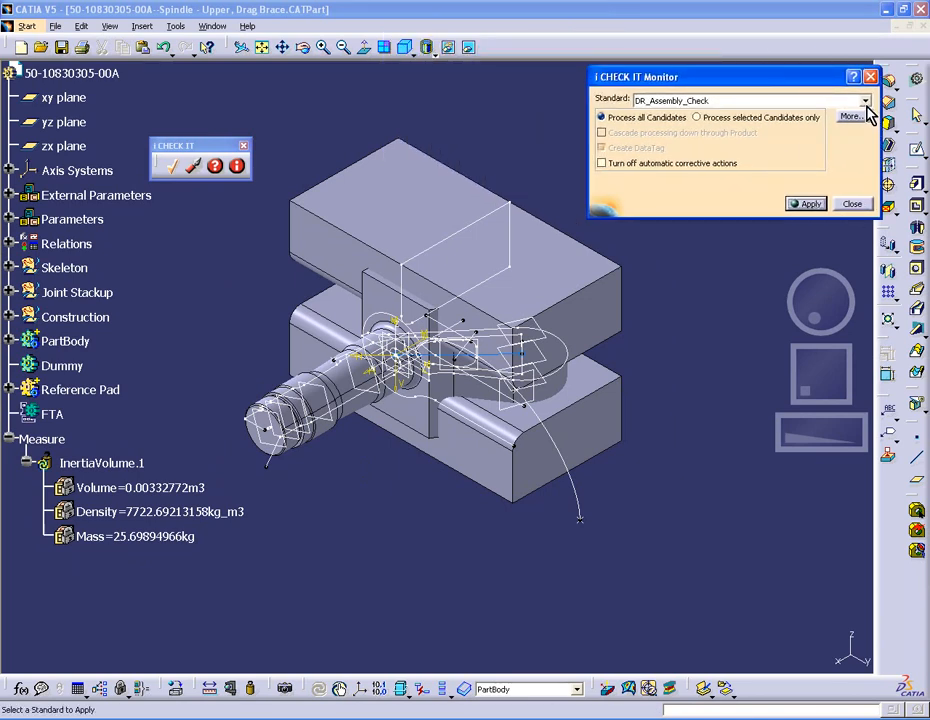
{"action": "left_click", "coordinate": [863, 100]}
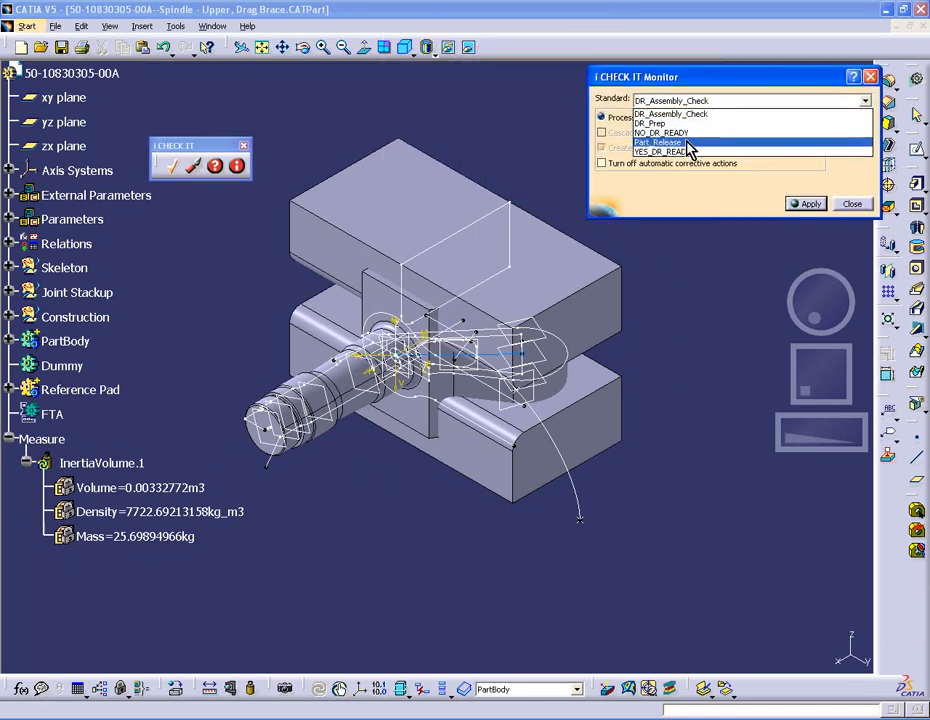
{"action": "left_click", "coordinate": [660, 141]}
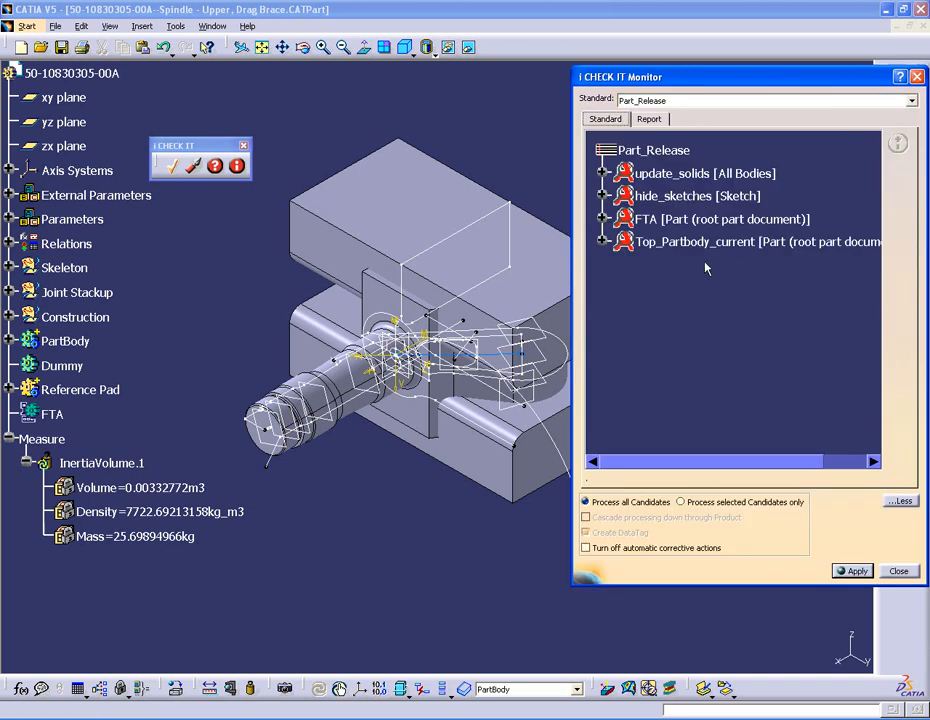
{"action": "mouse_move", "coordinate": [688, 245]}
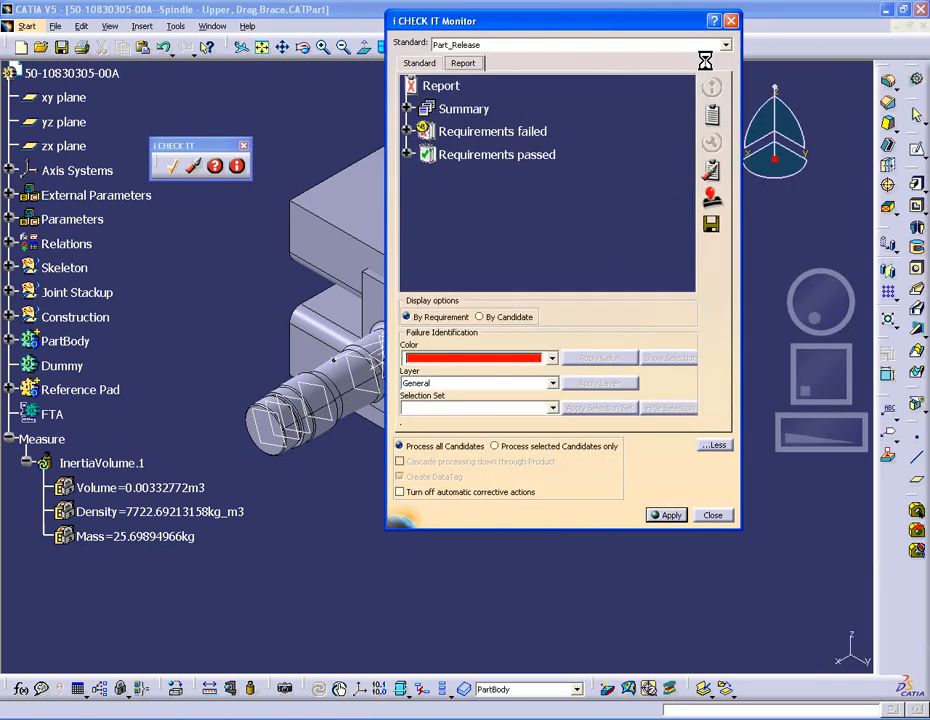
Move the report window aside, review the Summary, then list the passed requirements
{"action": "left_click_drag", "start_coordinate": [565, 20], "coordinate": [710, 51]}
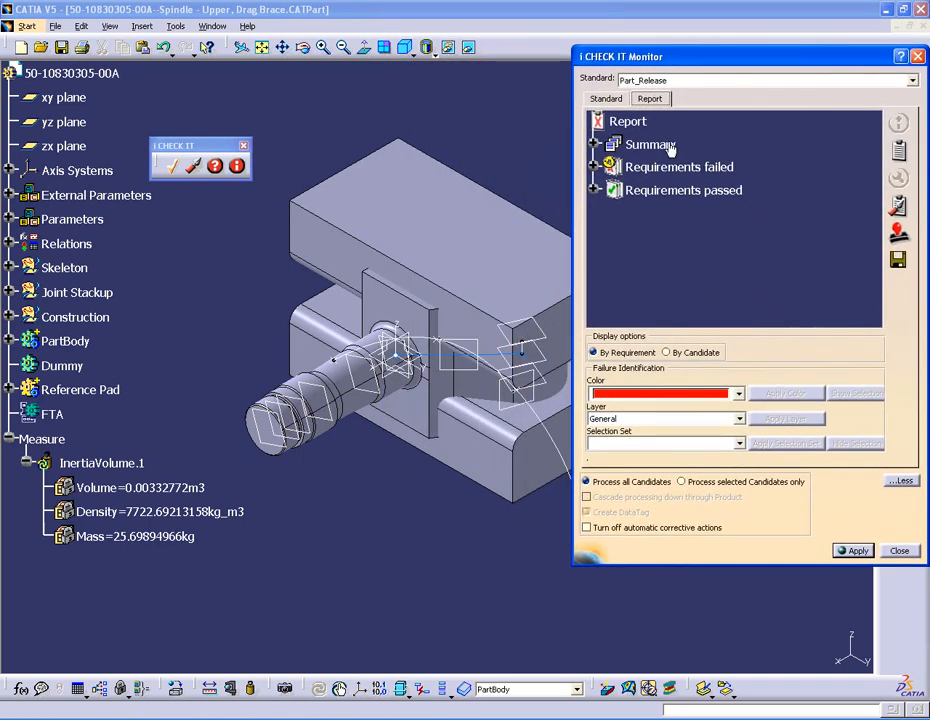
{"action": "left_click", "coordinate": [609, 144]}
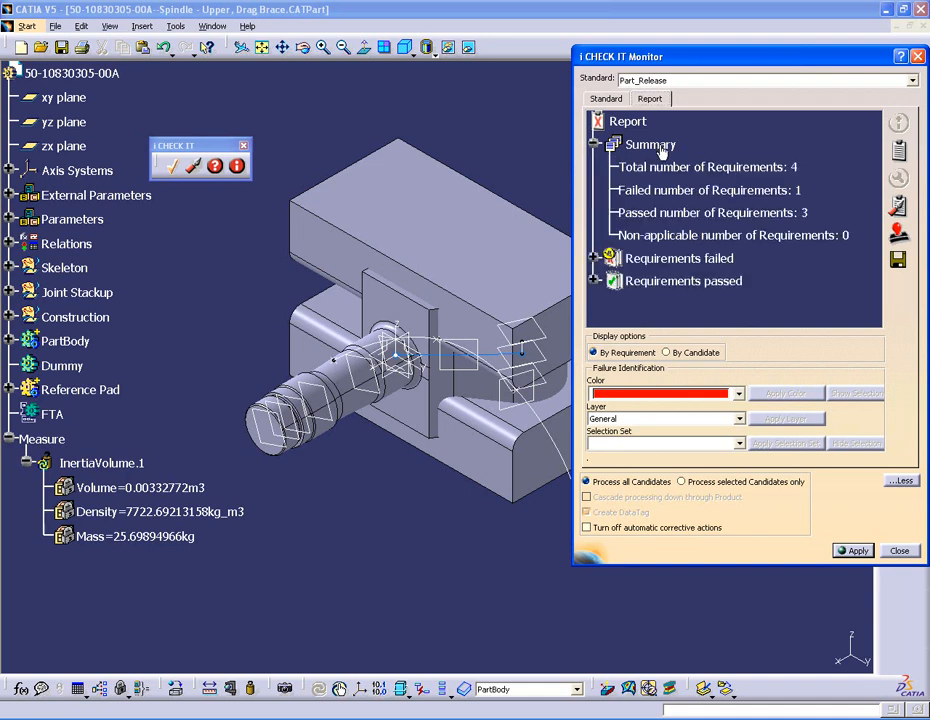
{"action": "mouse_move", "coordinate": [680, 178]}
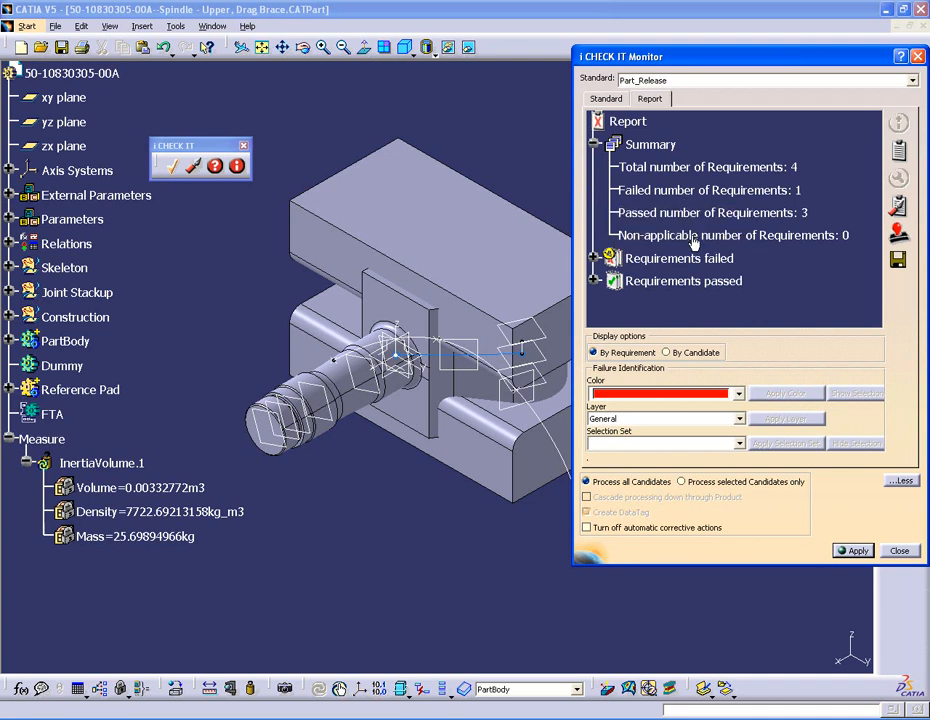
{"action": "mouse_move", "coordinate": [745, 242]}
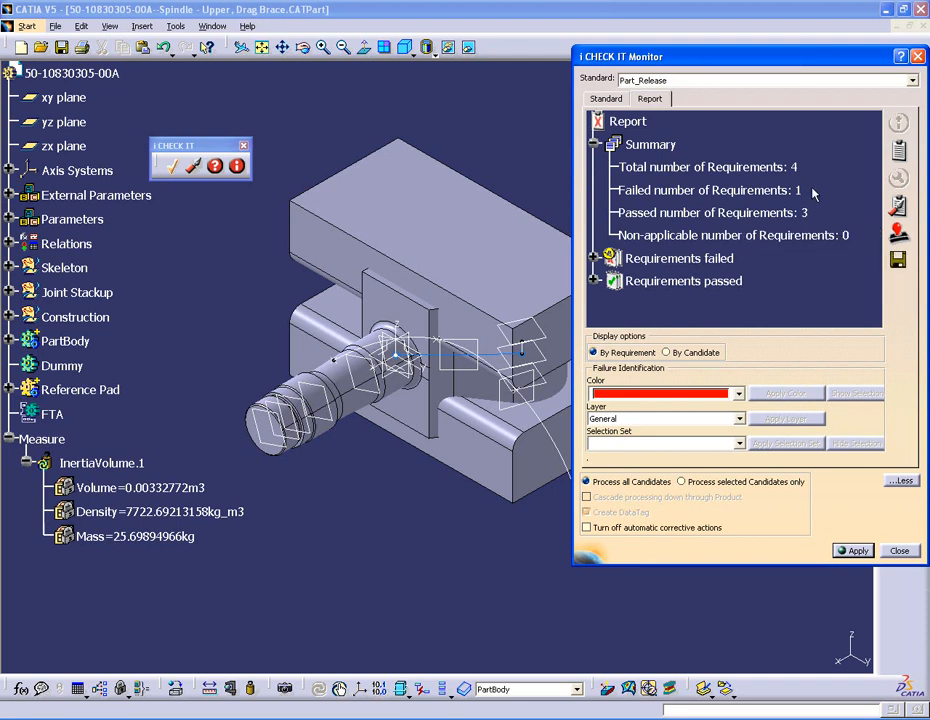
{"action": "left_click", "coordinate": [609, 144]}
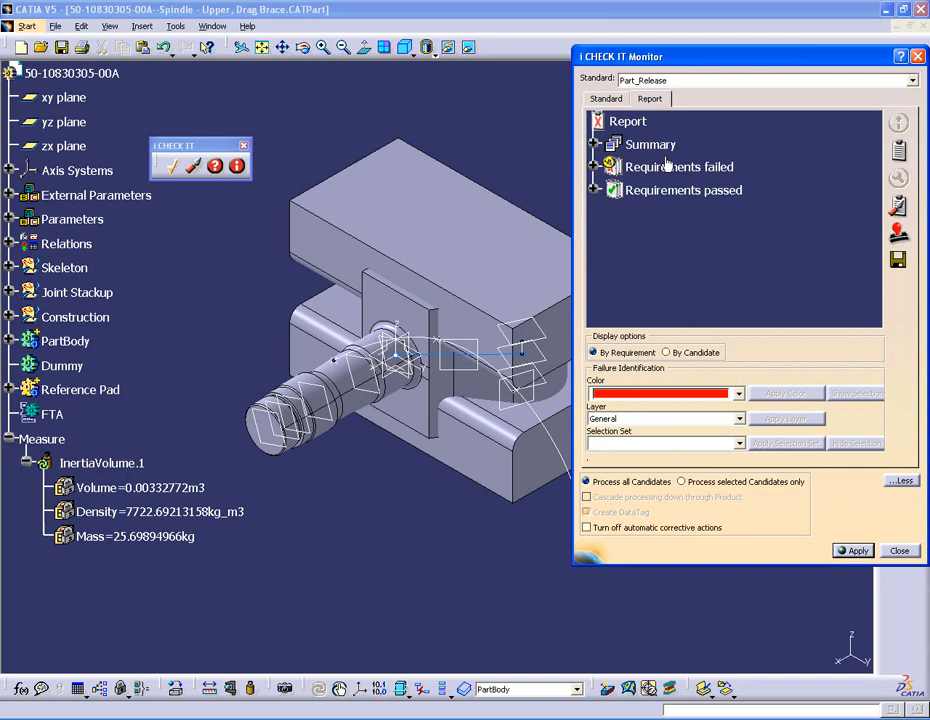
{"action": "left_click", "coordinate": [611, 190]}
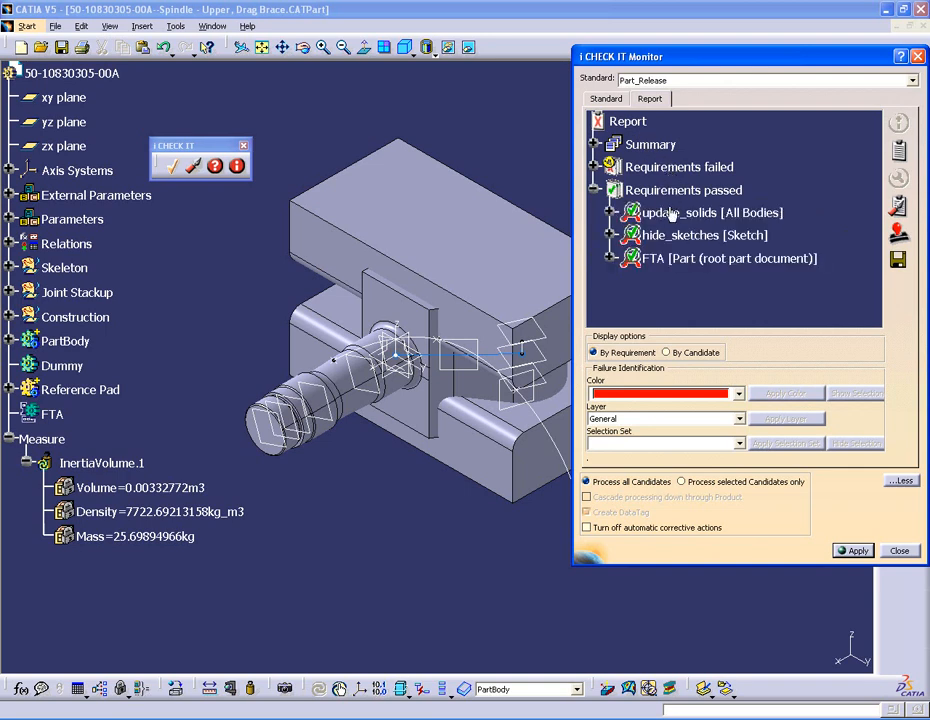
{"action": "mouse_move", "coordinate": [668, 198]}
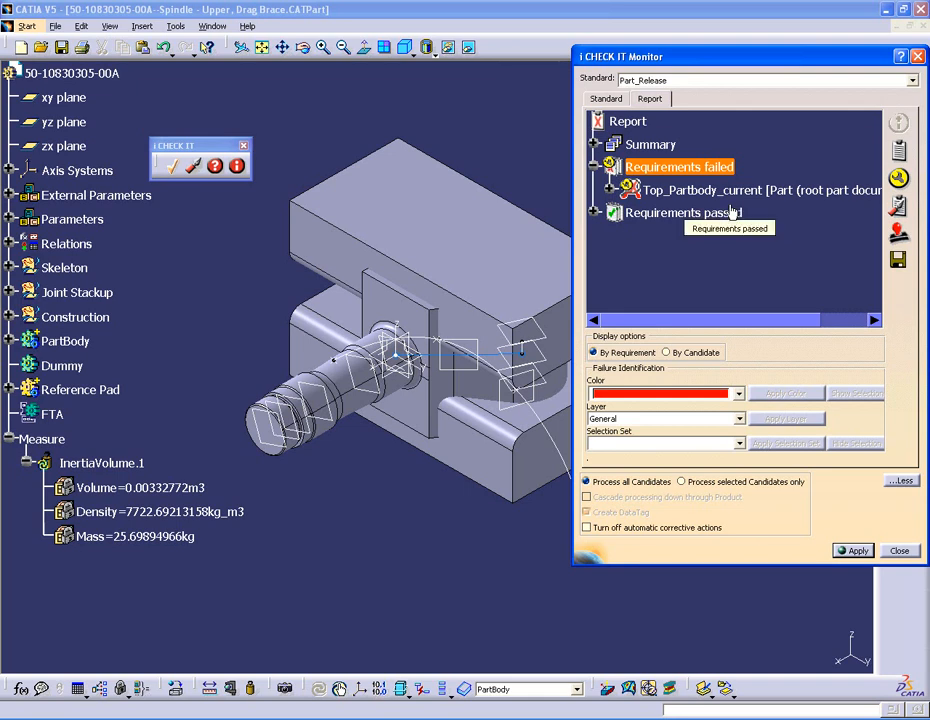
{"action": "mouse_move", "coordinate": [732, 210]}
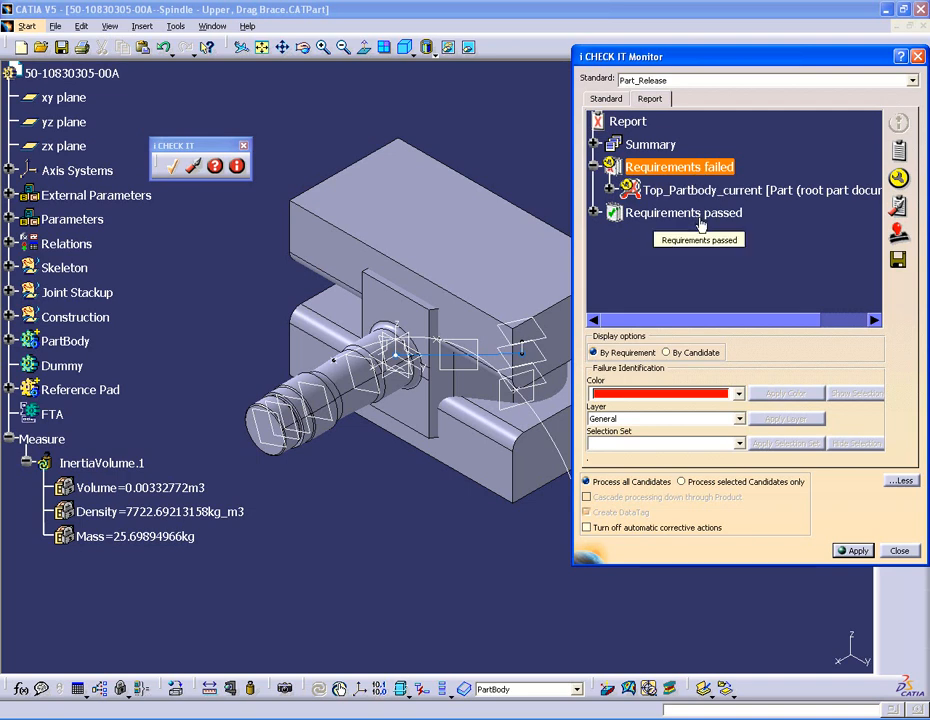
Apply the automatic corrective action to the failed Top_Partbody_current requirement
{"action": "left_click", "coordinate": [760, 190]}
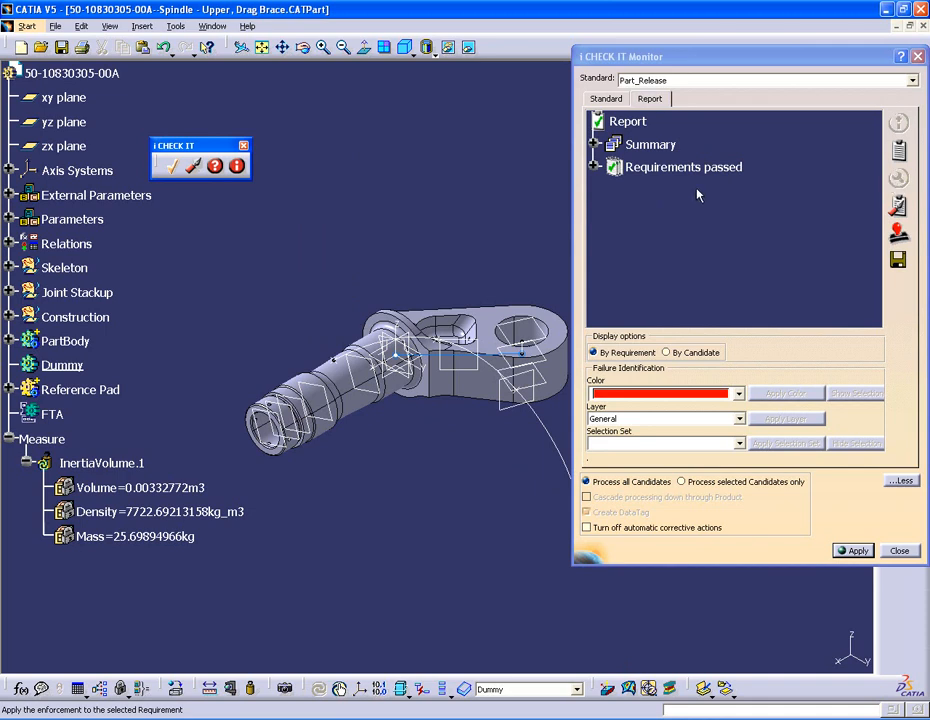
{"action": "mouse_move", "coordinate": [70, 372]}
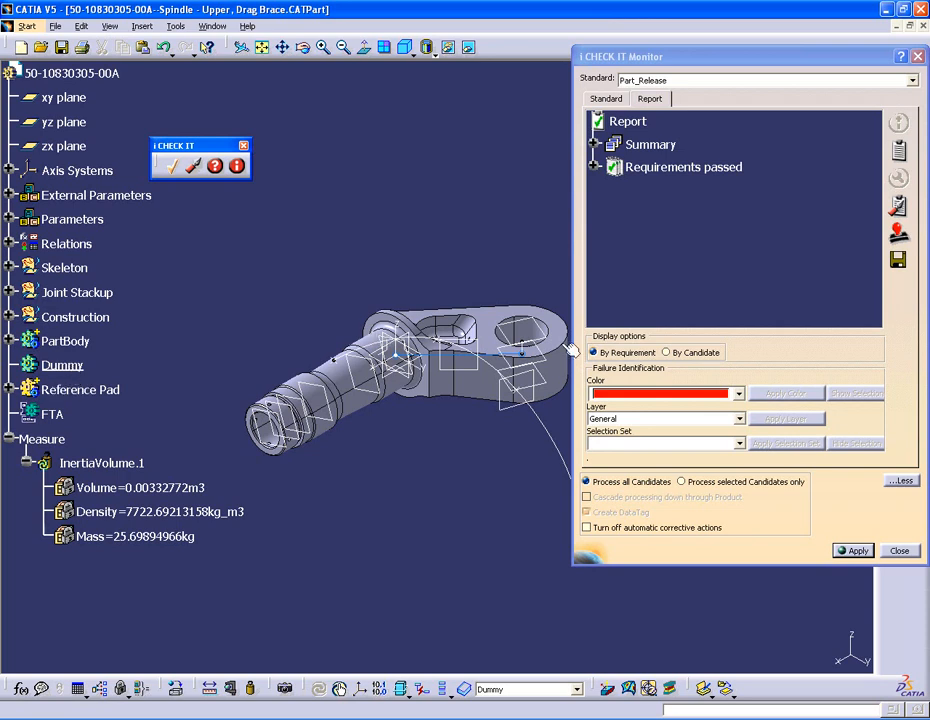
{"action": "mouse_move", "coordinate": [540, 375]}
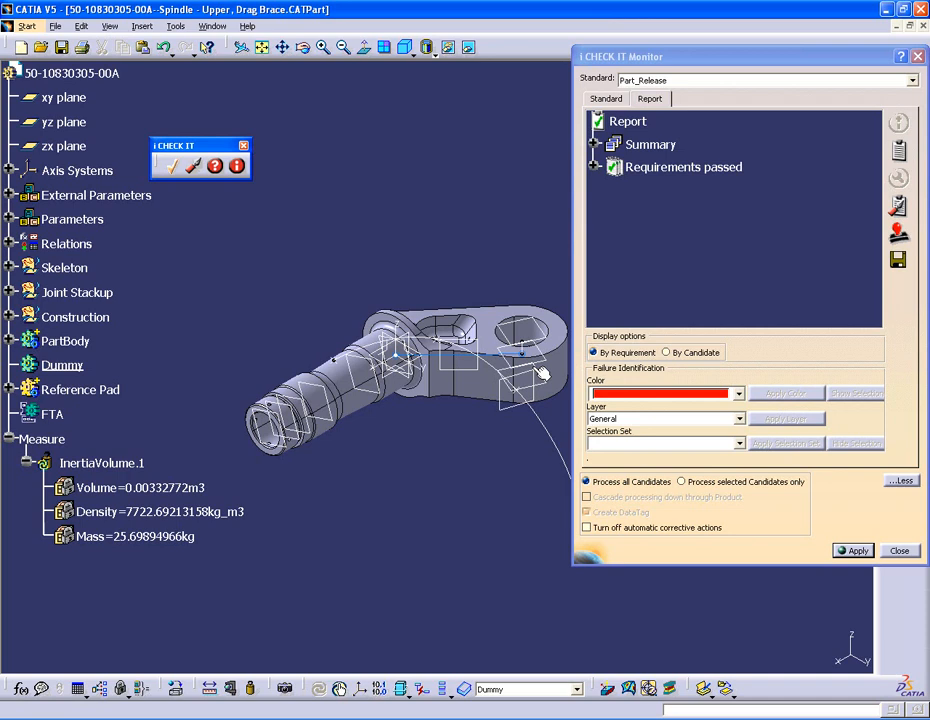
{"action": "mouse_move", "coordinate": [838, 232]}
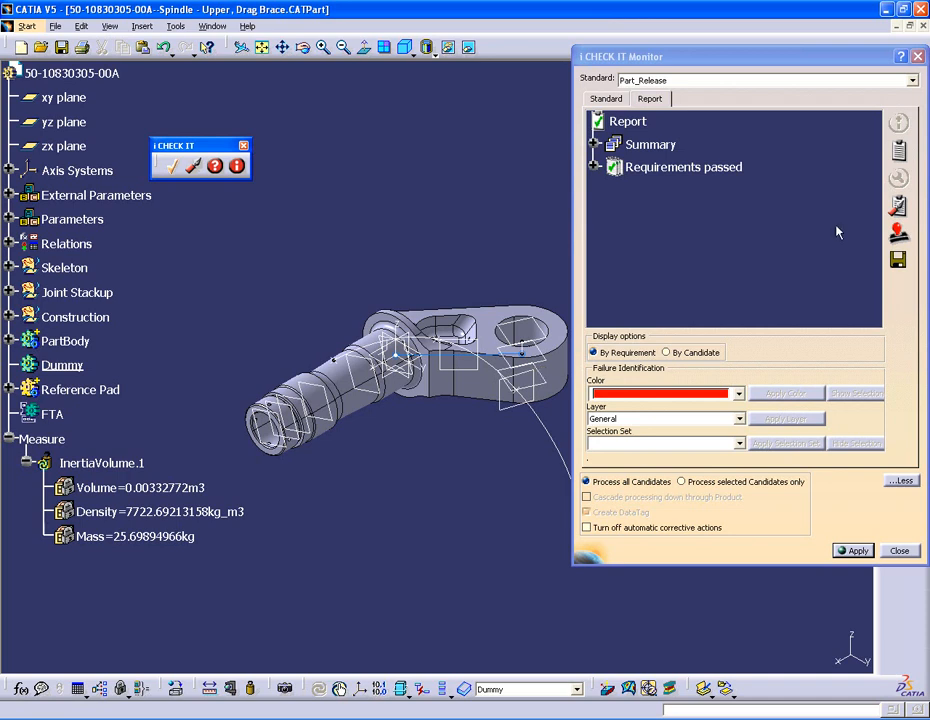
Select the YES_DR_READY standard and run it on the spindle part
{"action": "left_click", "coordinate": [909, 79]}
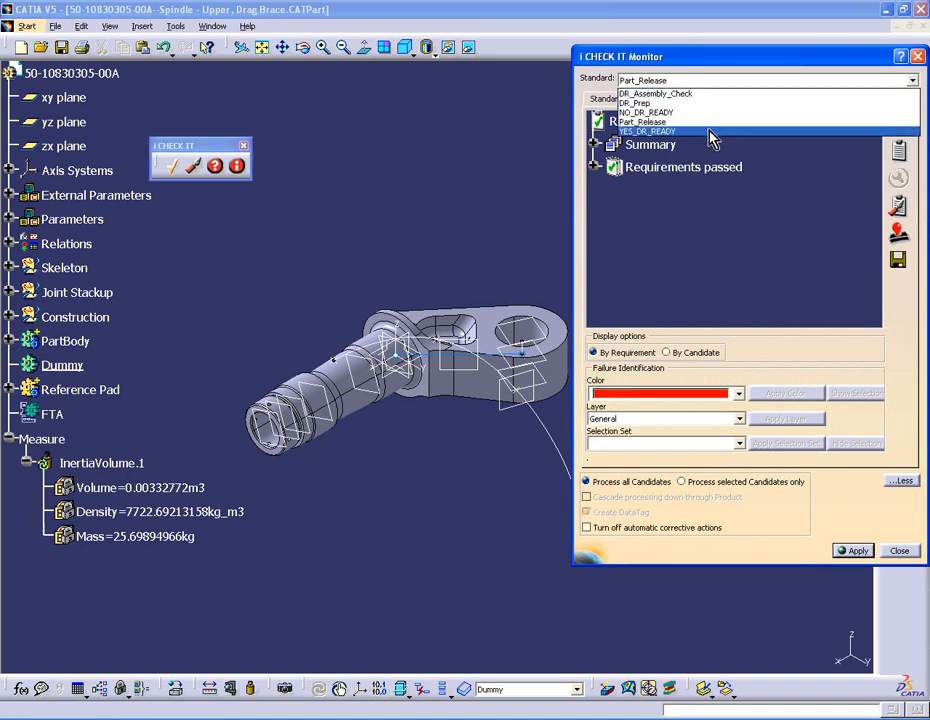
{"action": "left_click", "coordinate": [647, 131]}
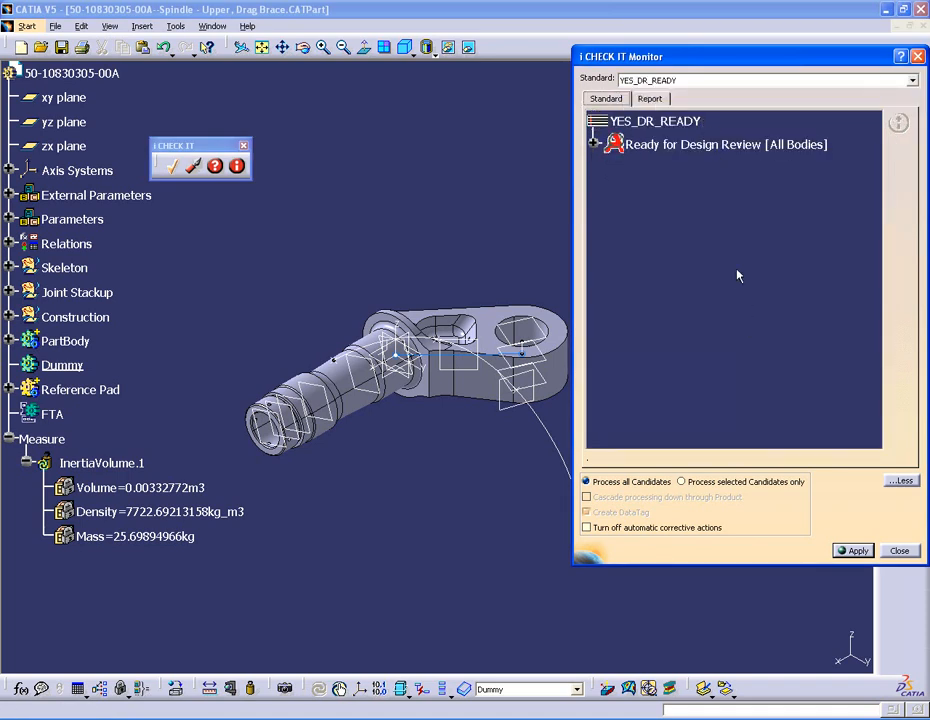
{"action": "mouse_move", "coordinate": [726, 144]}
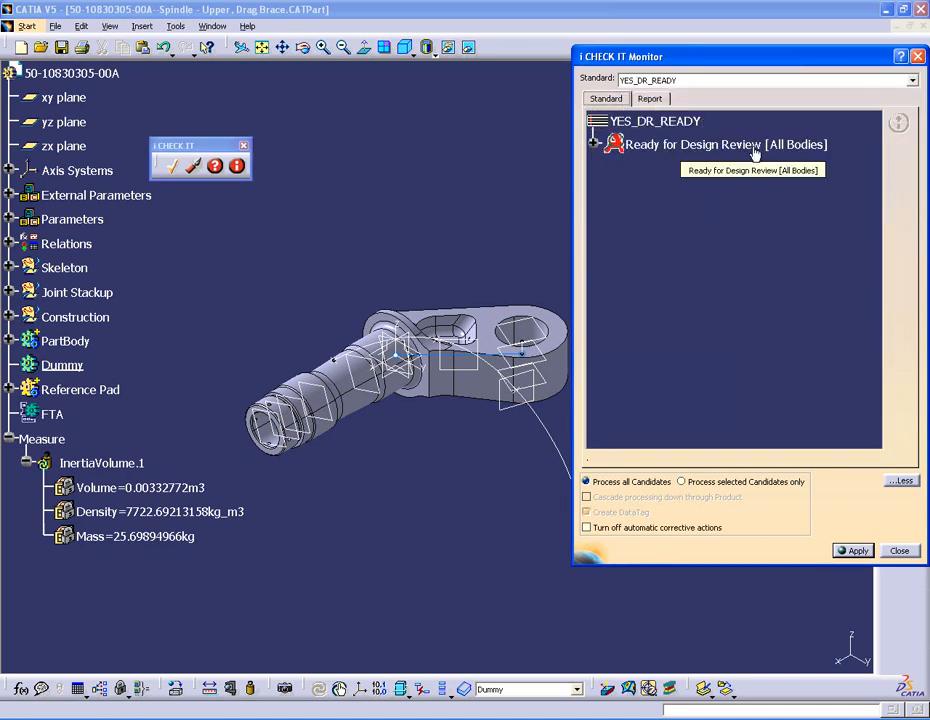
{"action": "left_click", "coordinate": [853, 550]}
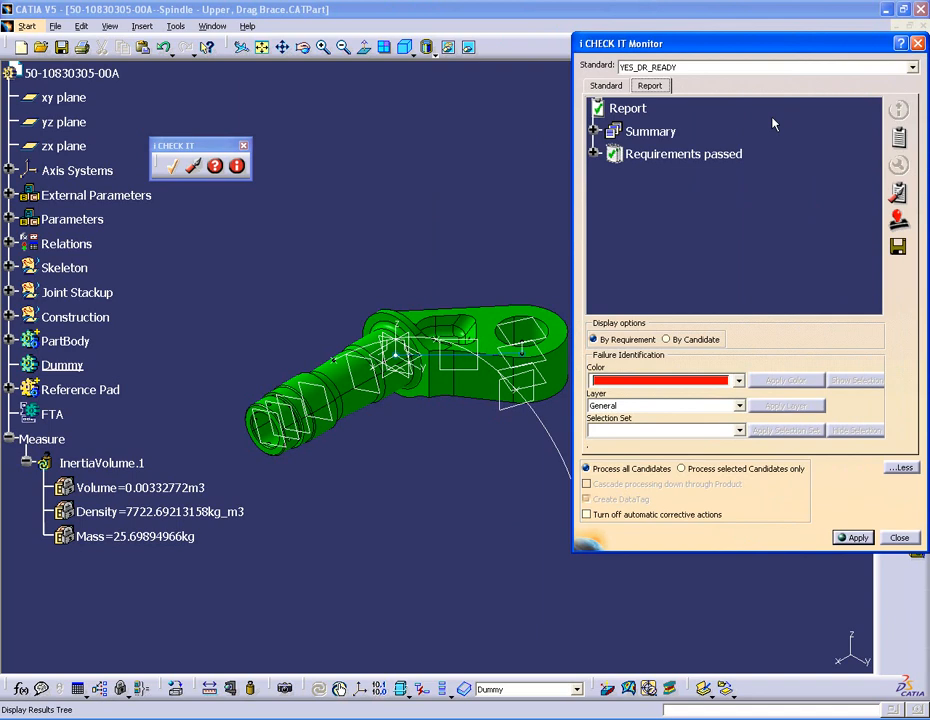
{"action": "mouse_move", "coordinate": [774, 124]}
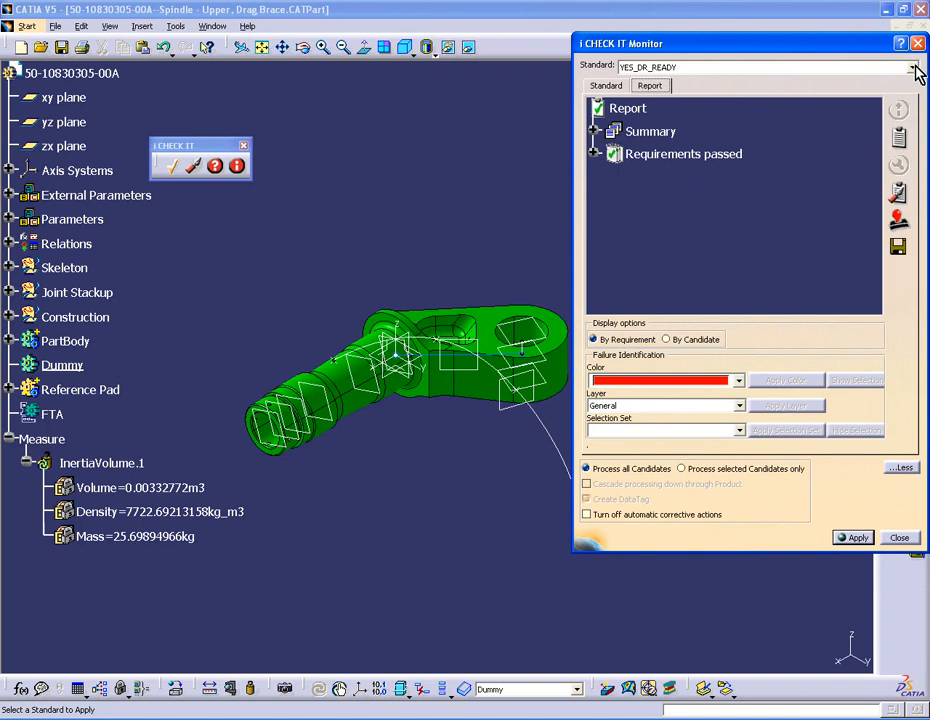
Show the Standard list with DR_Assembly_Check, DR_Prep and Part_Release entries
{"action": "left_click", "coordinate": [911, 66]}
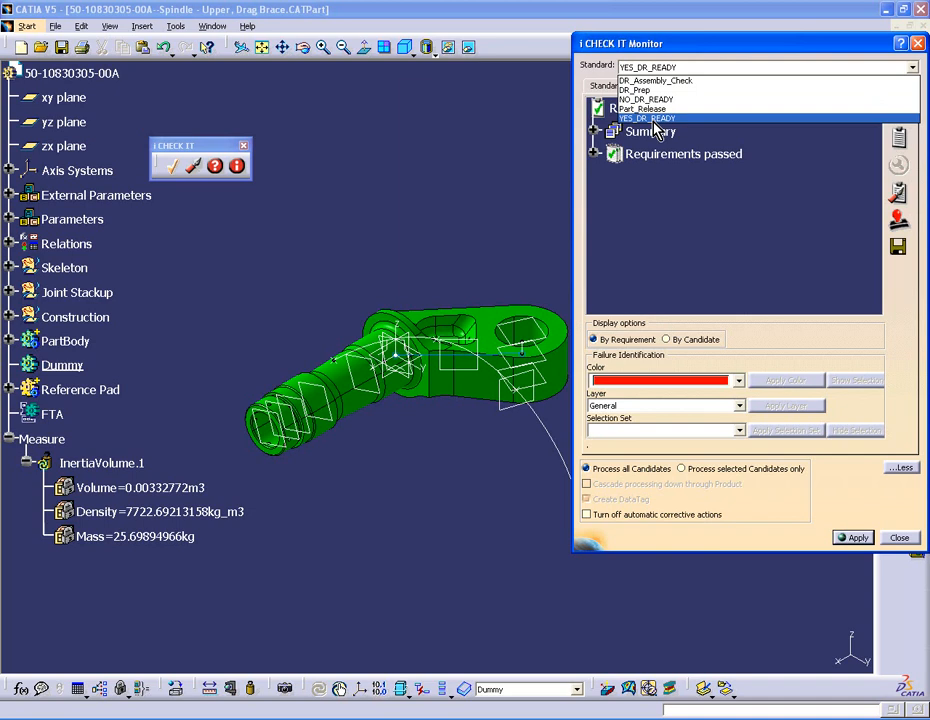
{"action": "mouse_move", "coordinate": [655, 130]}
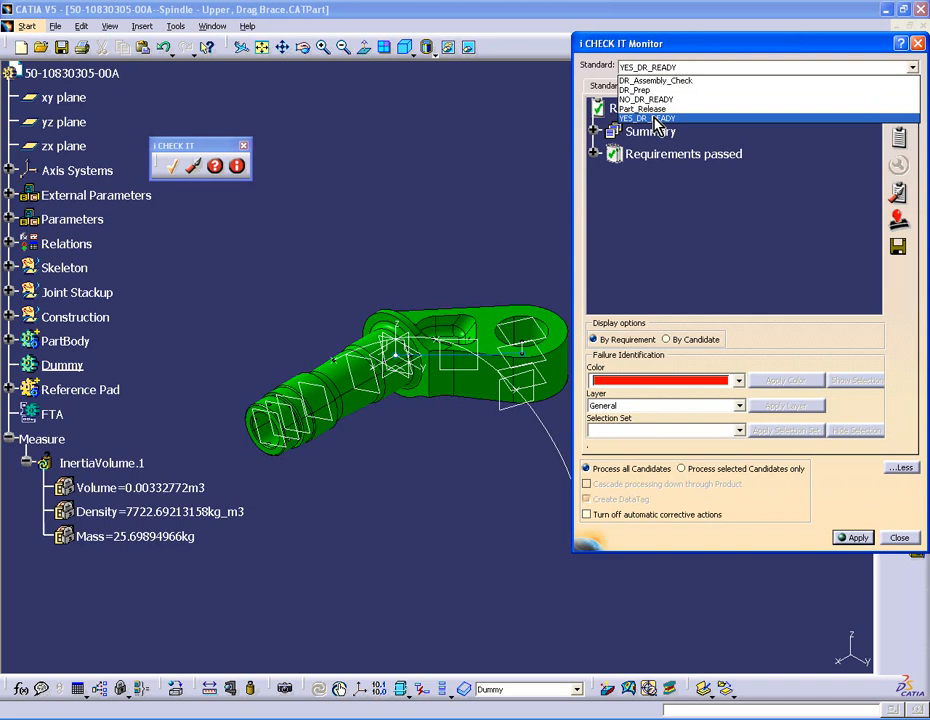
{"action": "left_click", "coordinate": [645, 108]}
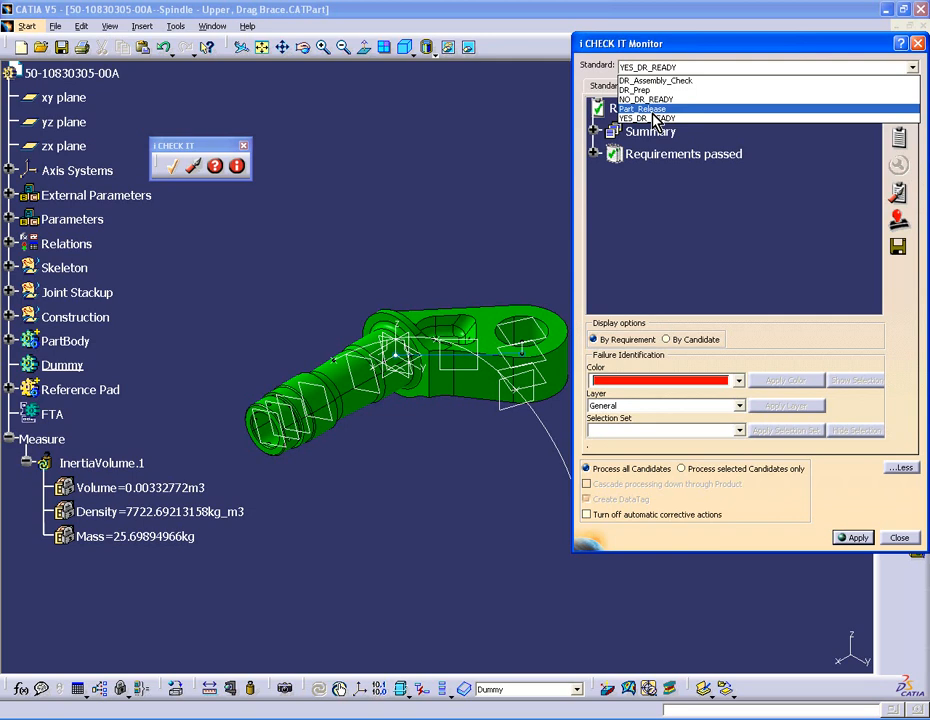
{"action": "mouse_move", "coordinate": [652, 122]}
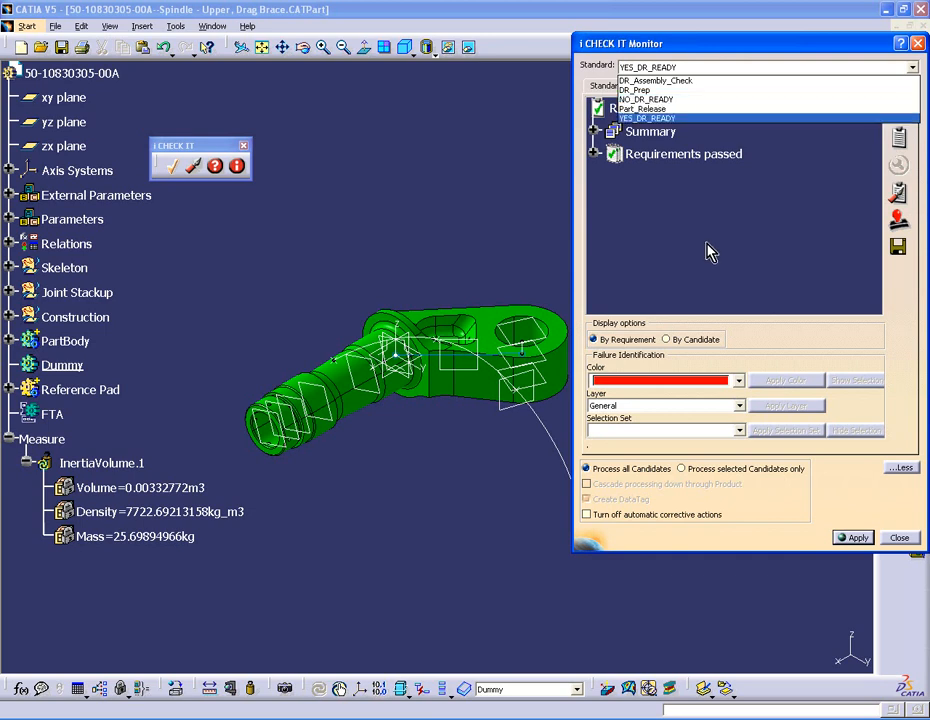
{"action": "mouse_move", "coordinate": [897, 545]}
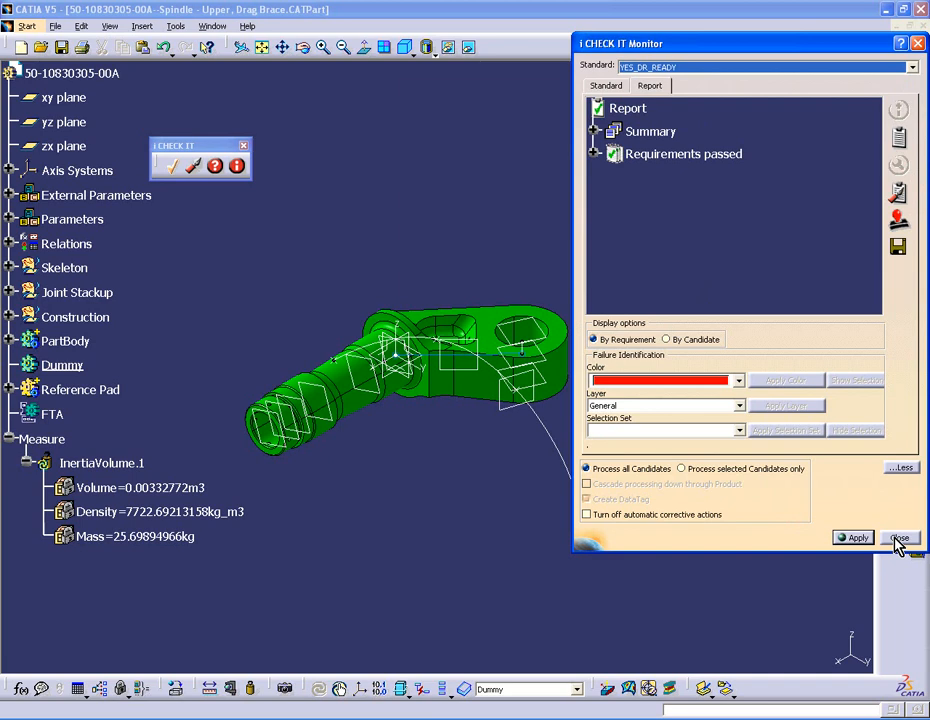
Close the monitor and view the iCHECK IT DataTag showing YES_DR_READY Passed
{"action": "left_click", "coordinate": [899, 538]}
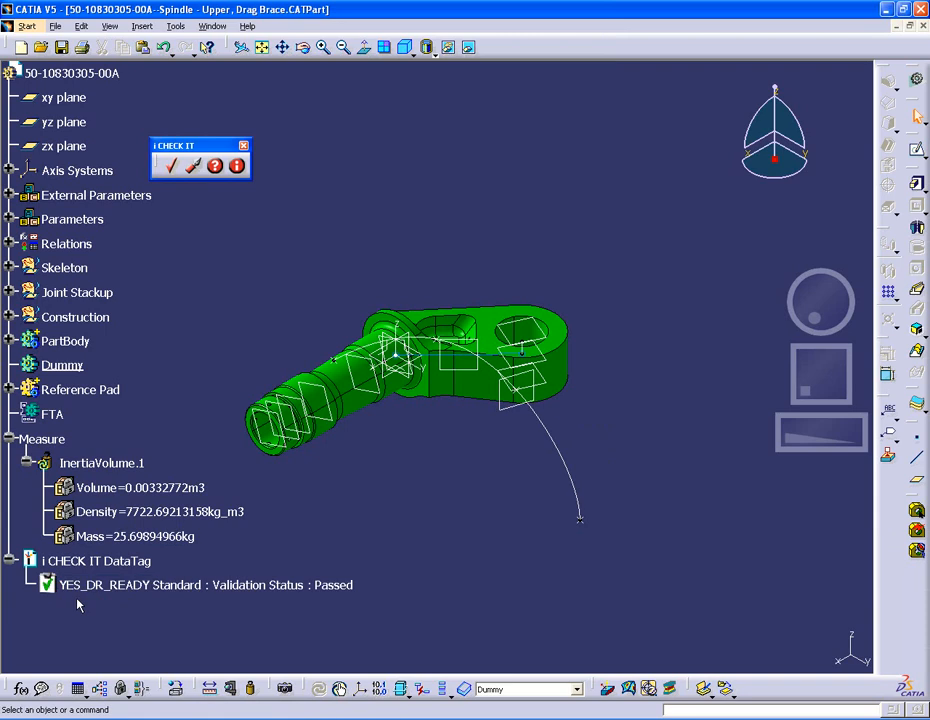
{"action": "mouse_move", "coordinate": [82, 603]}
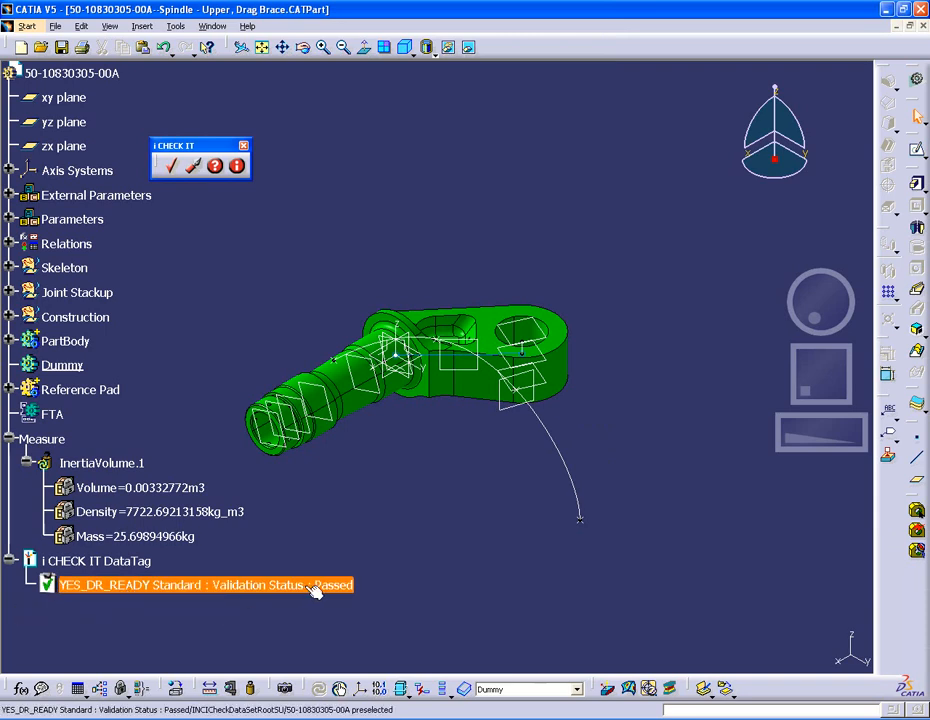
{"action": "left_click", "coordinate": [343, 616]}
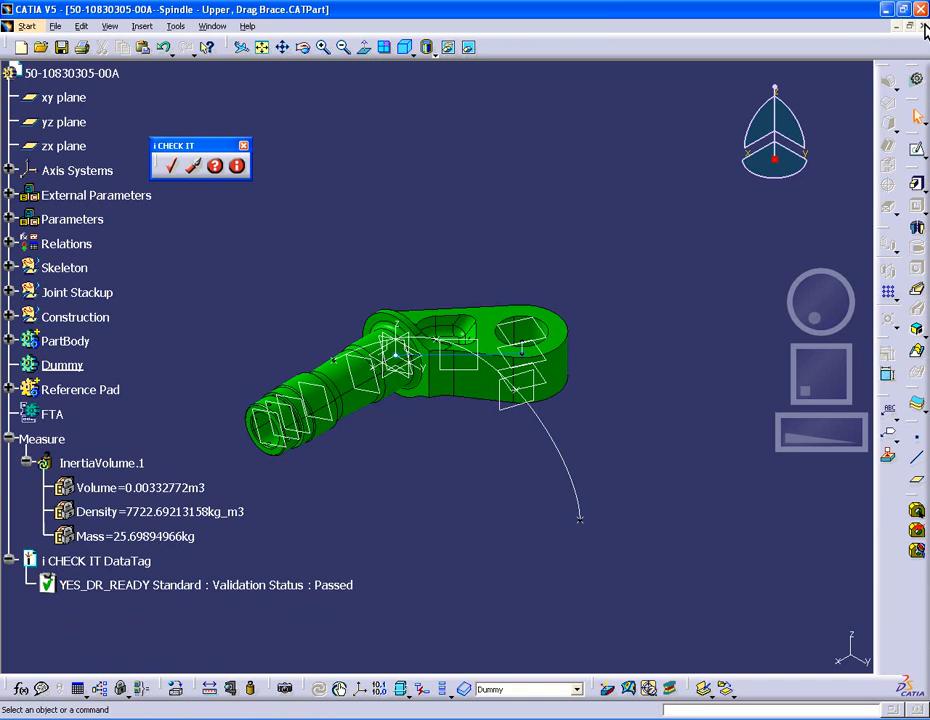
Close the spindle CATPart, discarding changes, back to the Spindle Subassy product
{"action": "left_click", "coordinate": [920, 9]}
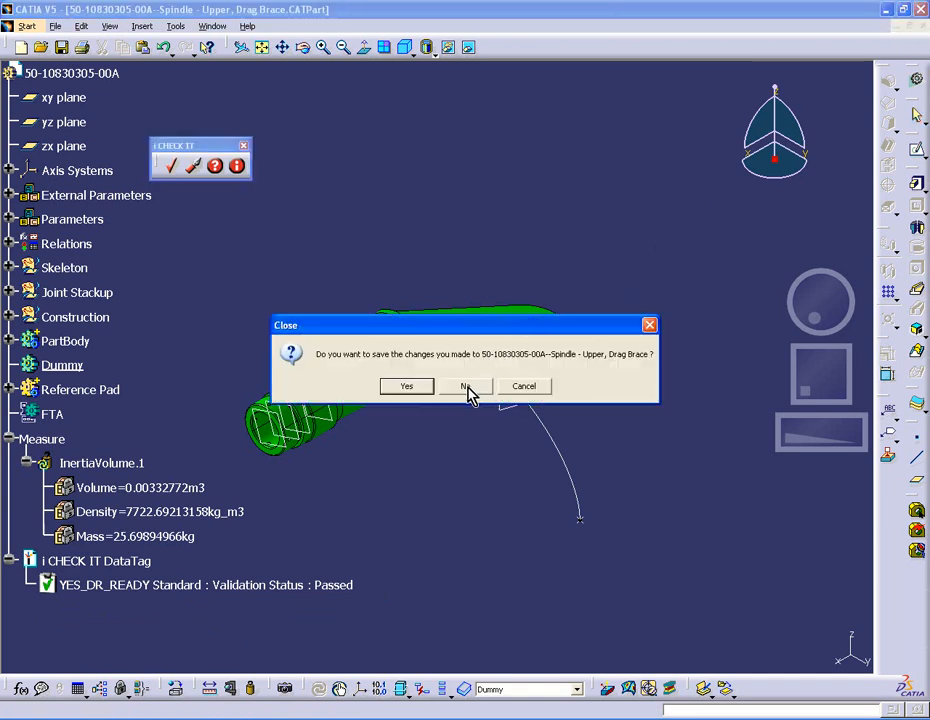
{"action": "left_click", "coordinate": [463, 386]}
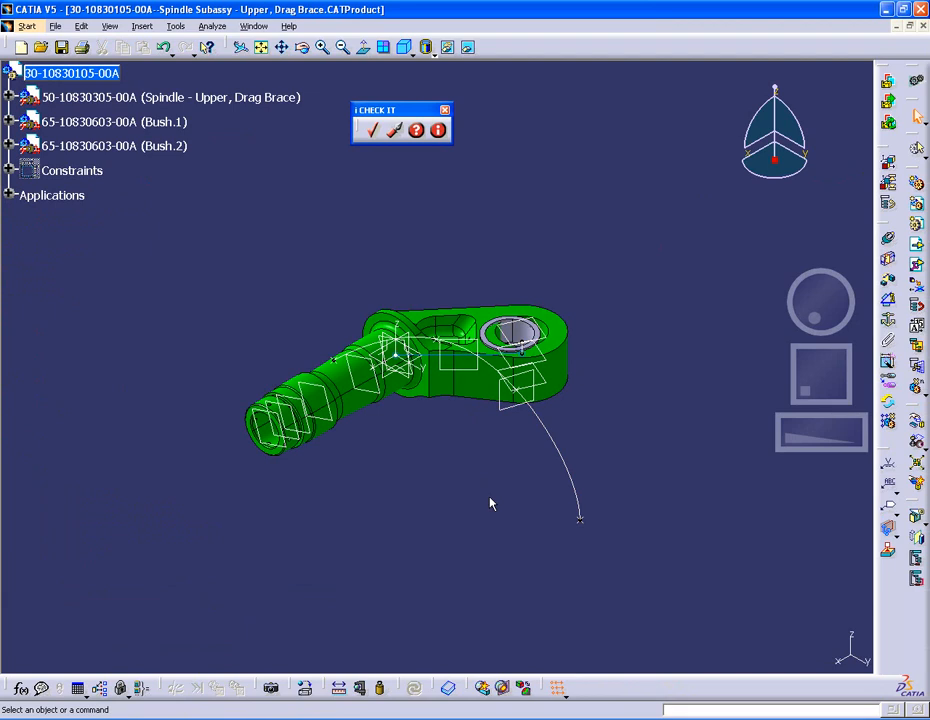
{"action": "mouse_move", "coordinate": [490, 508]}
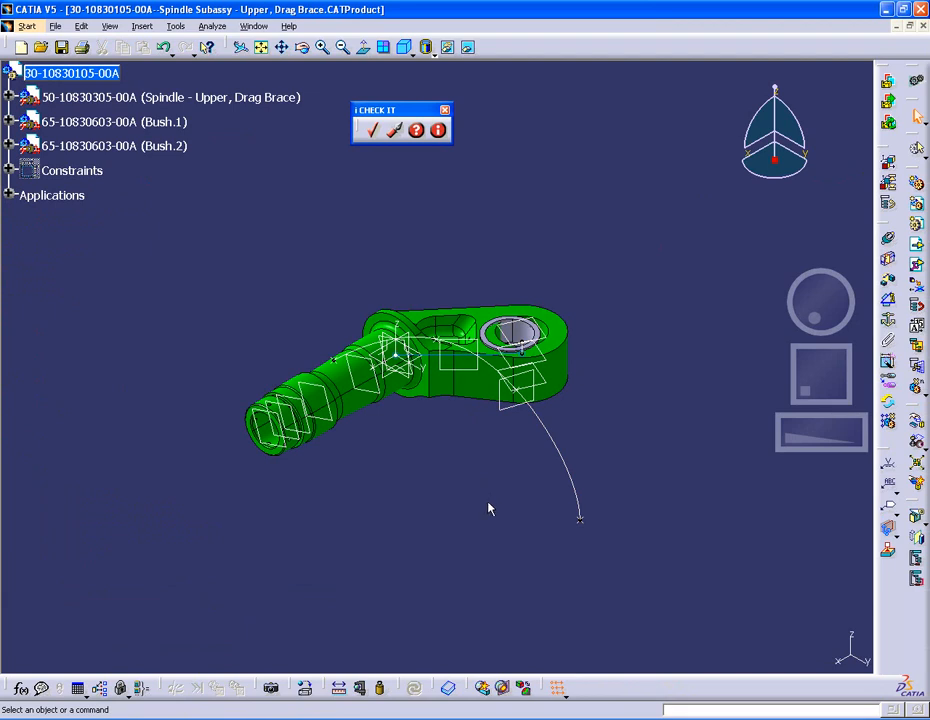
{"action": "mouse_move", "coordinate": [490, 513]}
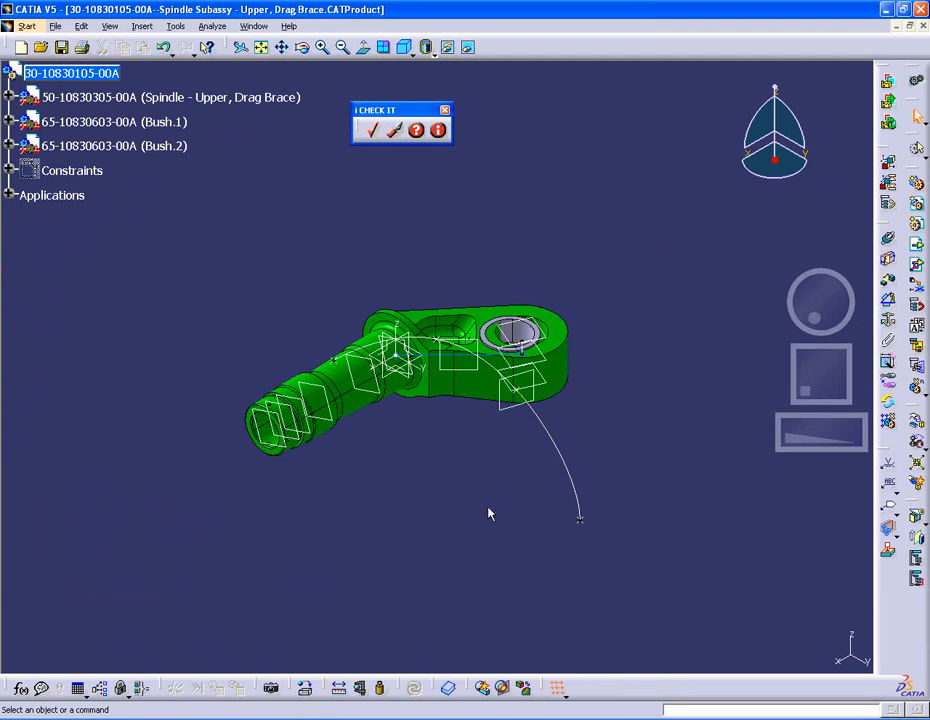
{"action": "mouse_move", "coordinate": [485, 518]}
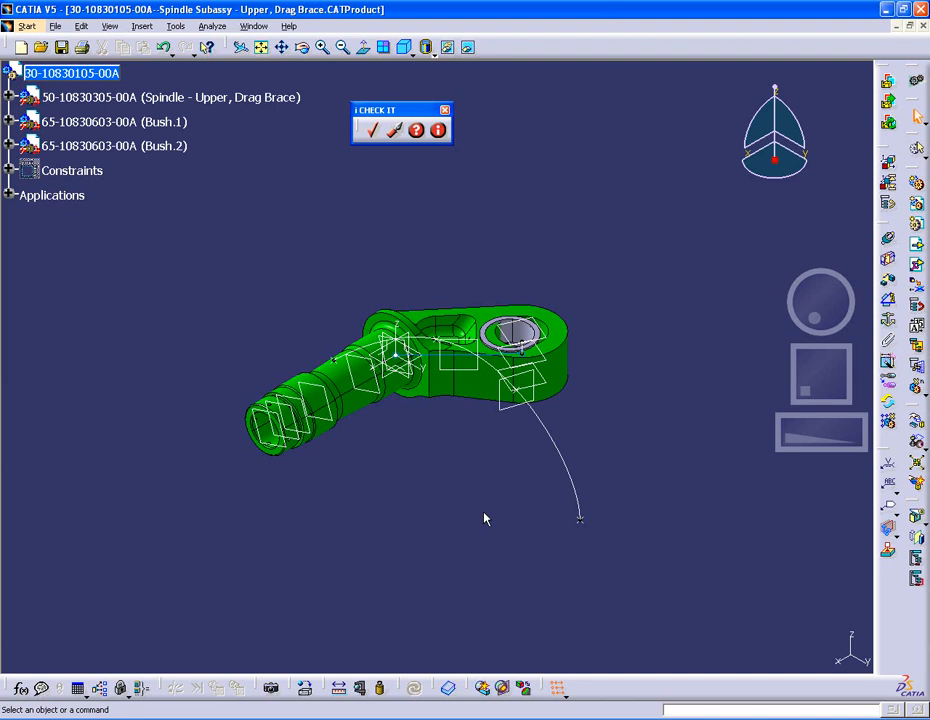
{"action": "mouse_move", "coordinate": [397, 167]}
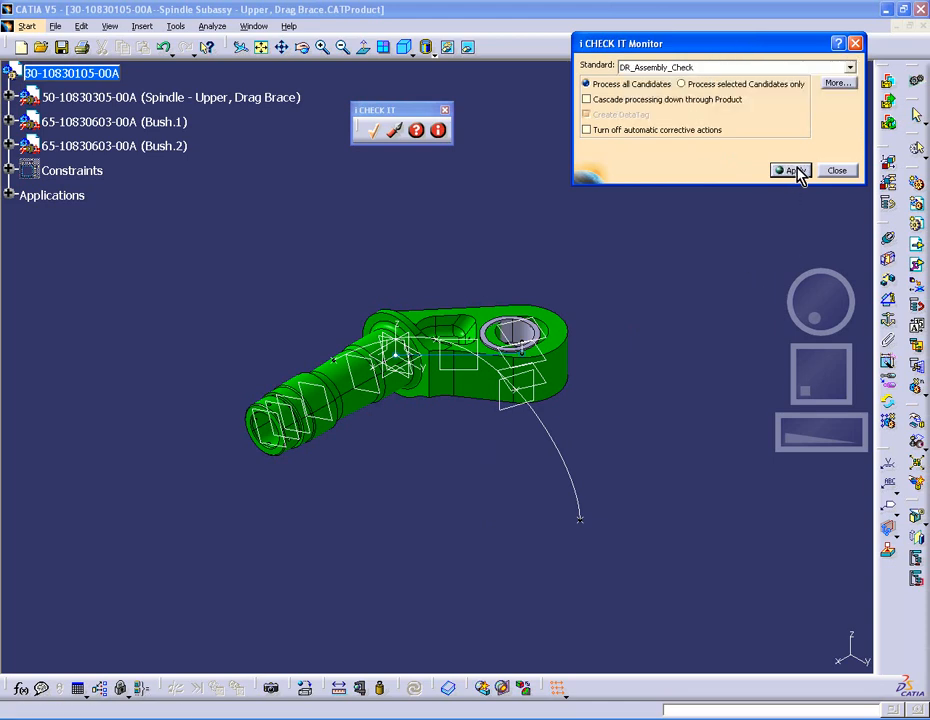
Run DR_Assembly_Check and expand the failed Drag Brace–Bush.1 clash details
{"action": "left_click", "coordinate": [790, 170]}
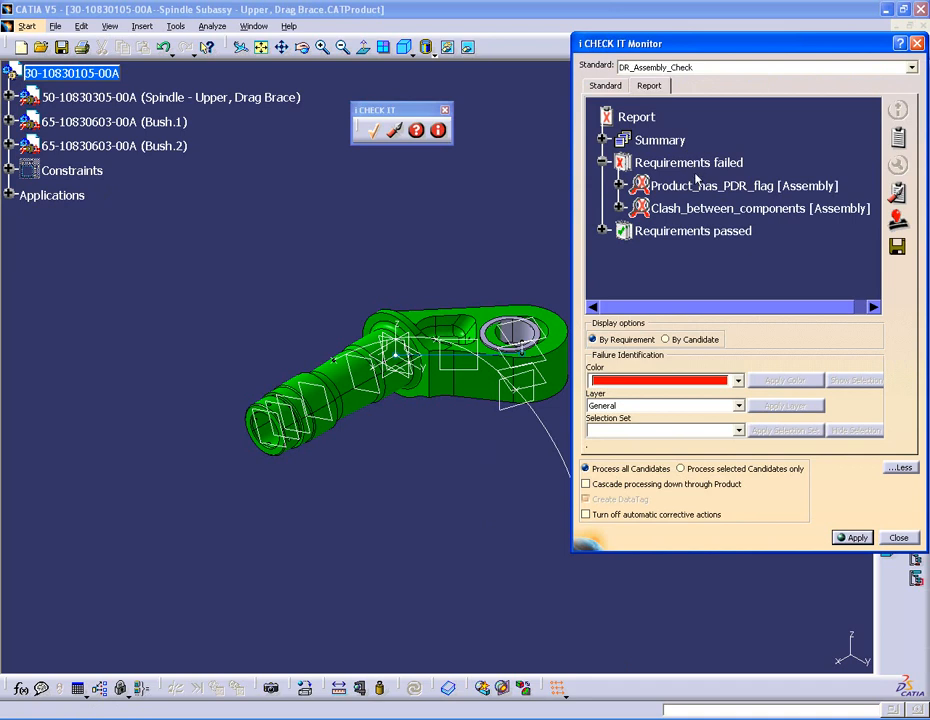
{"action": "mouse_move", "coordinate": [718, 200]}
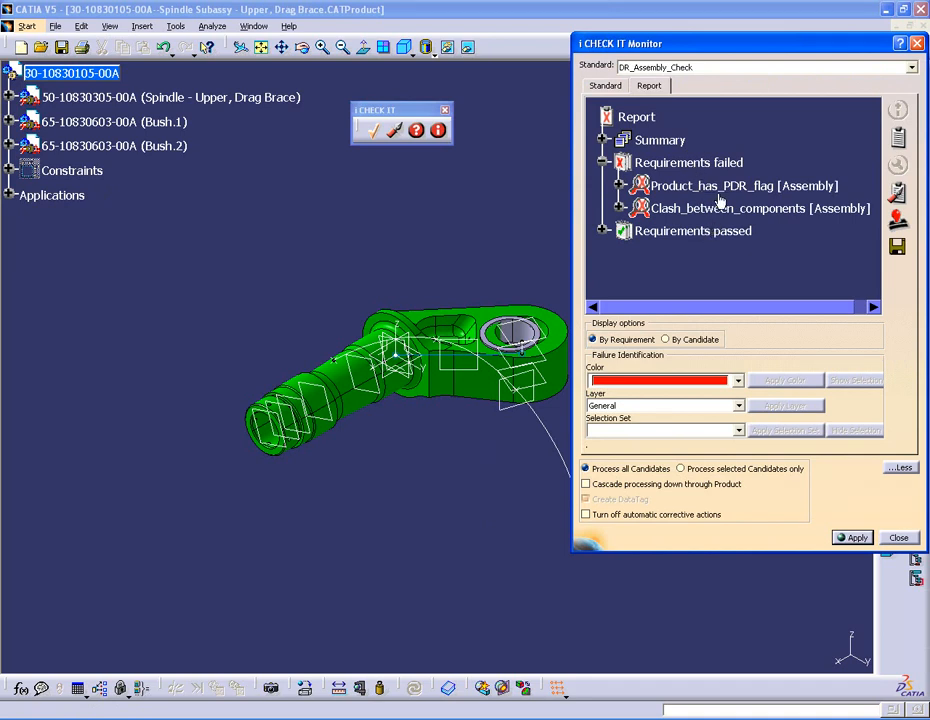
{"action": "mouse_move", "coordinate": [740, 208]}
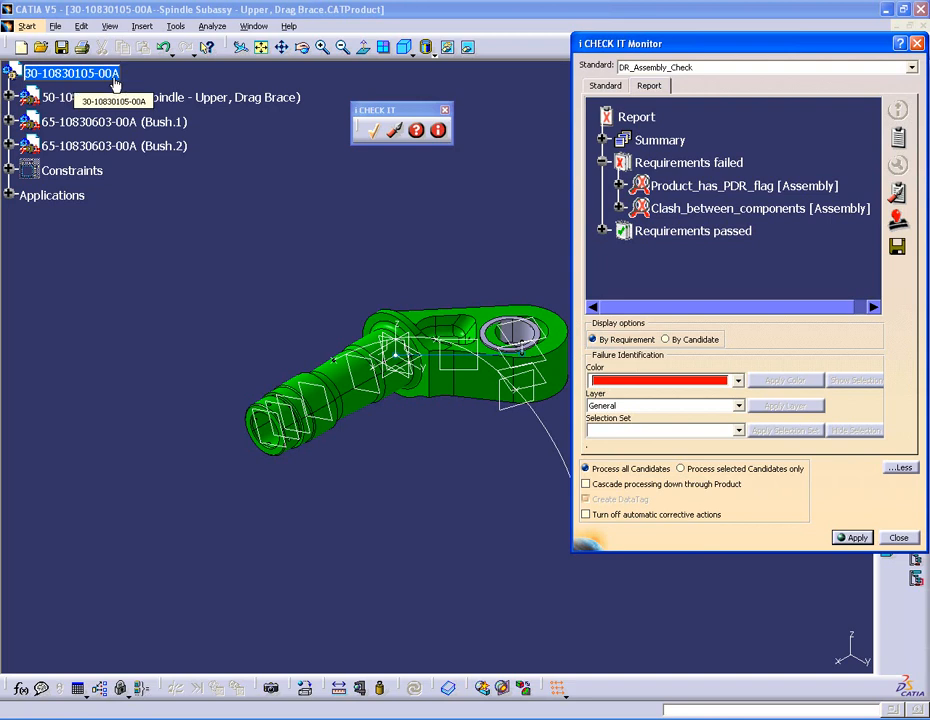
{"action": "mouse_move", "coordinate": [351, 509]}
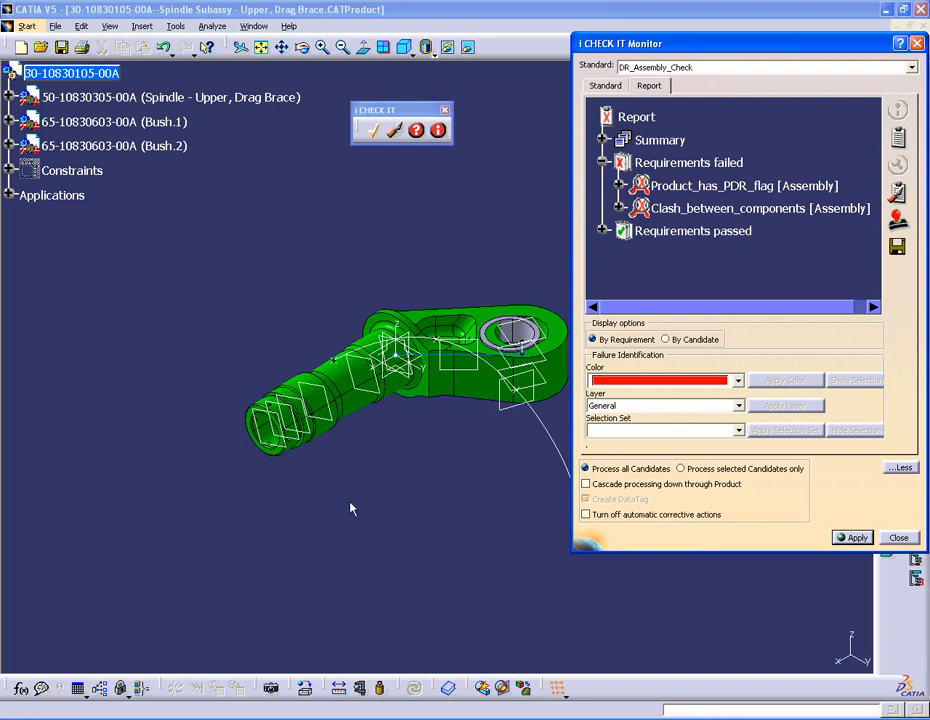
{"action": "mouse_move", "coordinate": [685, 242]}
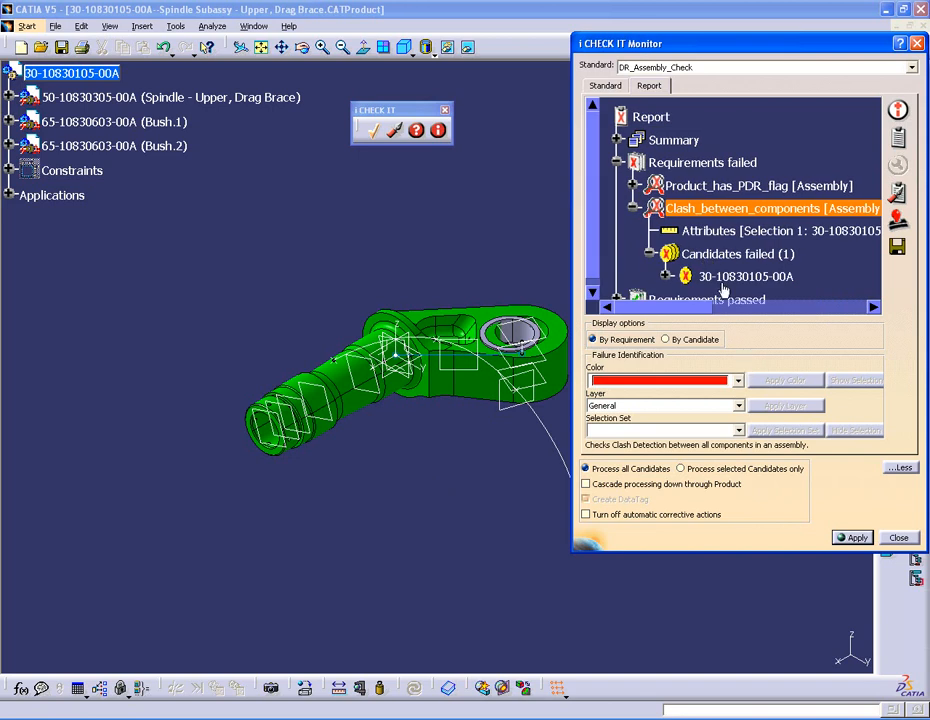
{"action": "left_click", "coordinate": [745, 276]}
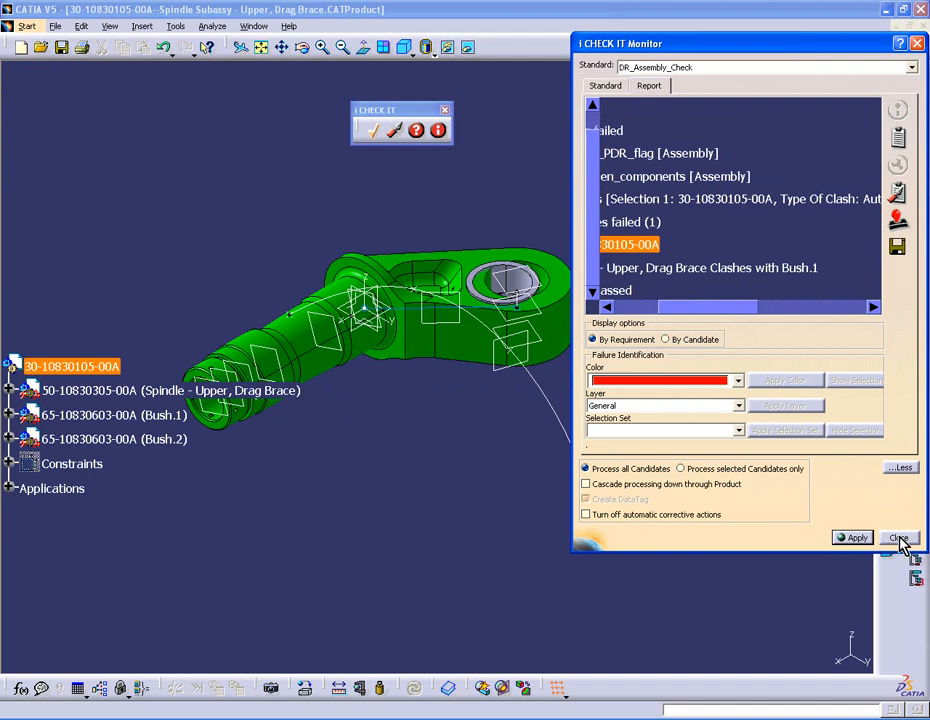
{"action": "left_click", "coordinate": [899, 538]}
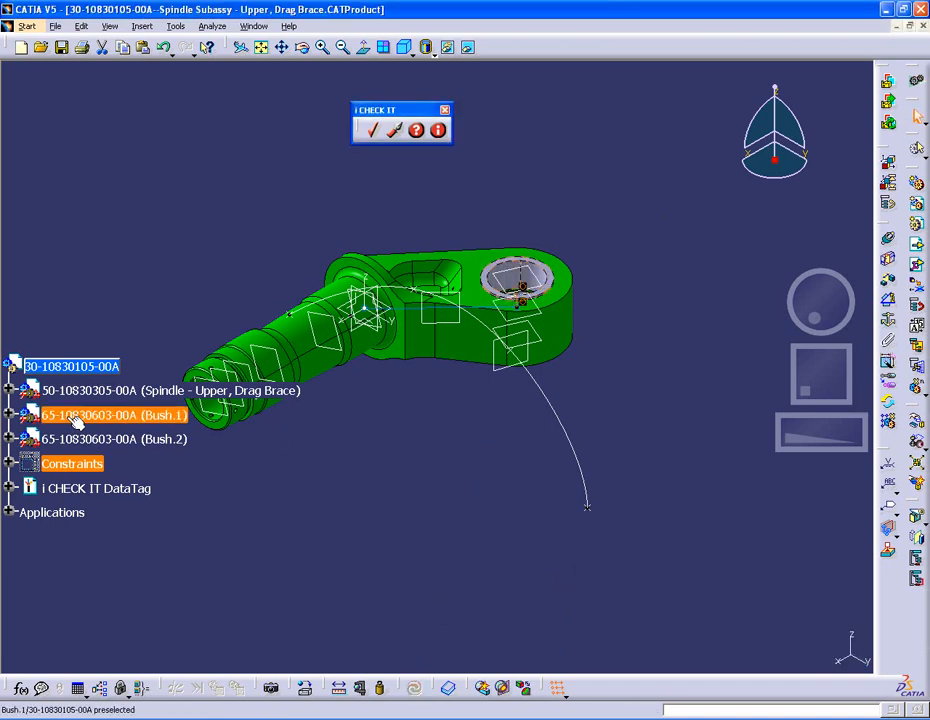
{"action": "right_click", "coordinate": [71, 365]}
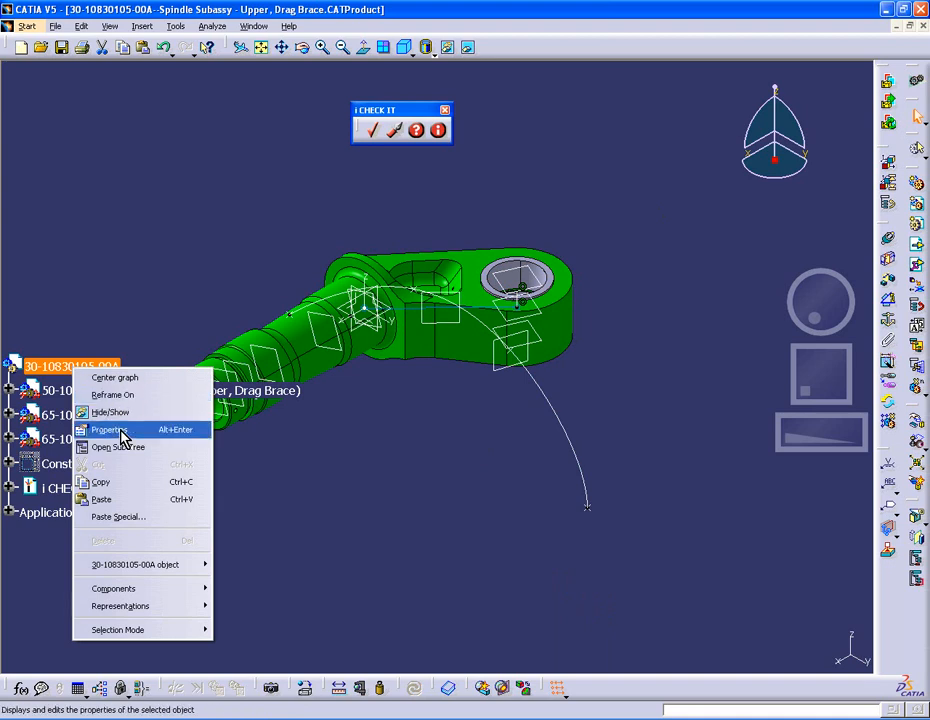
{"action": "left_click", "coordinate": [108, 429]}
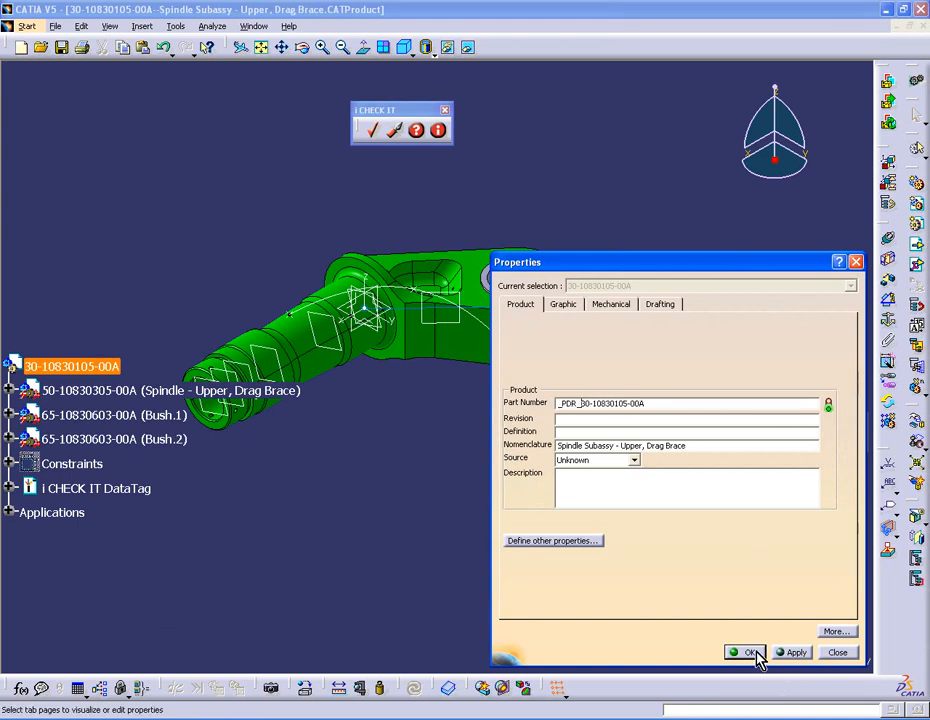
{"action": "left_click", "coordinate": [747, 652]}
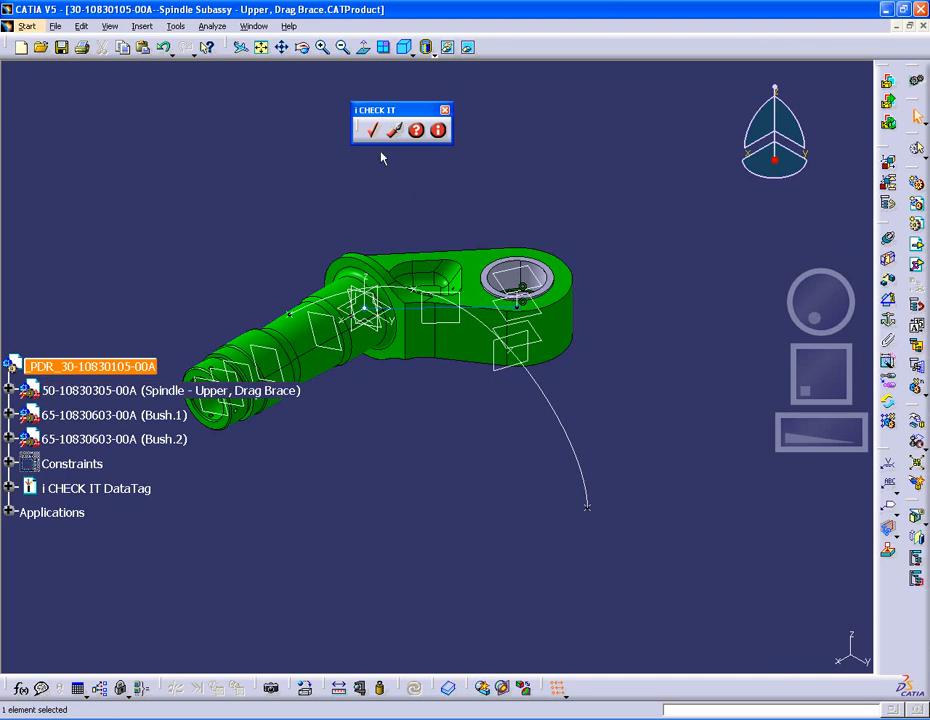
Rerun DR_Assembly_Check on the renamed subassembly, confirm all pass, and close the monitor
{"action": "left_click", "coordinate": [372, 130]}
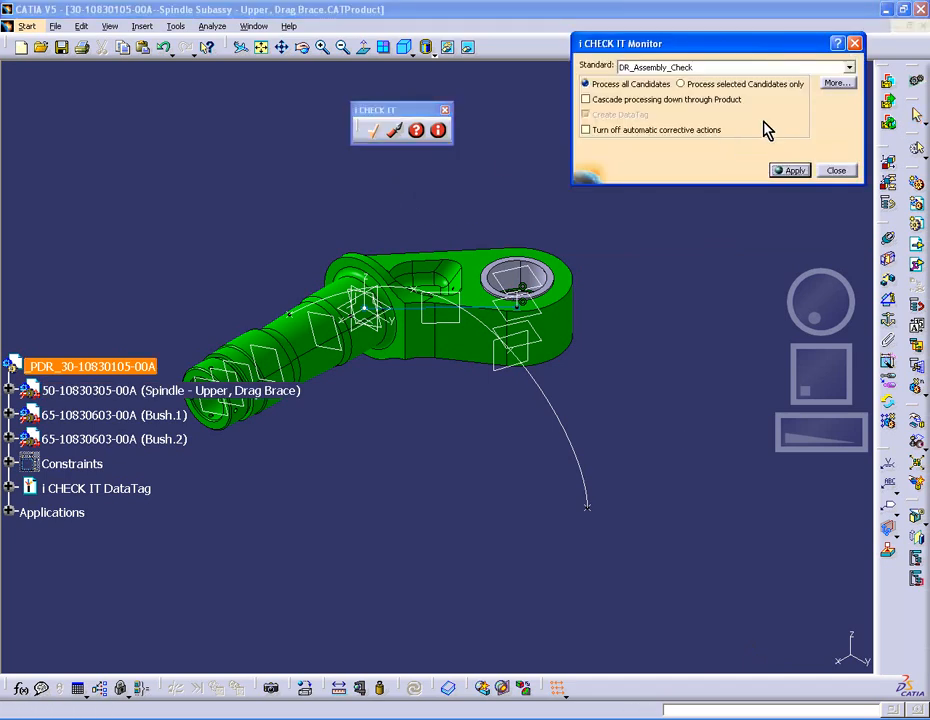
{"action": "left_click", "coordinate": [789, 170]}
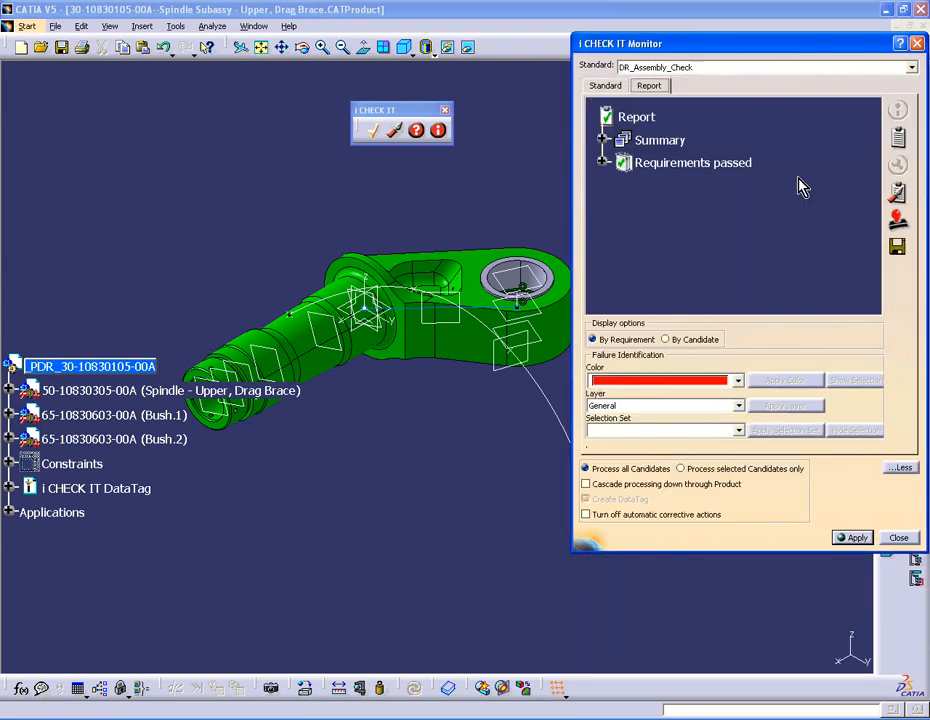
{"action": "mouse_move", "coordinate": [808, 380]}
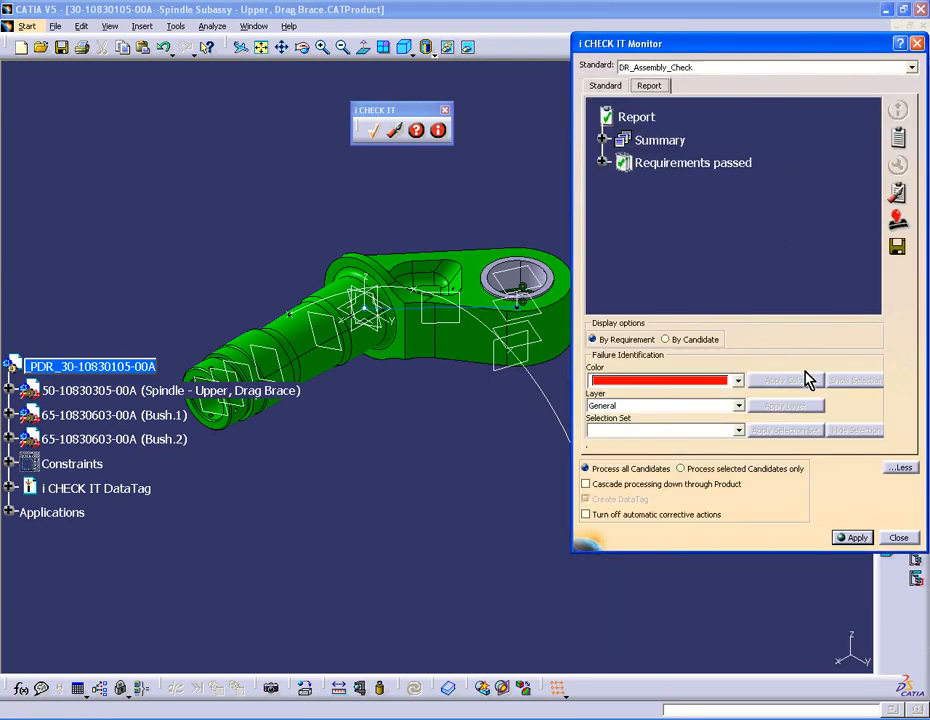
{"action": "left_click", "coordinate": [898, 537]}
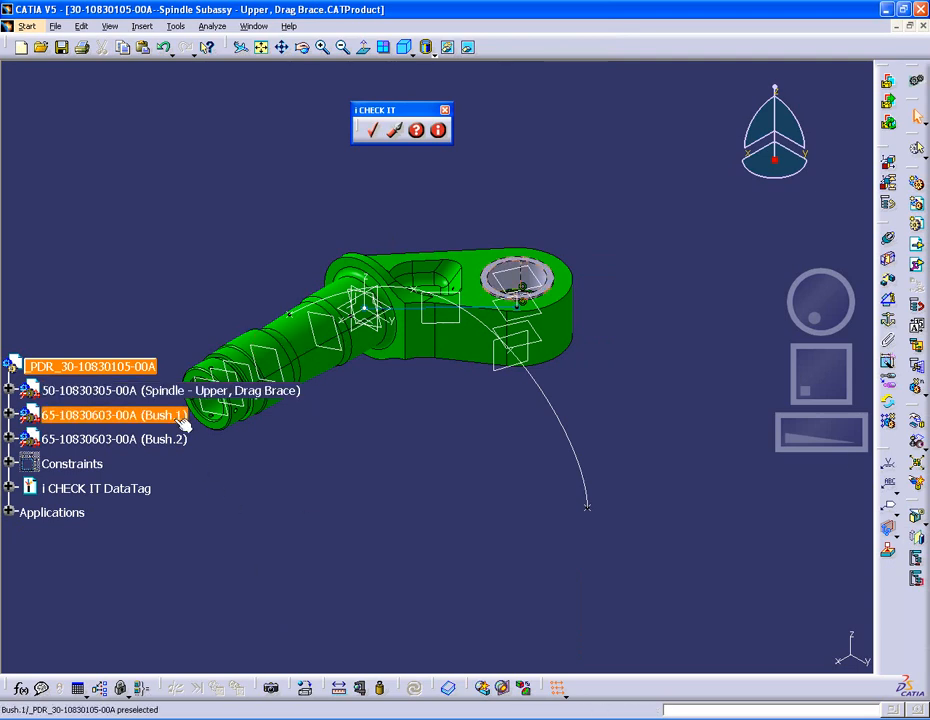
{"action": "mouse_move", "coordinate": [180, 420]}
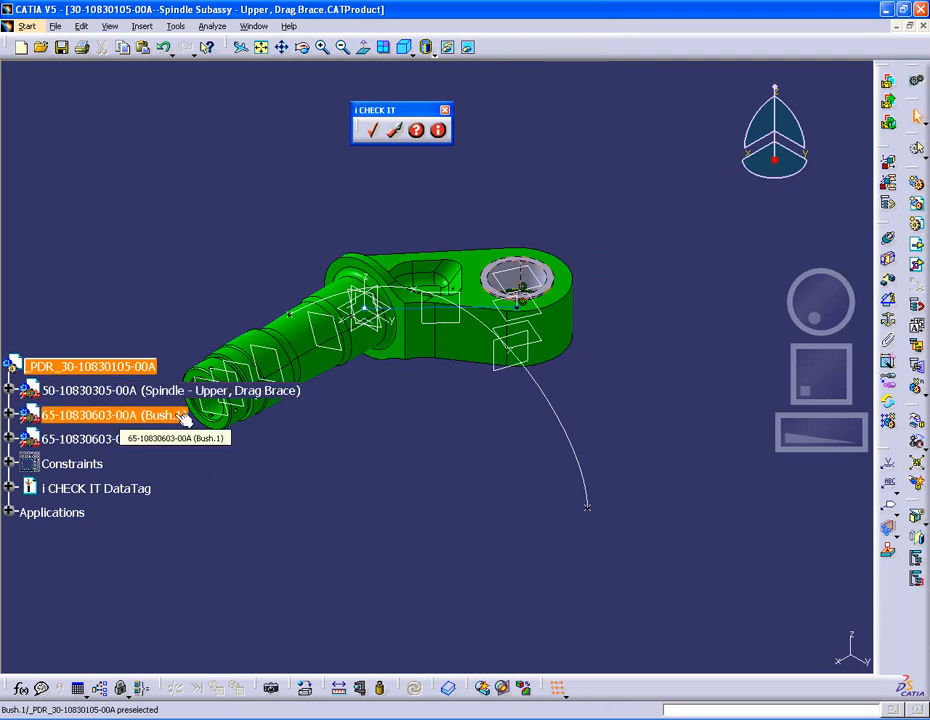
{"action": "right_click", "coordinate": [90, 415]}
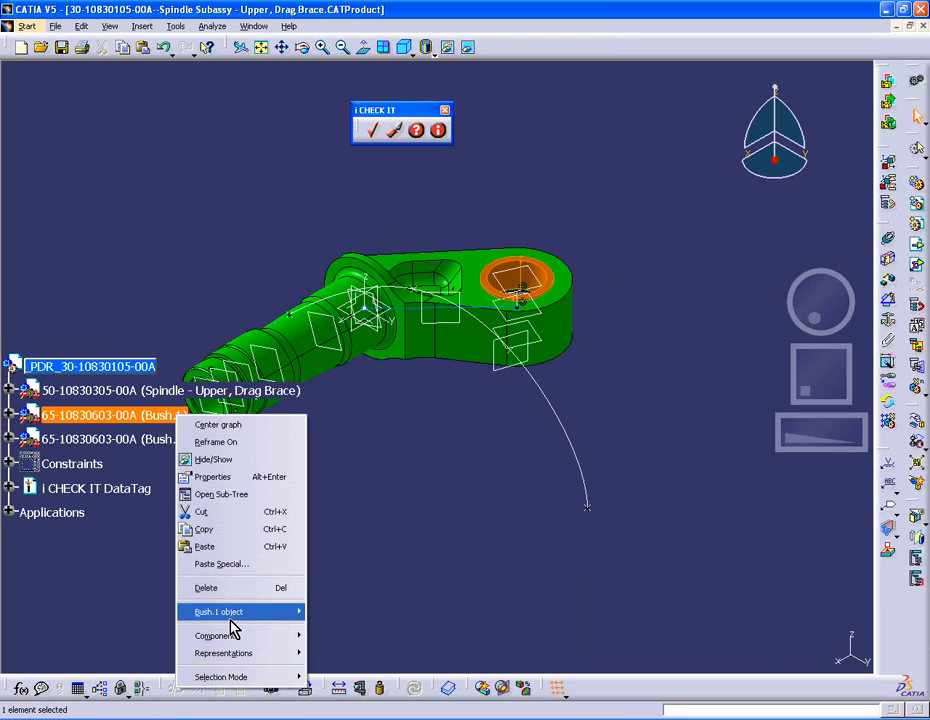
{"action": "mouse_move", "coordinate": [218, 611]}
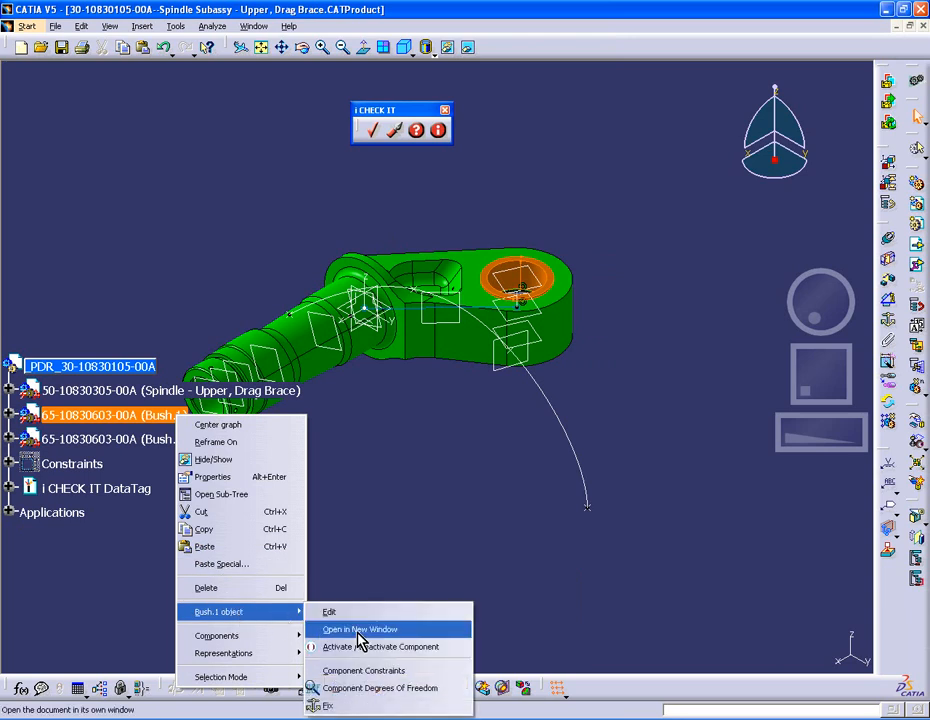
{"action": "left_click", "coordinate": [358, 629]}
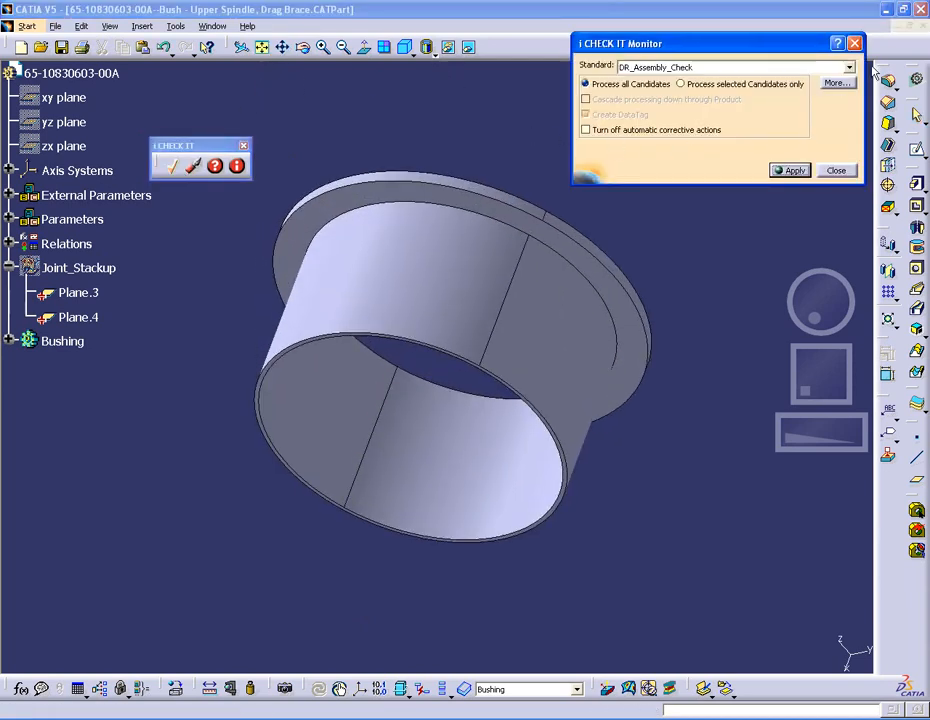
Run the DR_Prep check on the bushing and expand its failed requirements (FTA, Base_Part_Material, Top_Partbody_current)
{"action": "left_click", "coordinate": [849, 67]}
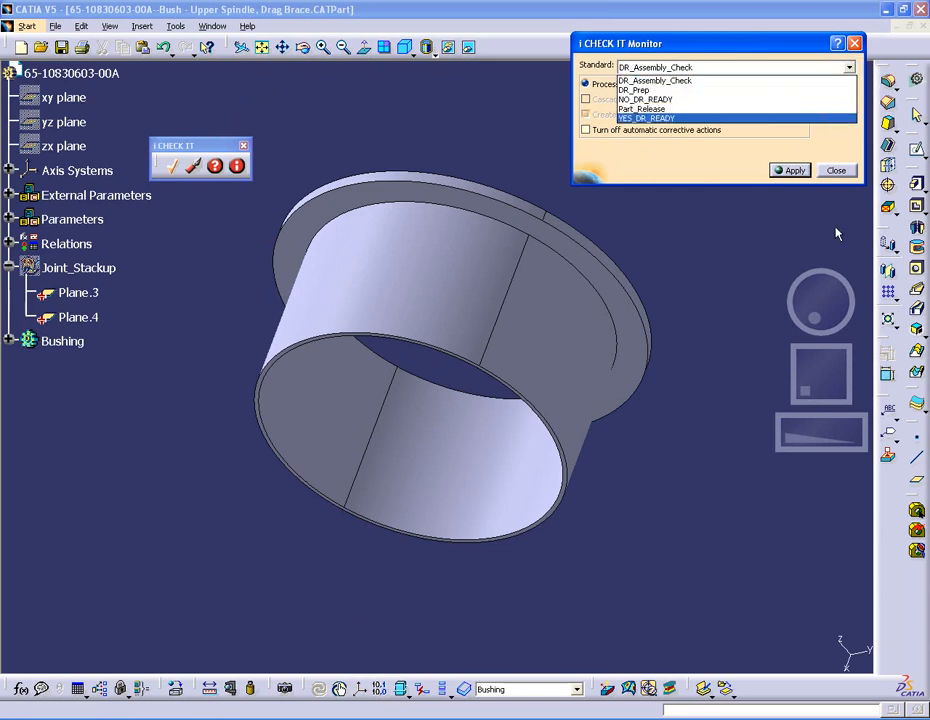
{"action": "mouse_move", "coordinate": [793, 219]}
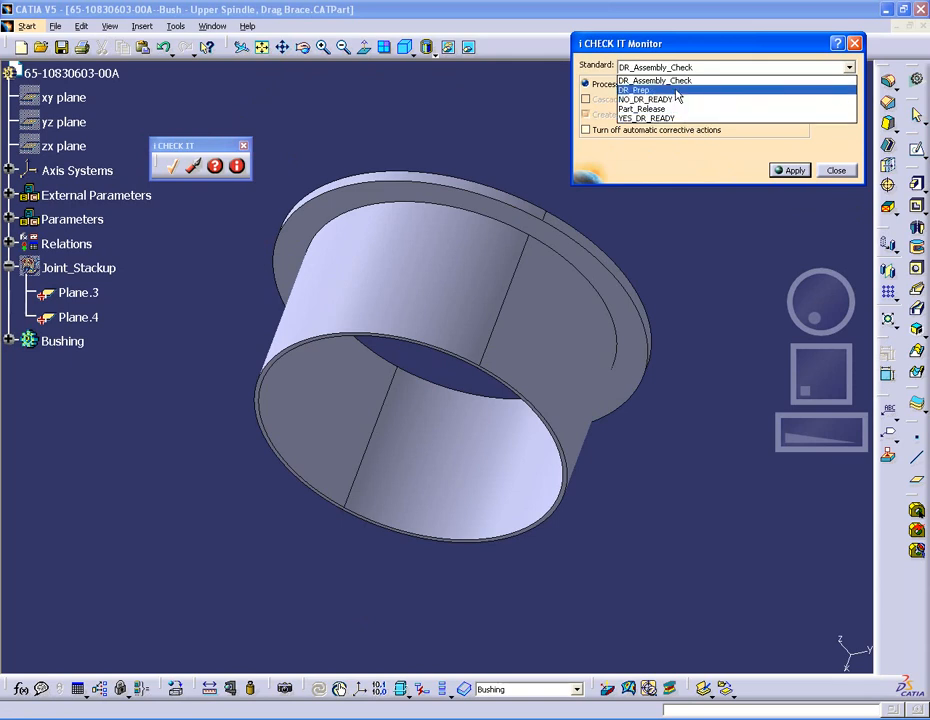
{"action": "left_click", "coordinate": [632, 90]}
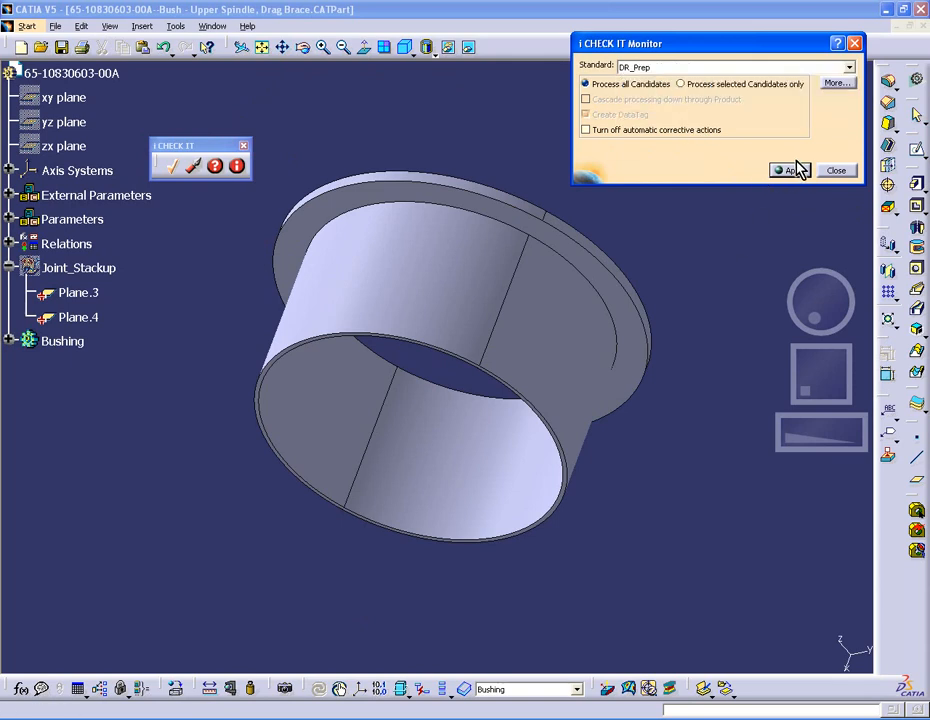
{"action": "left_click", "coordinate": [790, 170]}
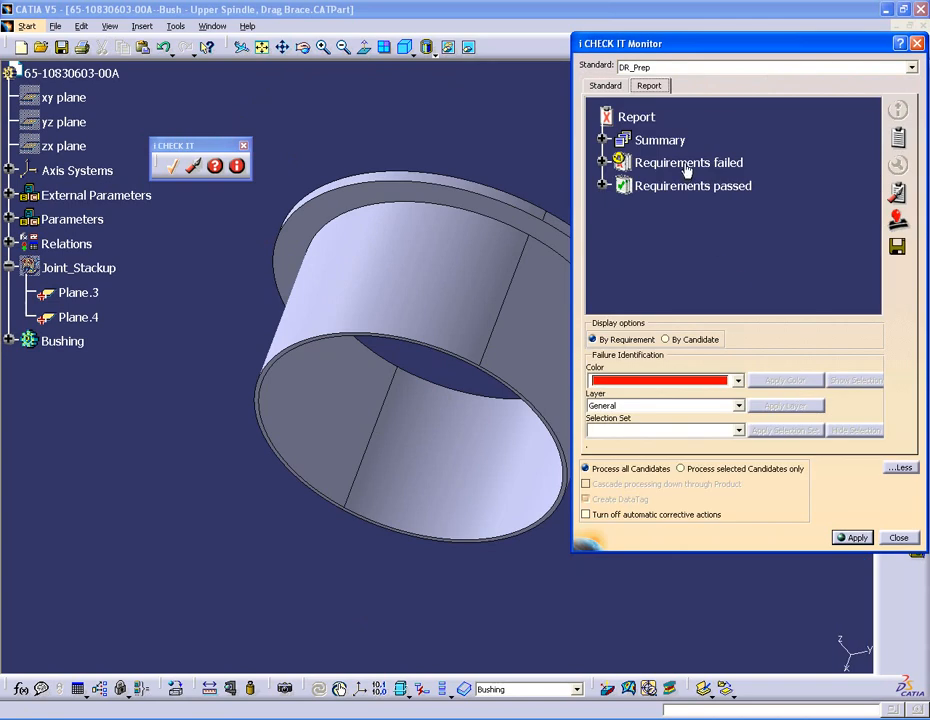
{"action": "left_click", "coordinate": [620, 162]}
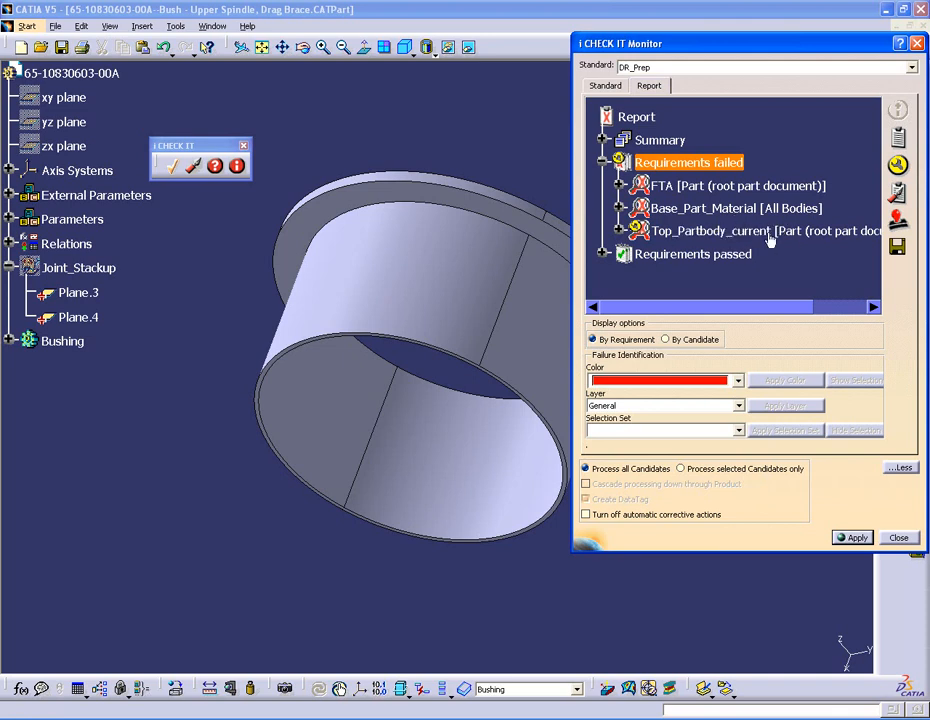
{"action": "left_click", "coordinate": [767, 231]}
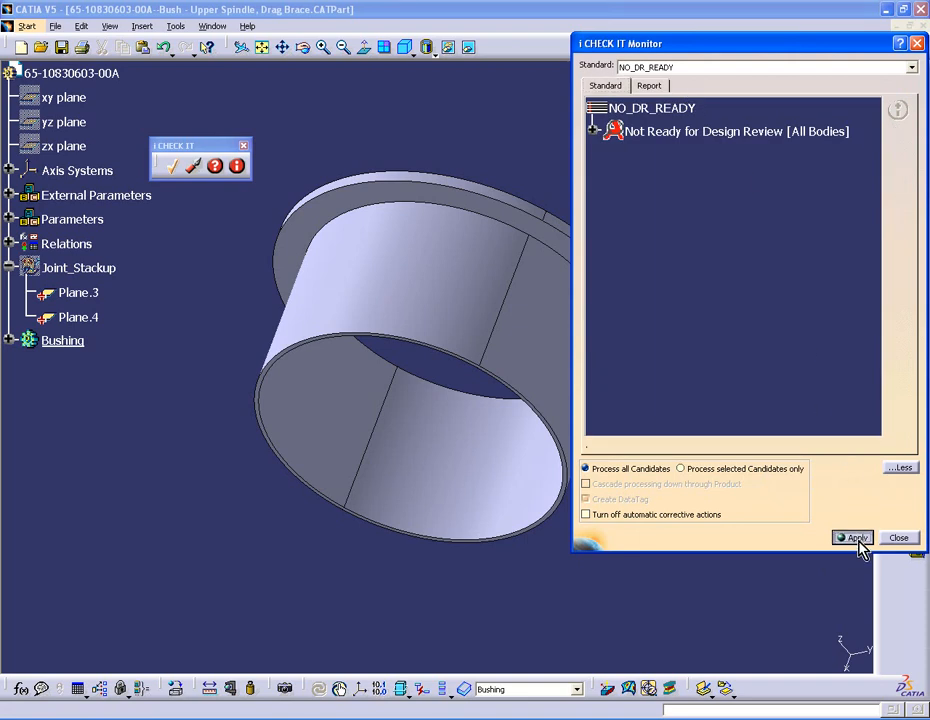
Apply the NO_DR_READY standard so the bushing turns yellow
{"action": "left_click", "coordinate": [855, 538]}
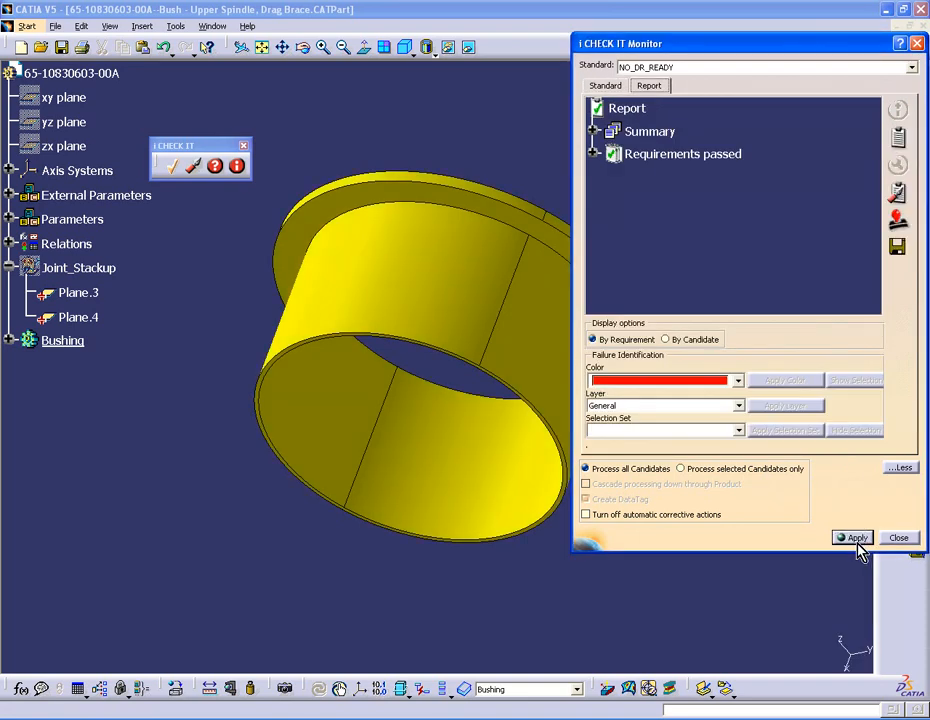
{"action": "mouse_move", "coordinate": [843, 566]}
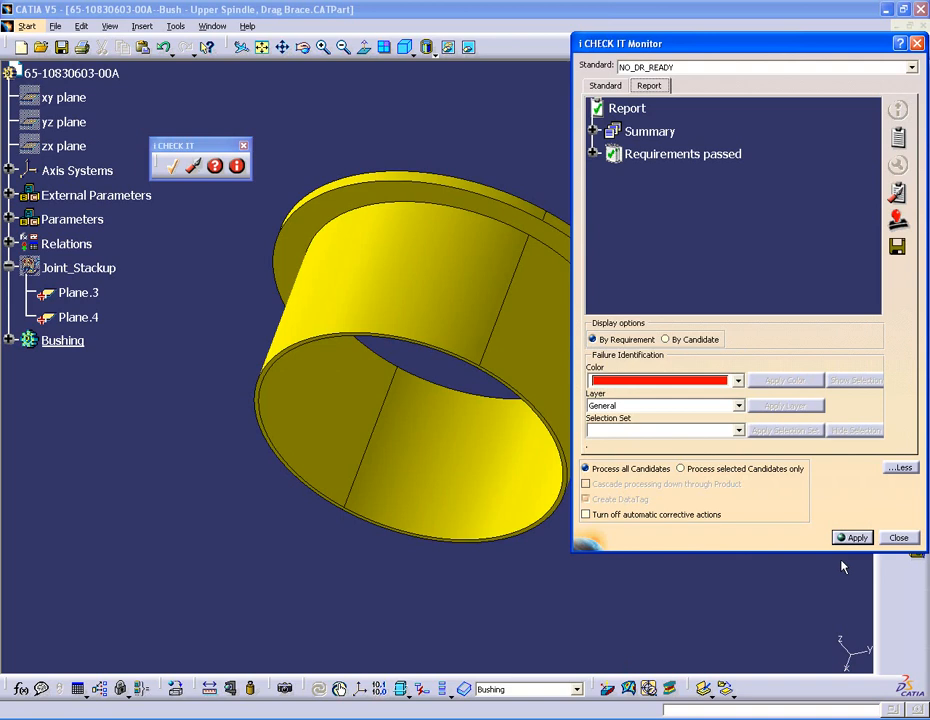
{"action": "mouse_move", "coordinate": [848, 550]}
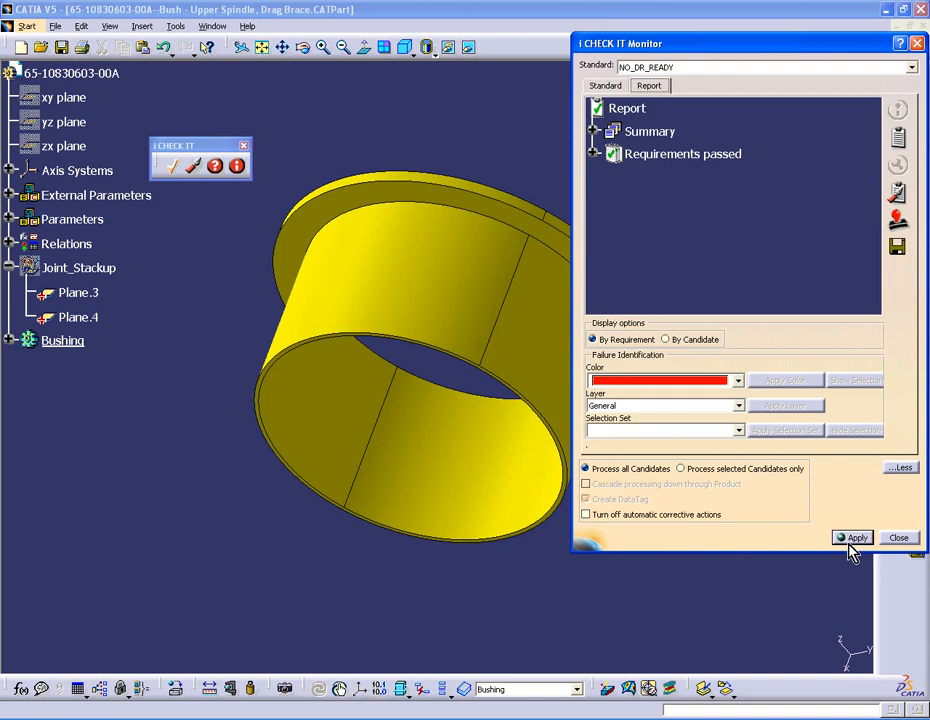
{"action": "mouse_move", "coordinate": [447, 308]}
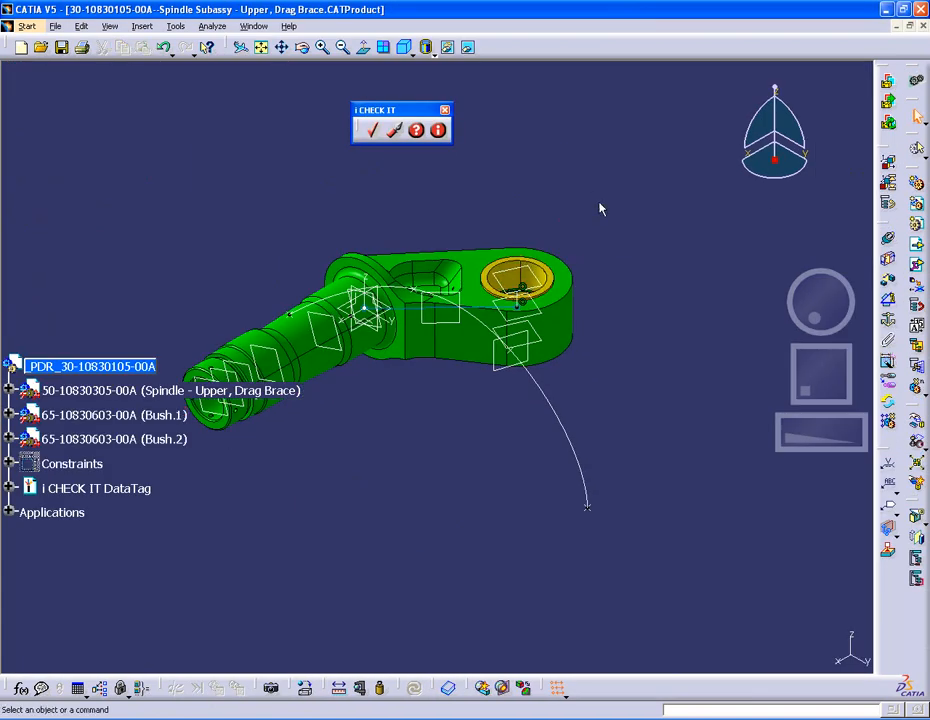
{"action": "mouse_move", "coordinate": [550, 471]}
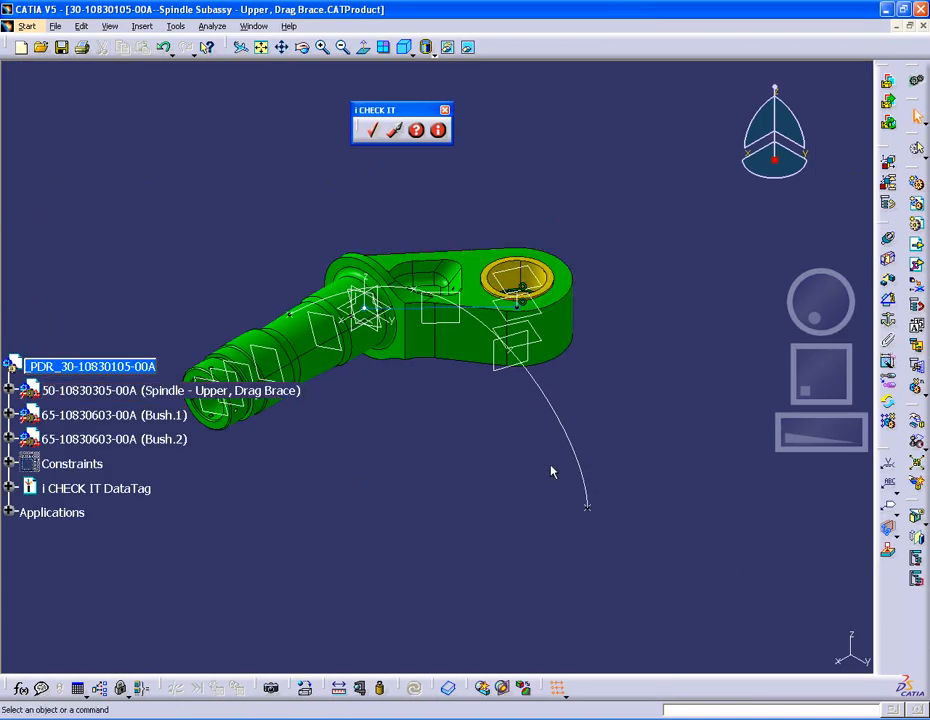
Inspect the yellow bushing, then close the spindle subassembly without saving, returning to Drag Brace Instl
{"action": "left_click_drag", "start_coordinate": [550, 471], "coordinate": [365, 178]}
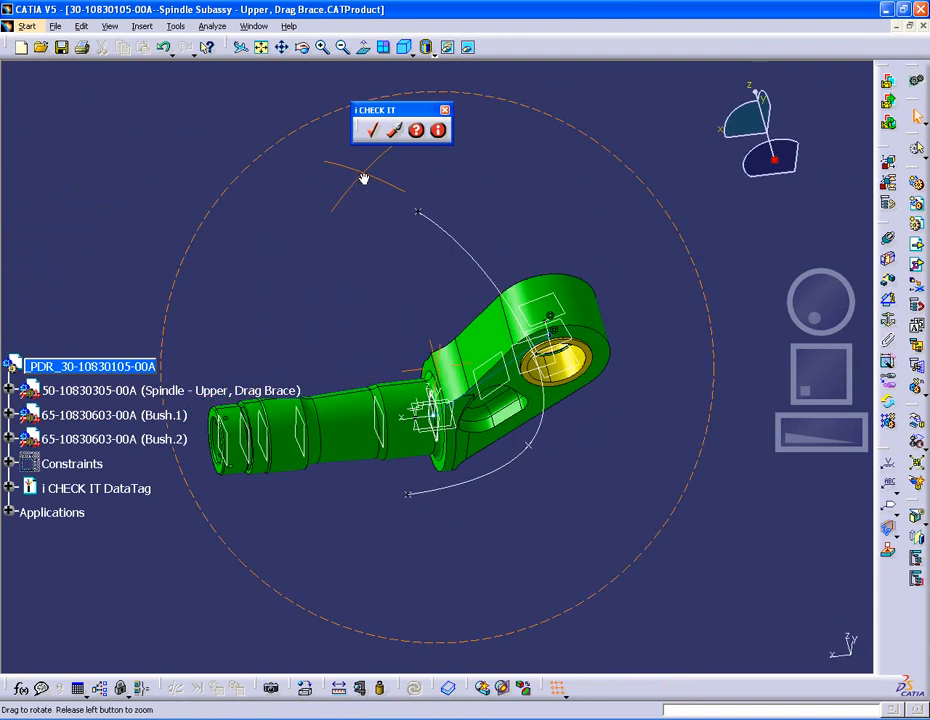
{"action": "left_click_drag", "start_coordinate": [365, 178], "coordinate": [505, 487]}
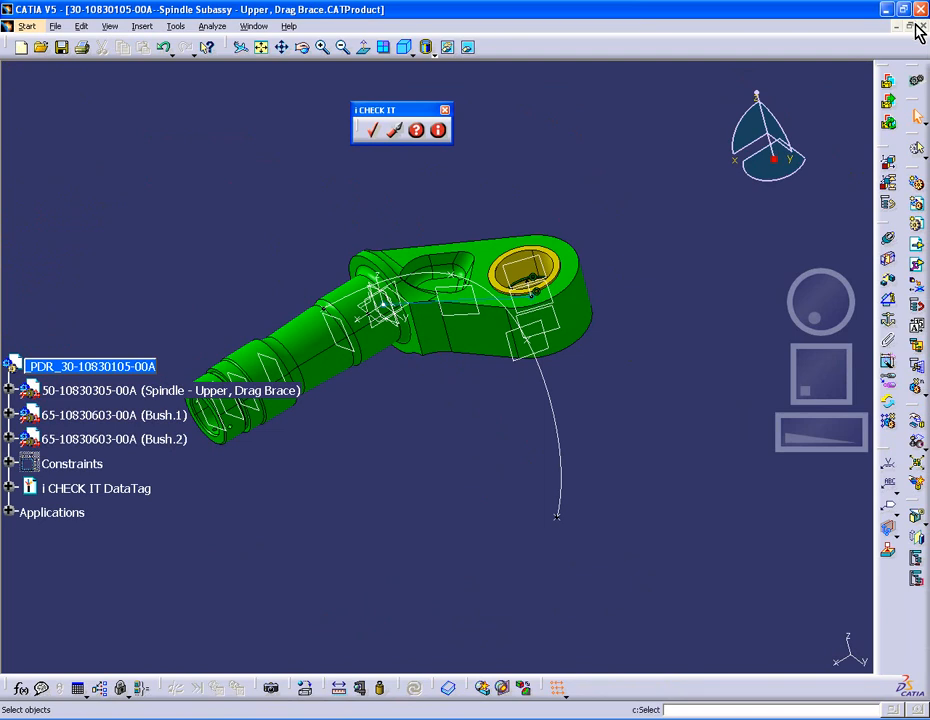
{"action": "left_click", "coordinate": [918, 27]}
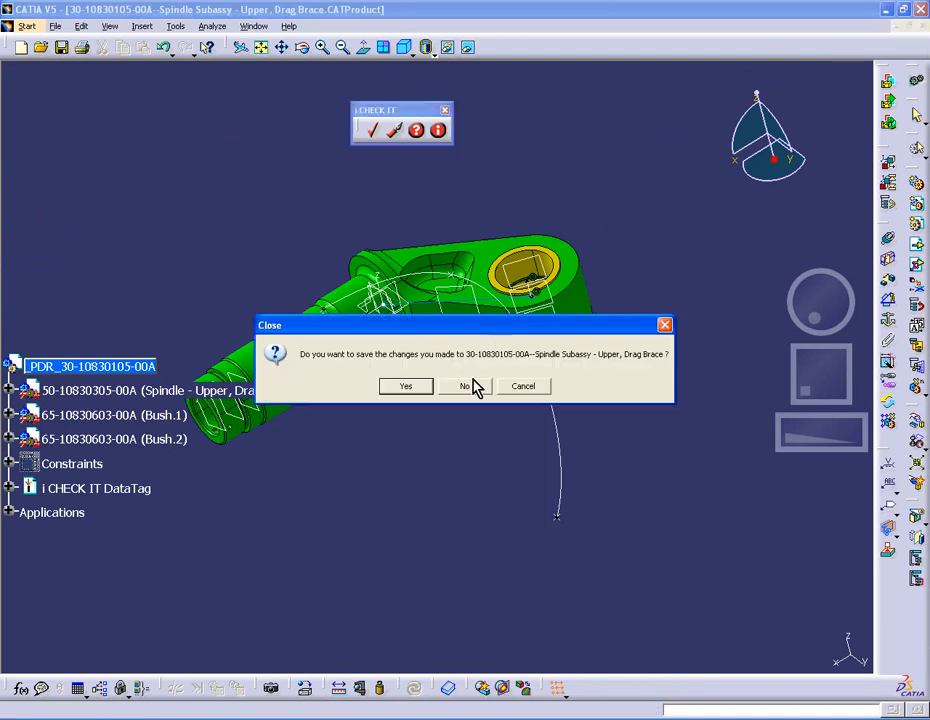
{"action": "left_click", "coordinate": [464, 386]}
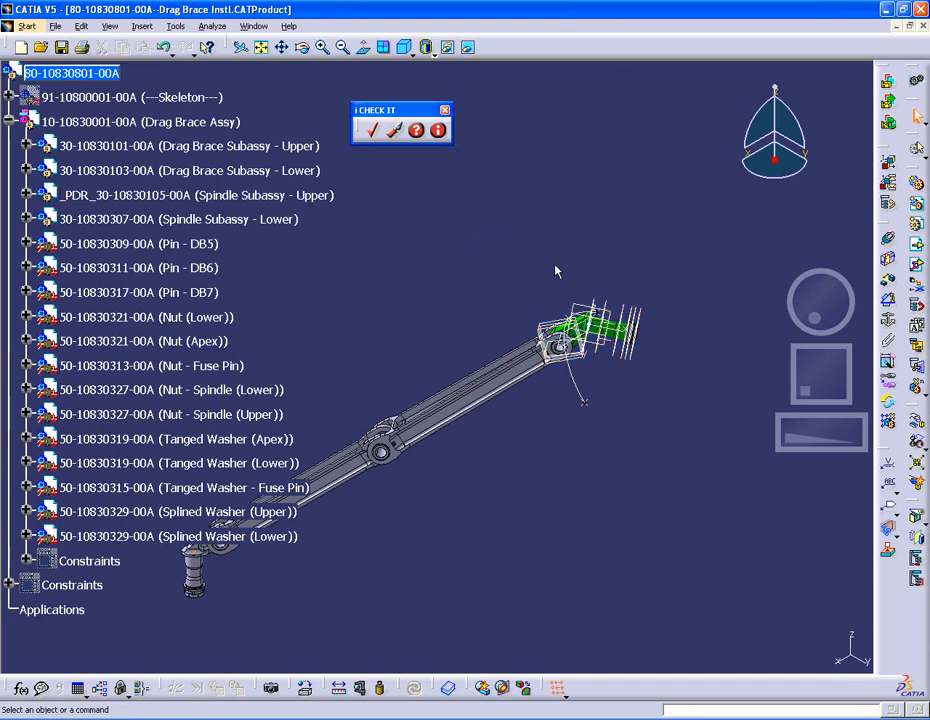
{"action": "left_click_drag", "start_coordinate": [557, 271], "coordinate": [613, 224]}
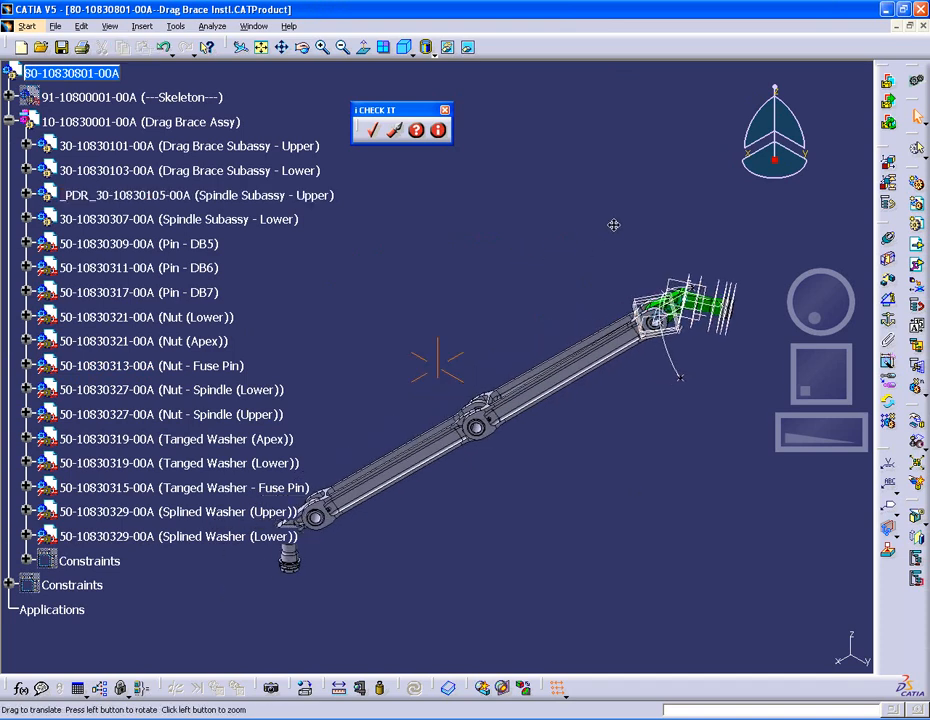